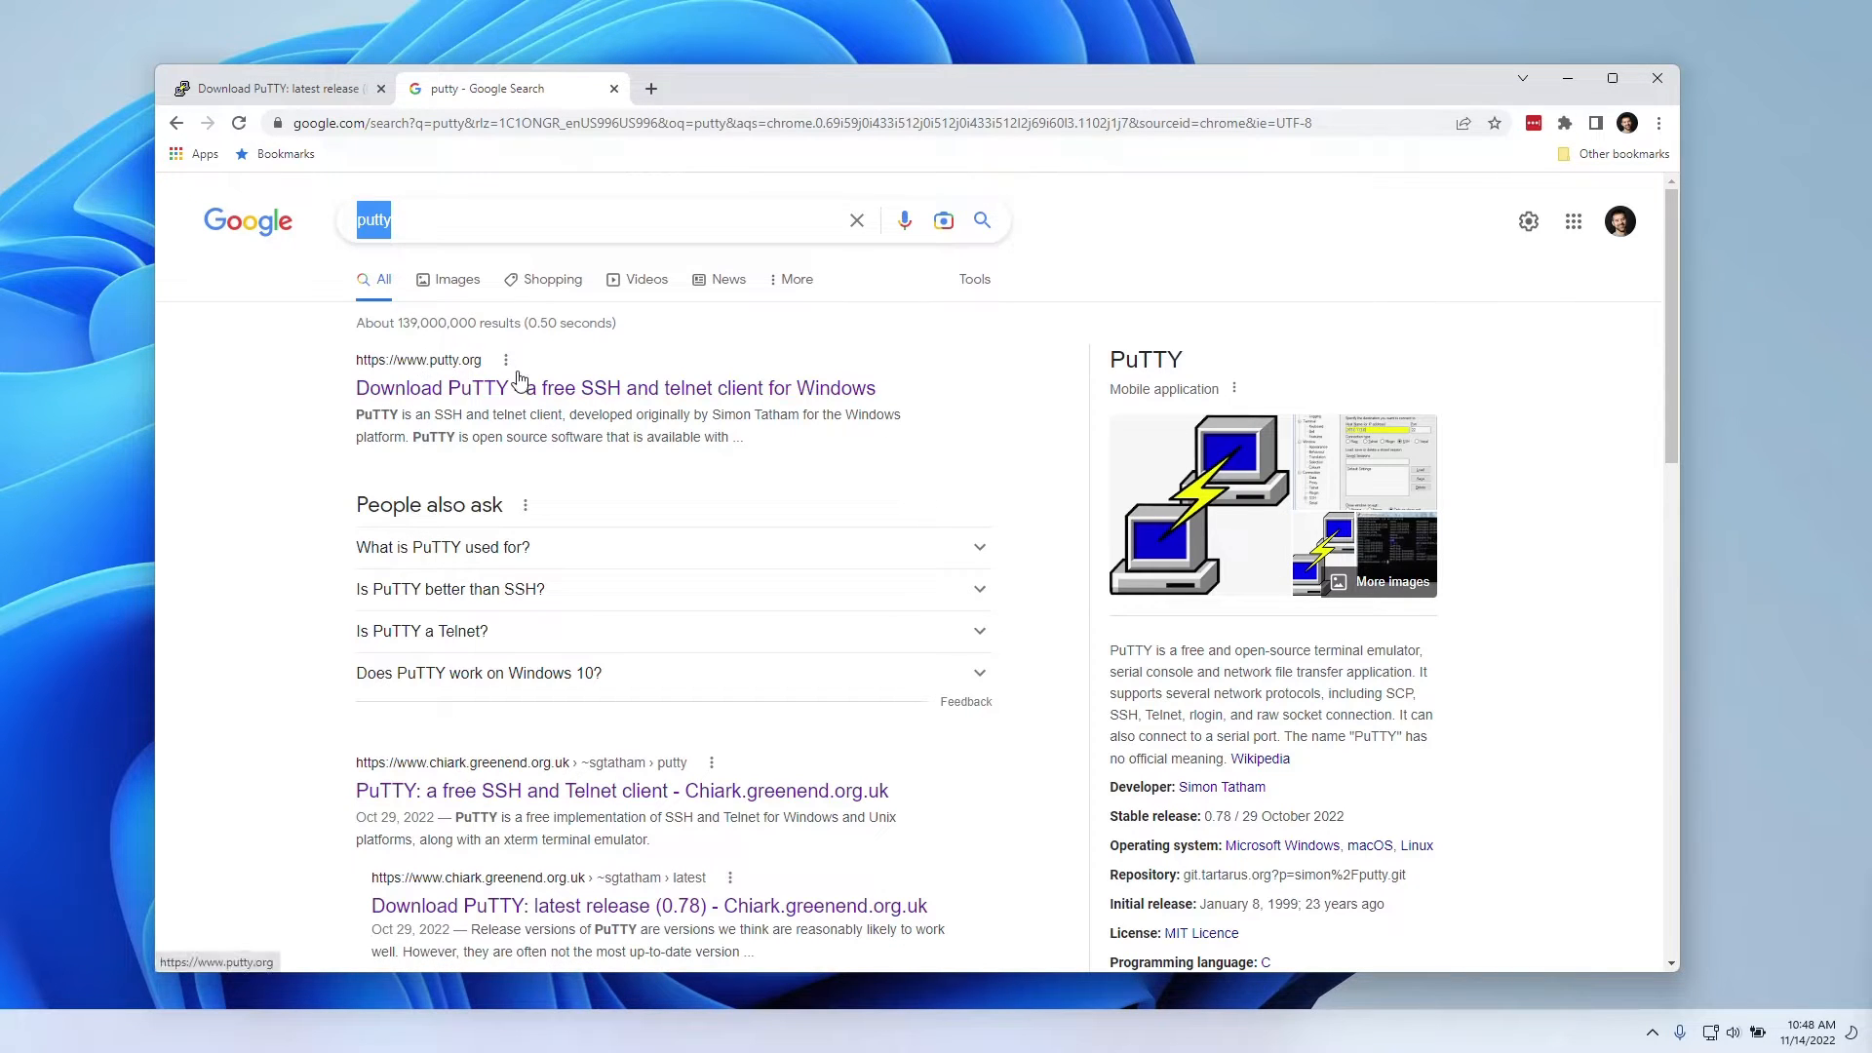
Step: Download putty-0.78-installer.msi, the 32-bit installer, from the Package files section of the PuTTY page
scroll("down", 3)
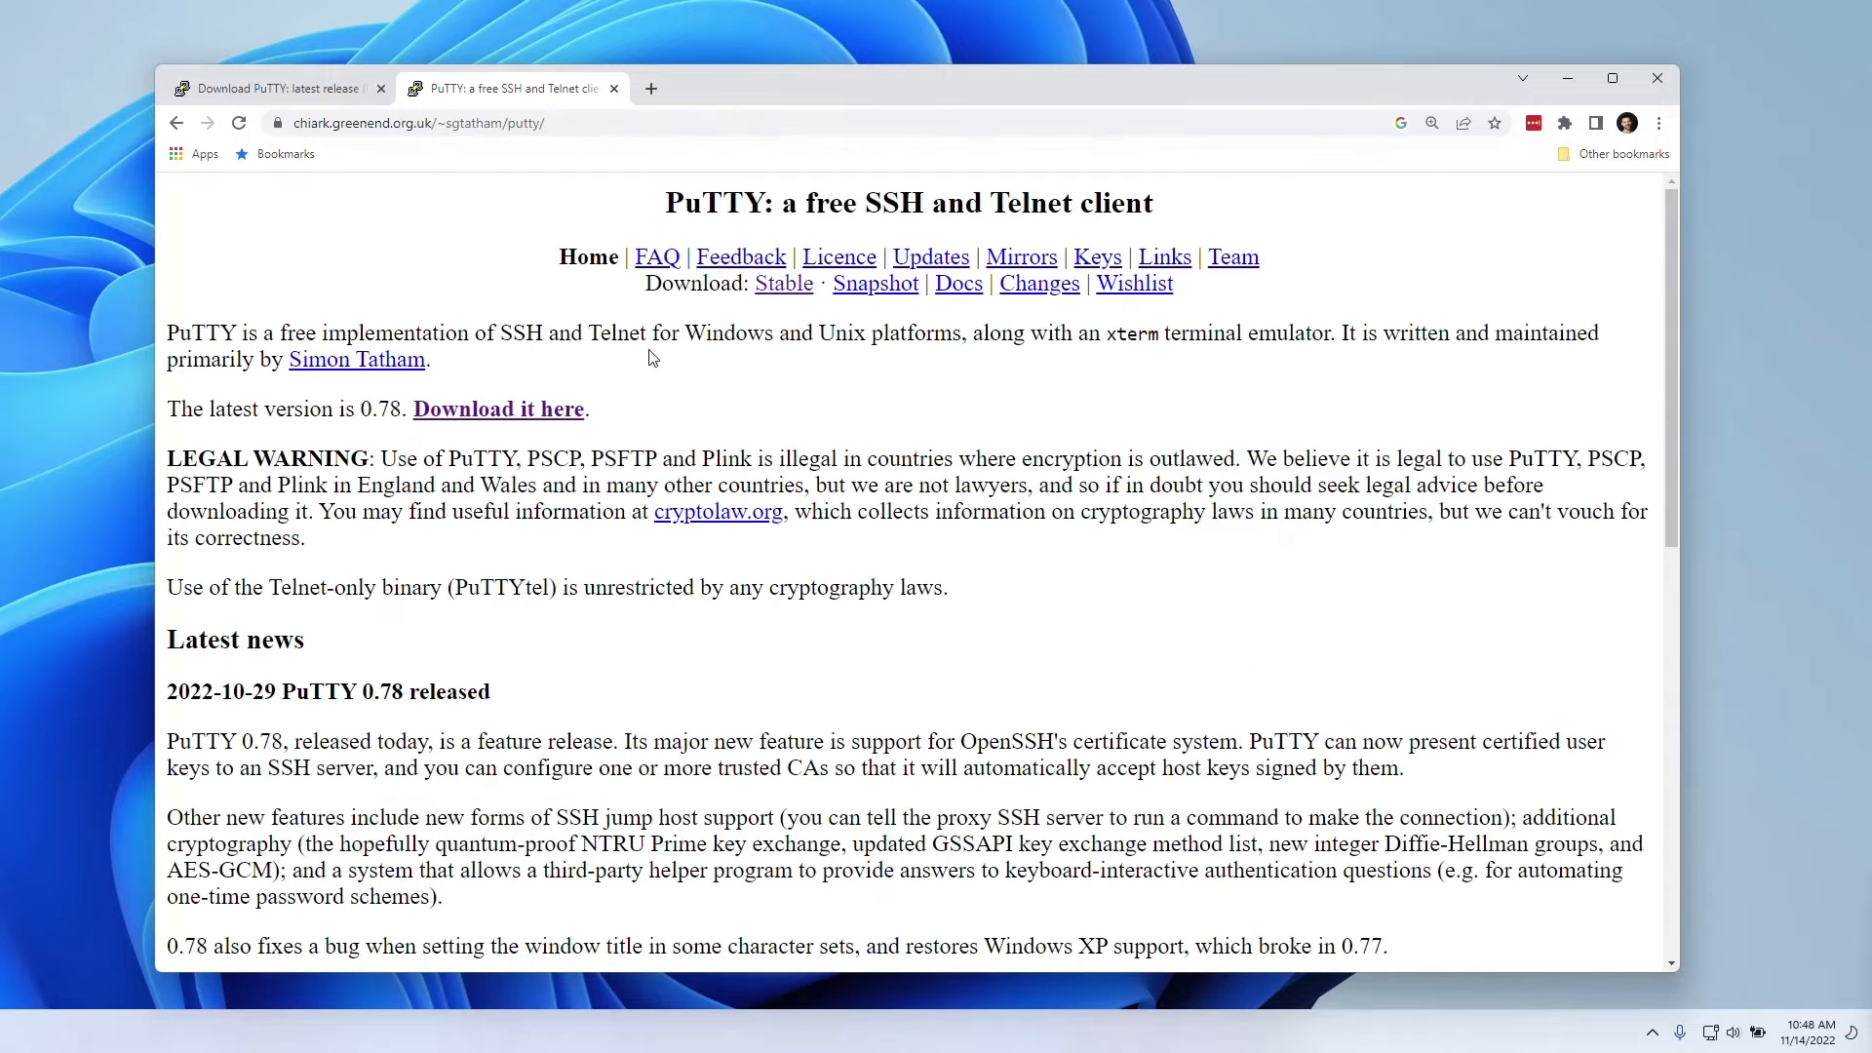
mouse_move(784, 283)
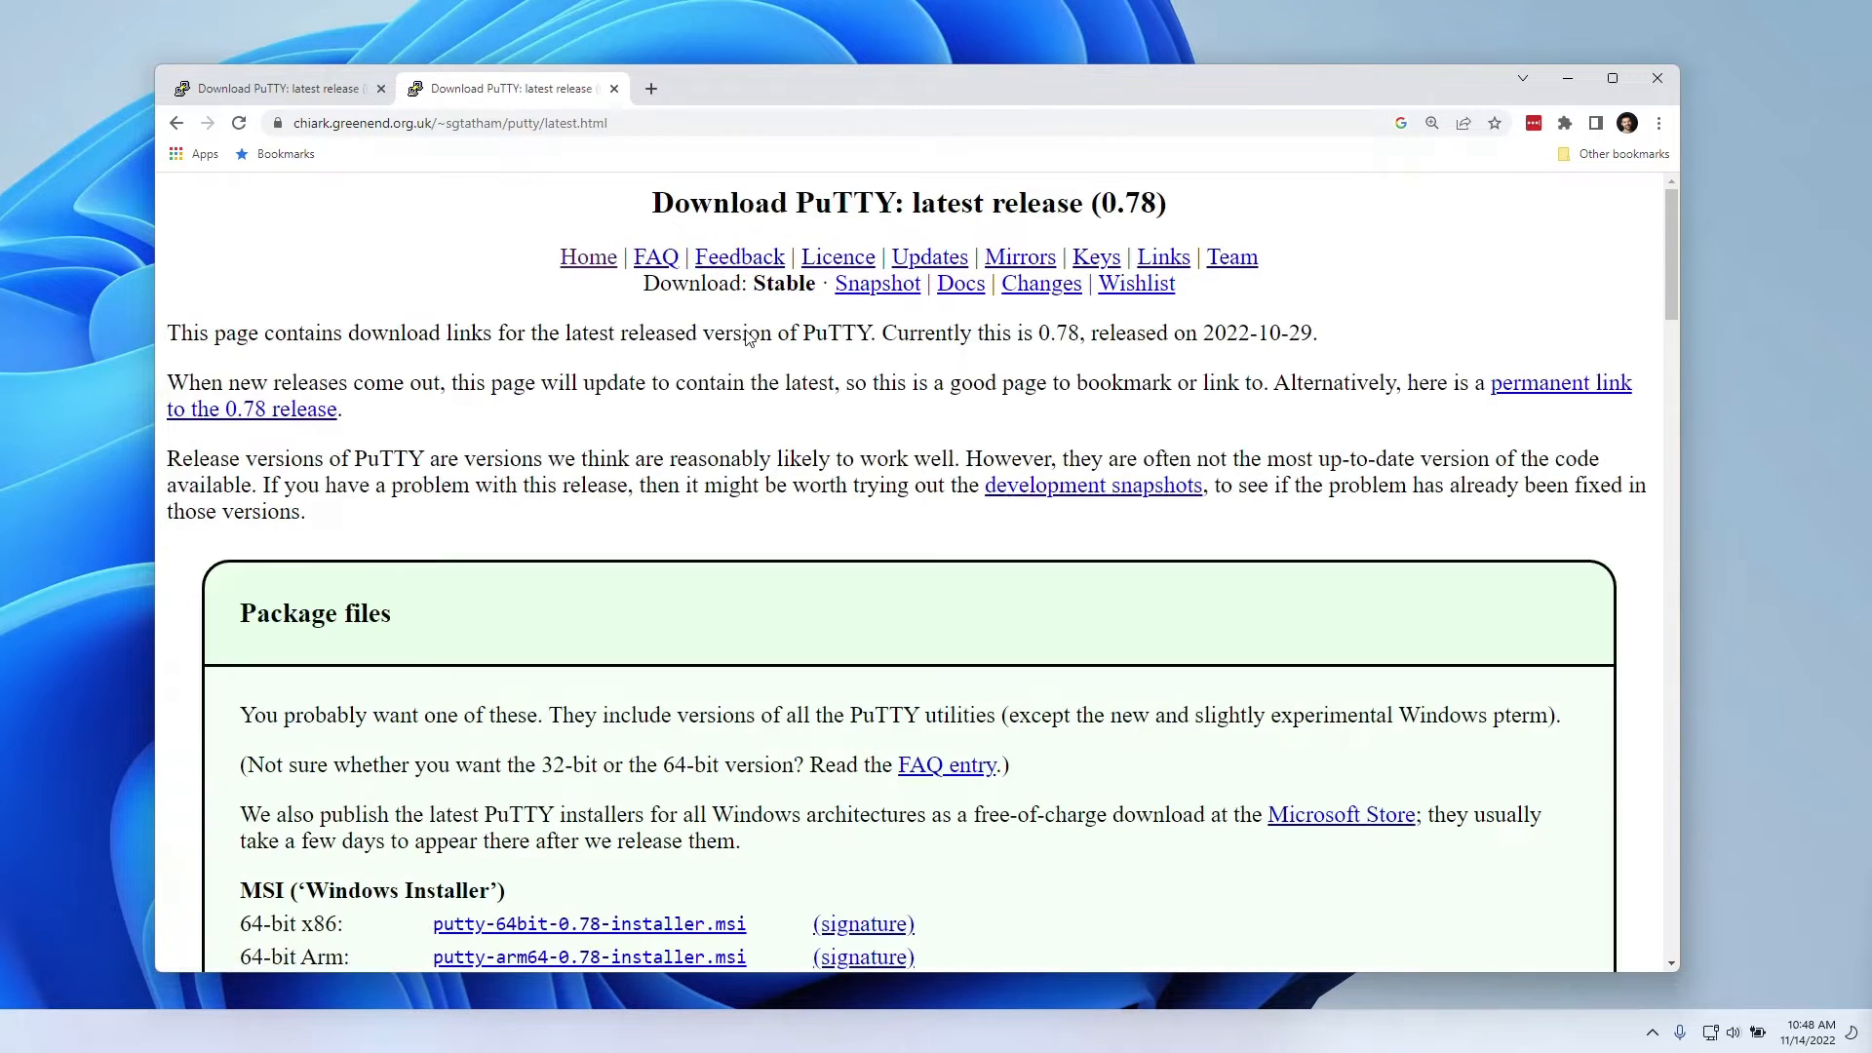
scroll("down", 3)
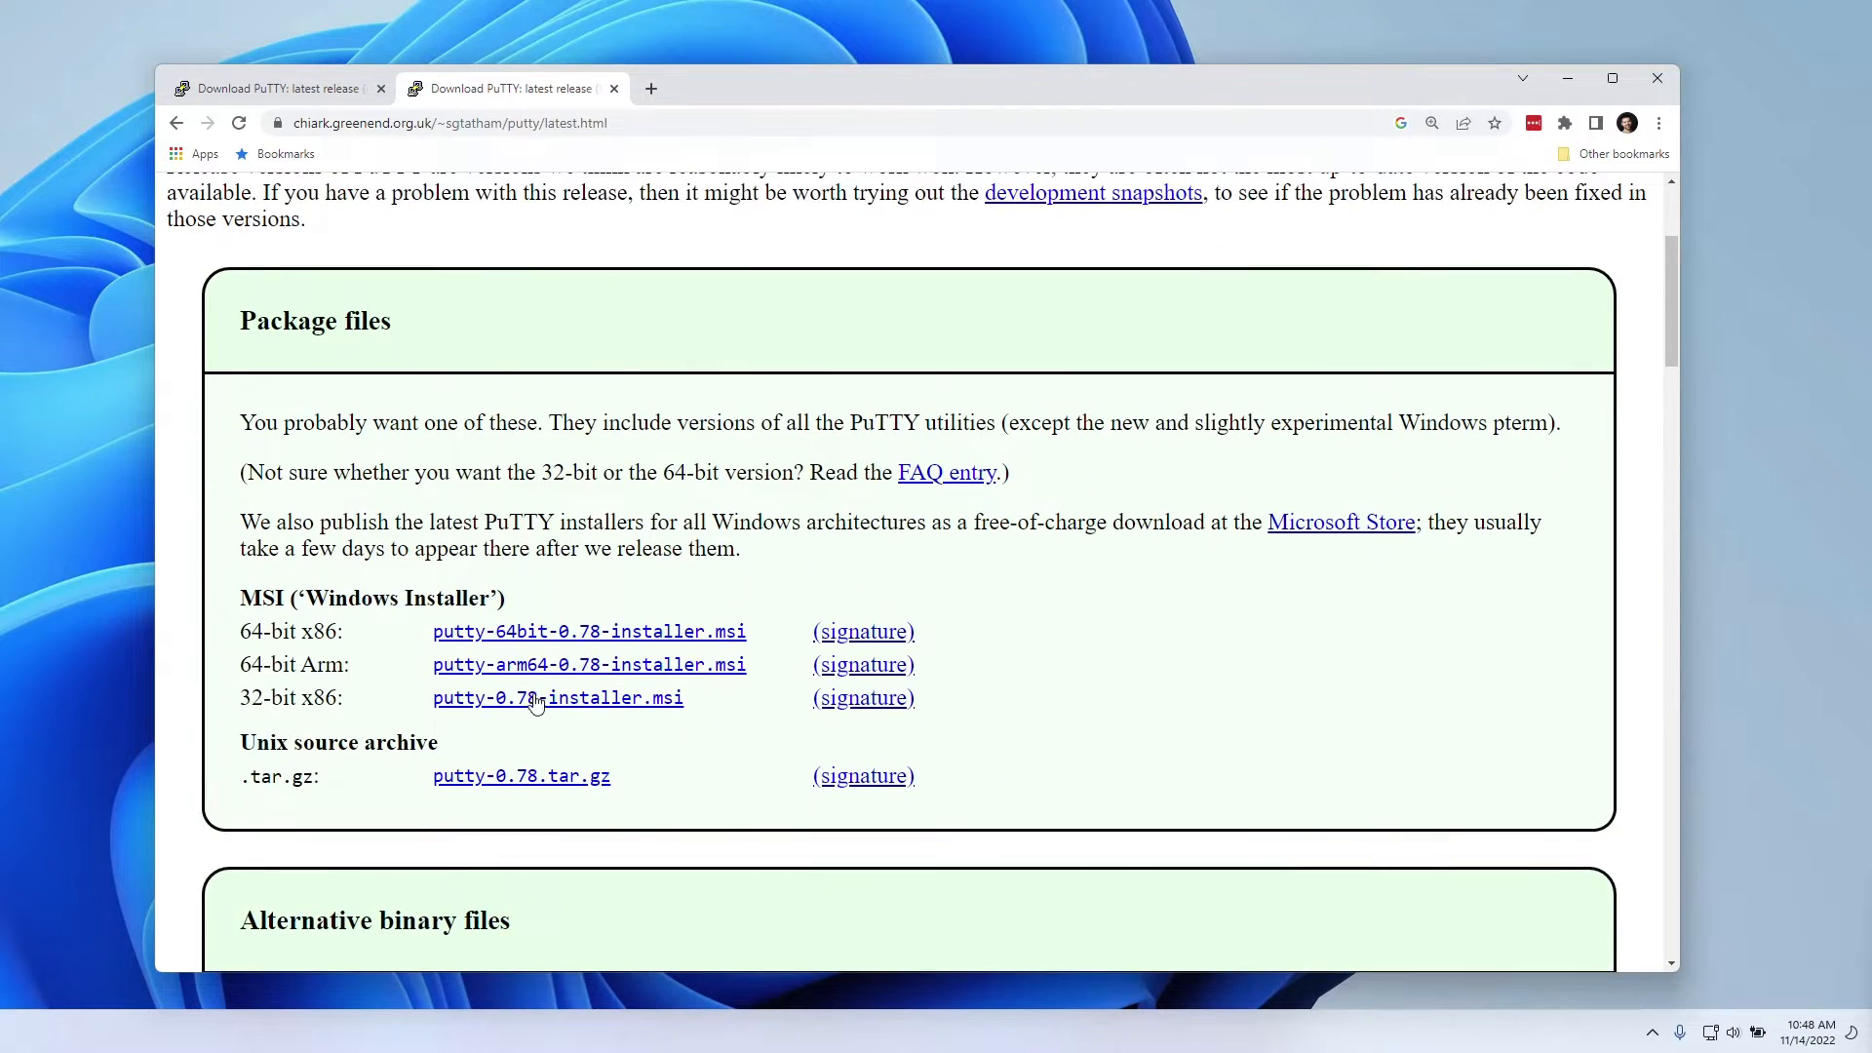
mouse_move(557, 697)
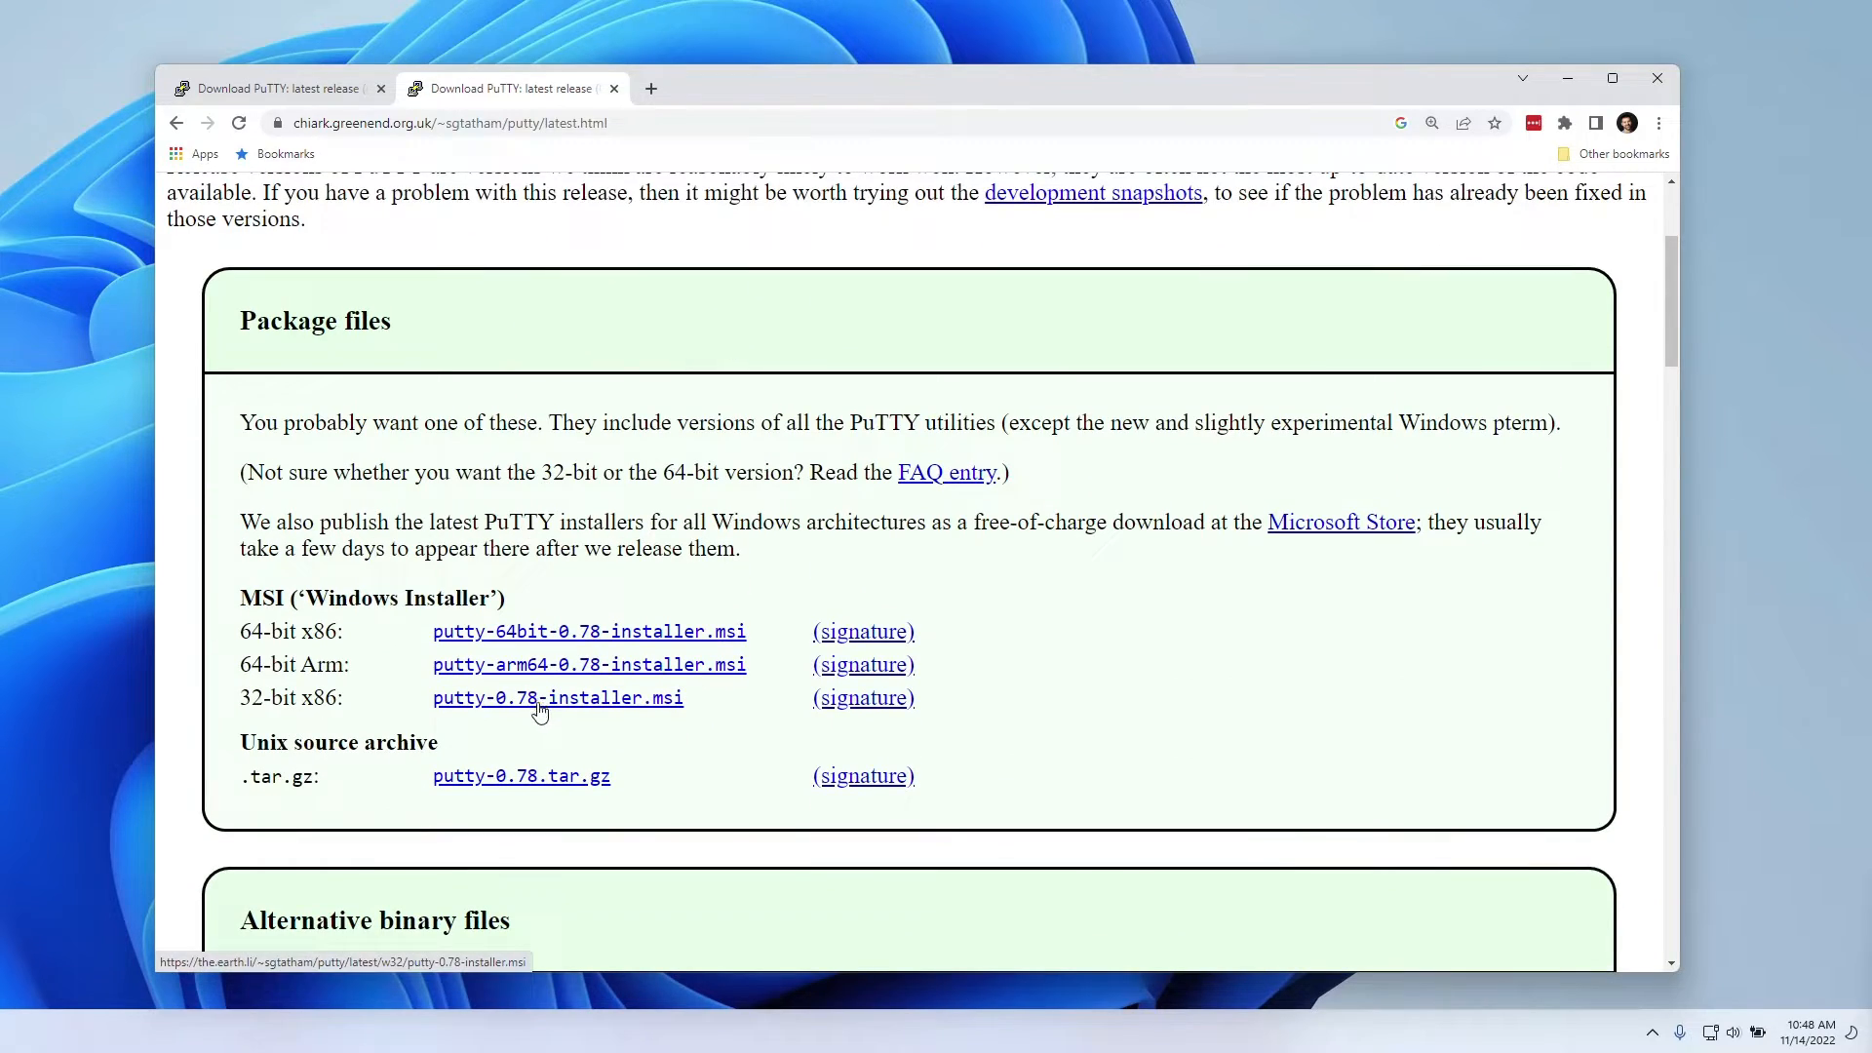
left_click(558, 697)
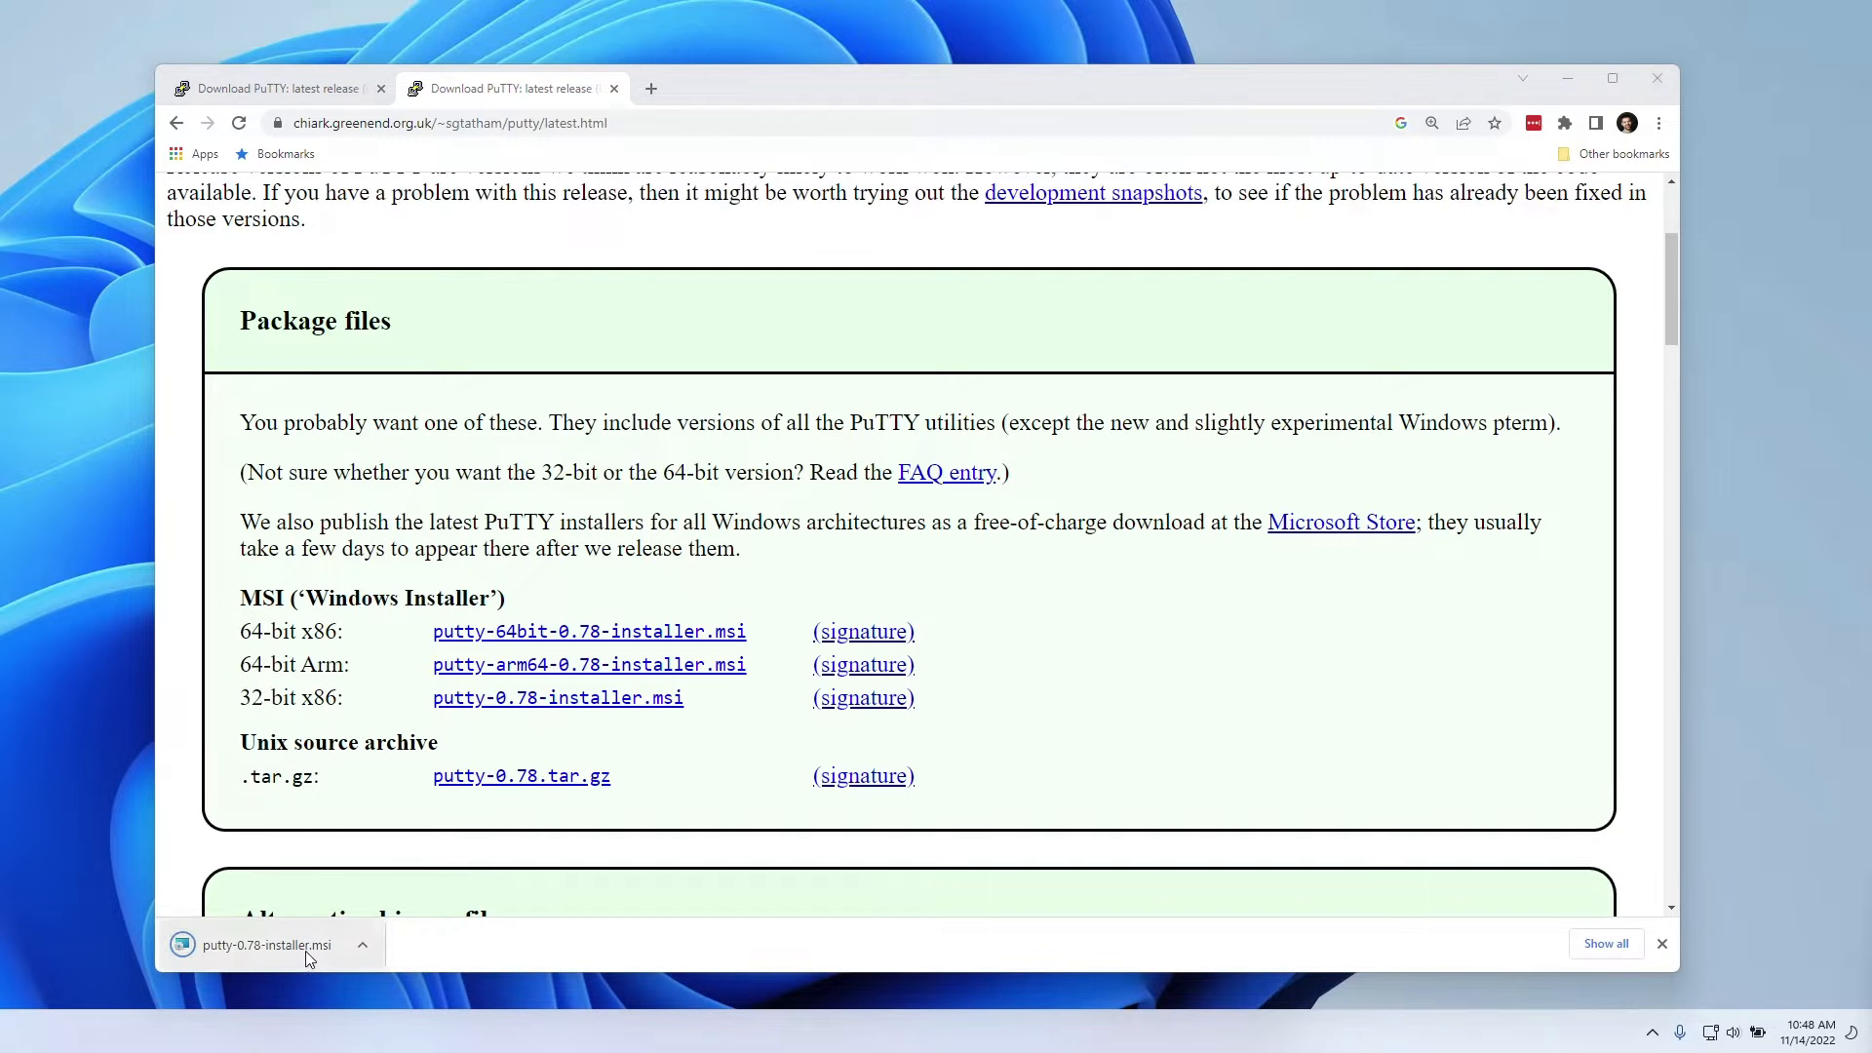
Step: Install PuTTY 0.78 in the default folder with the desktop shortcut, skipping the README
left_click(267, 945)
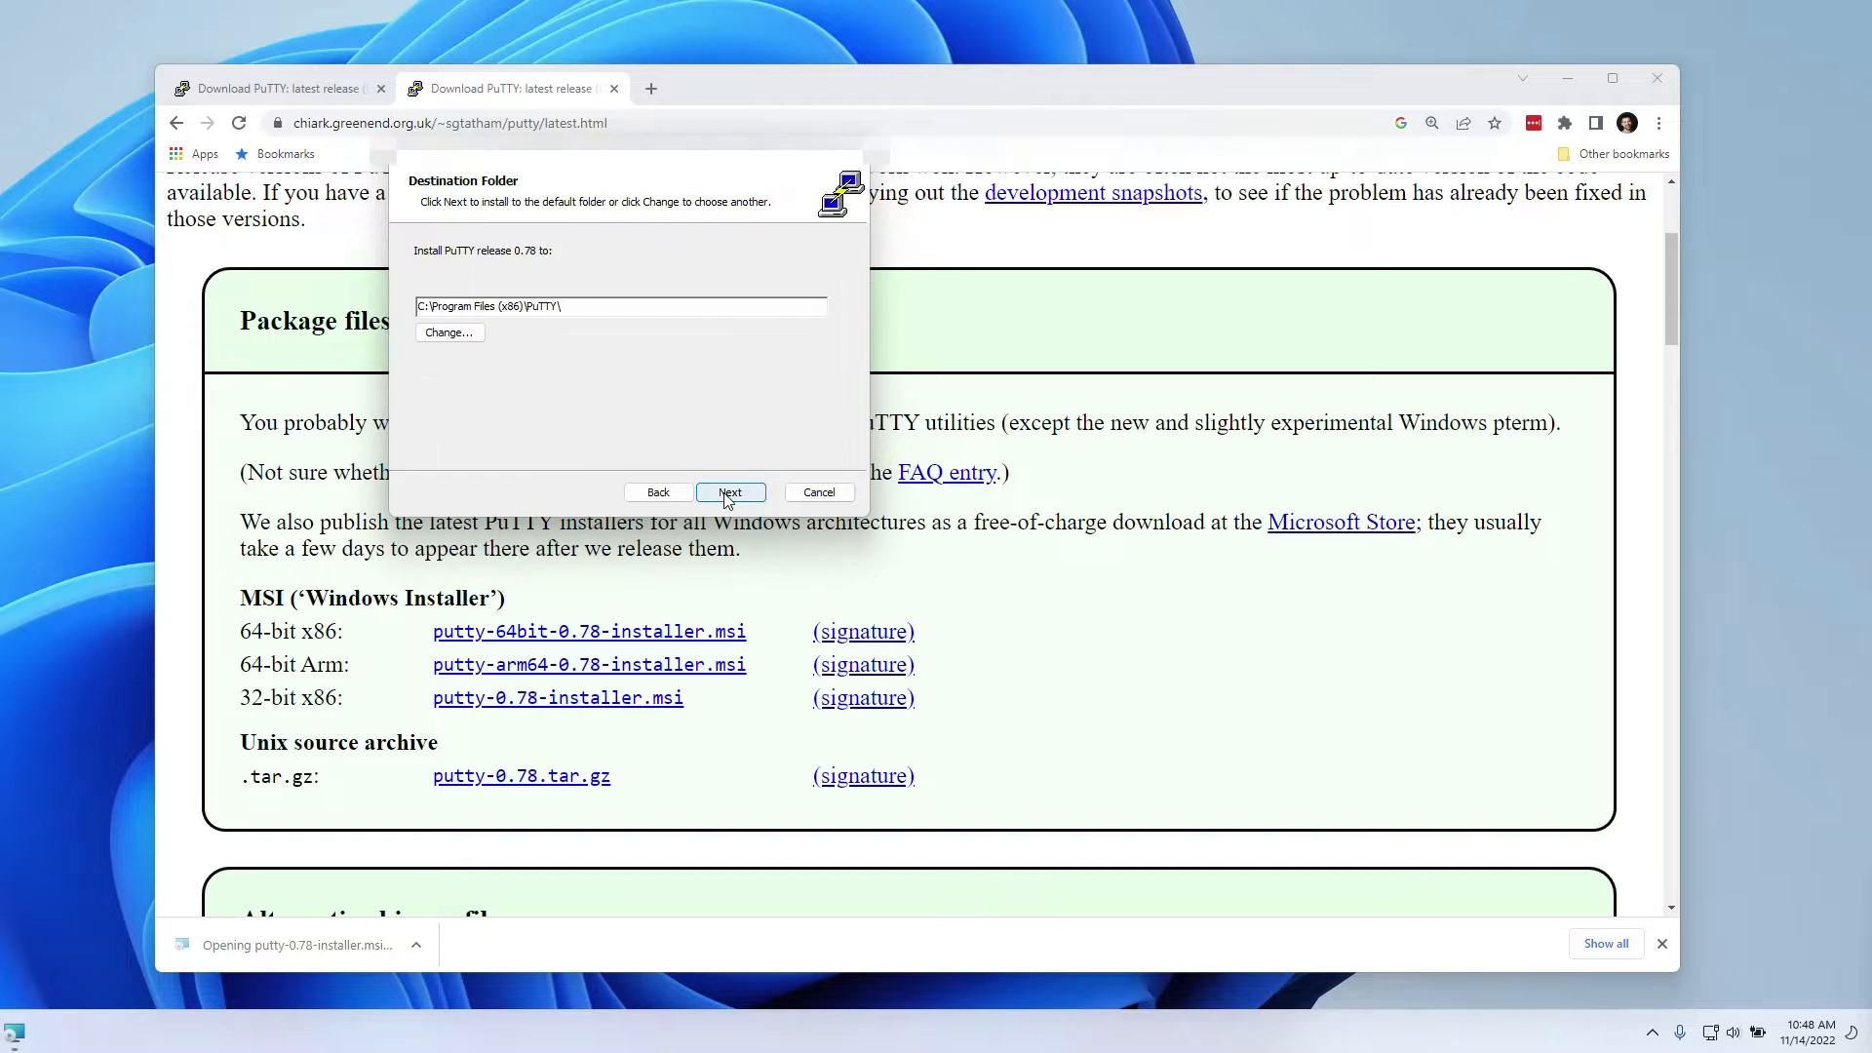
left_click(730, 491)
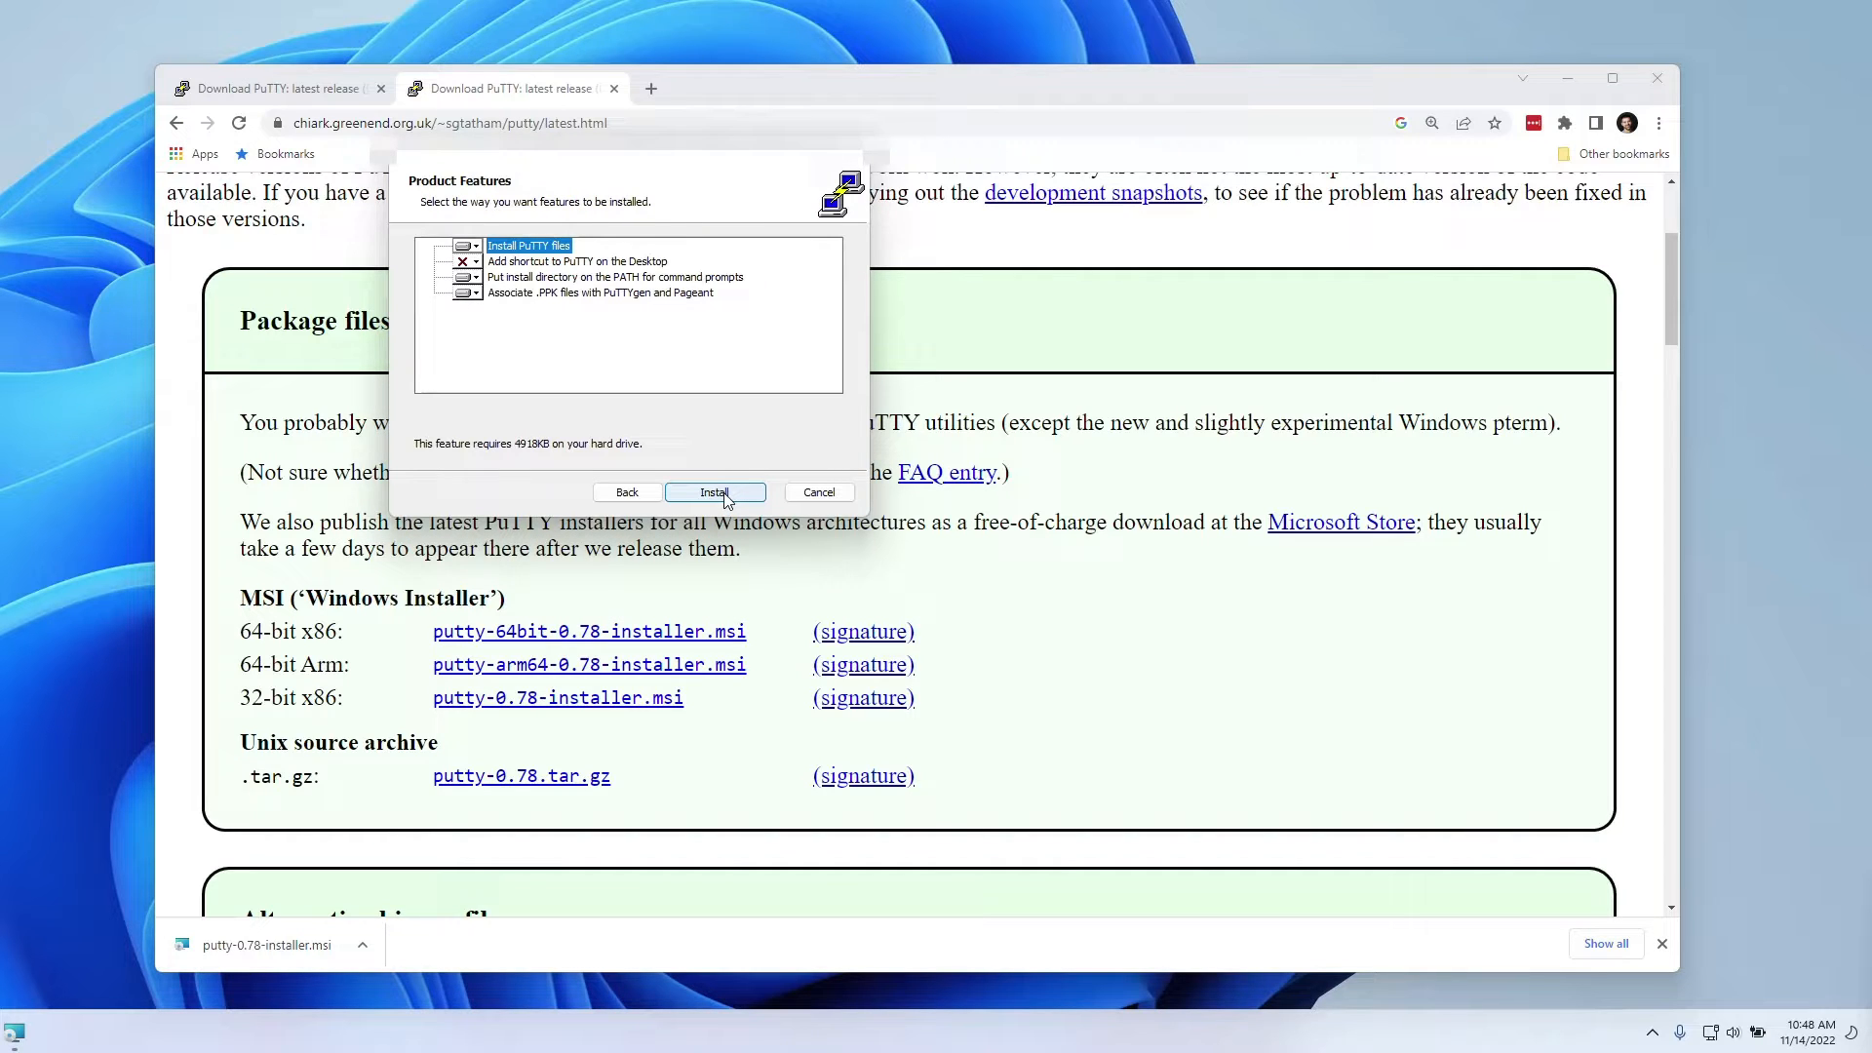
left_click(472, 261)
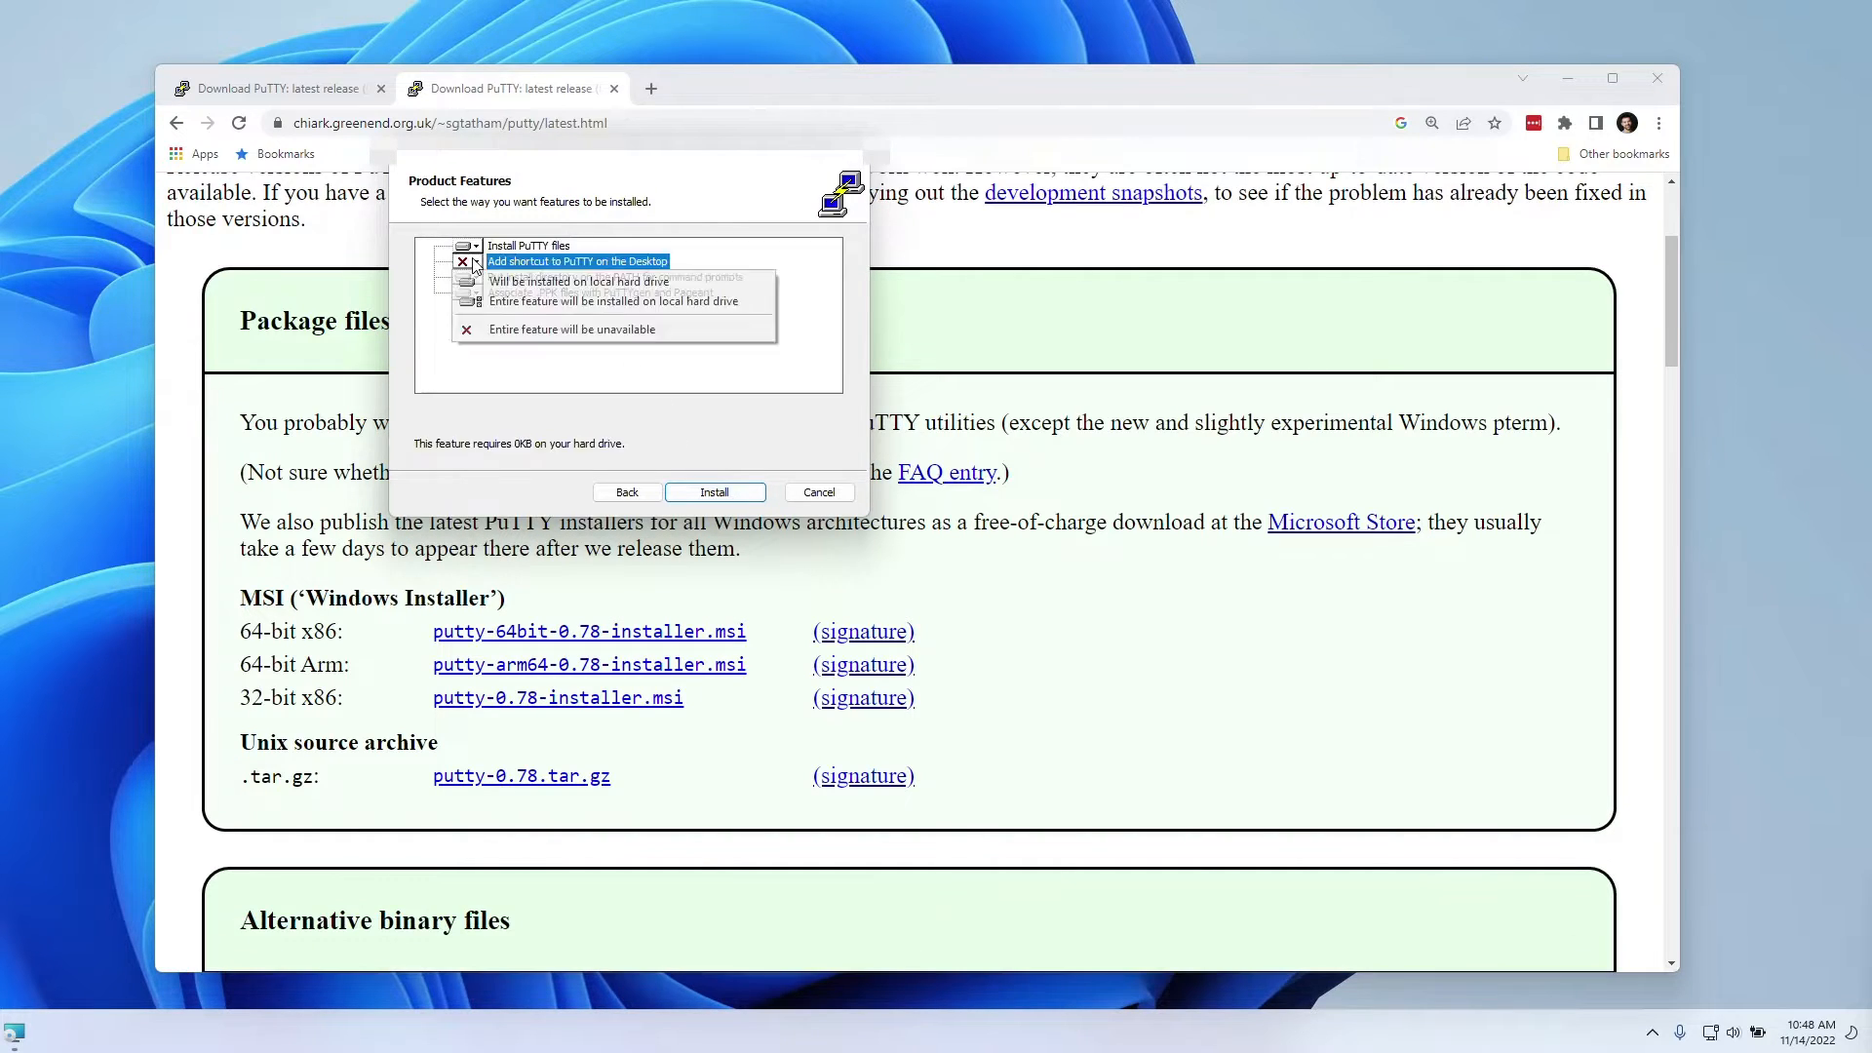
left_click(576, 261)
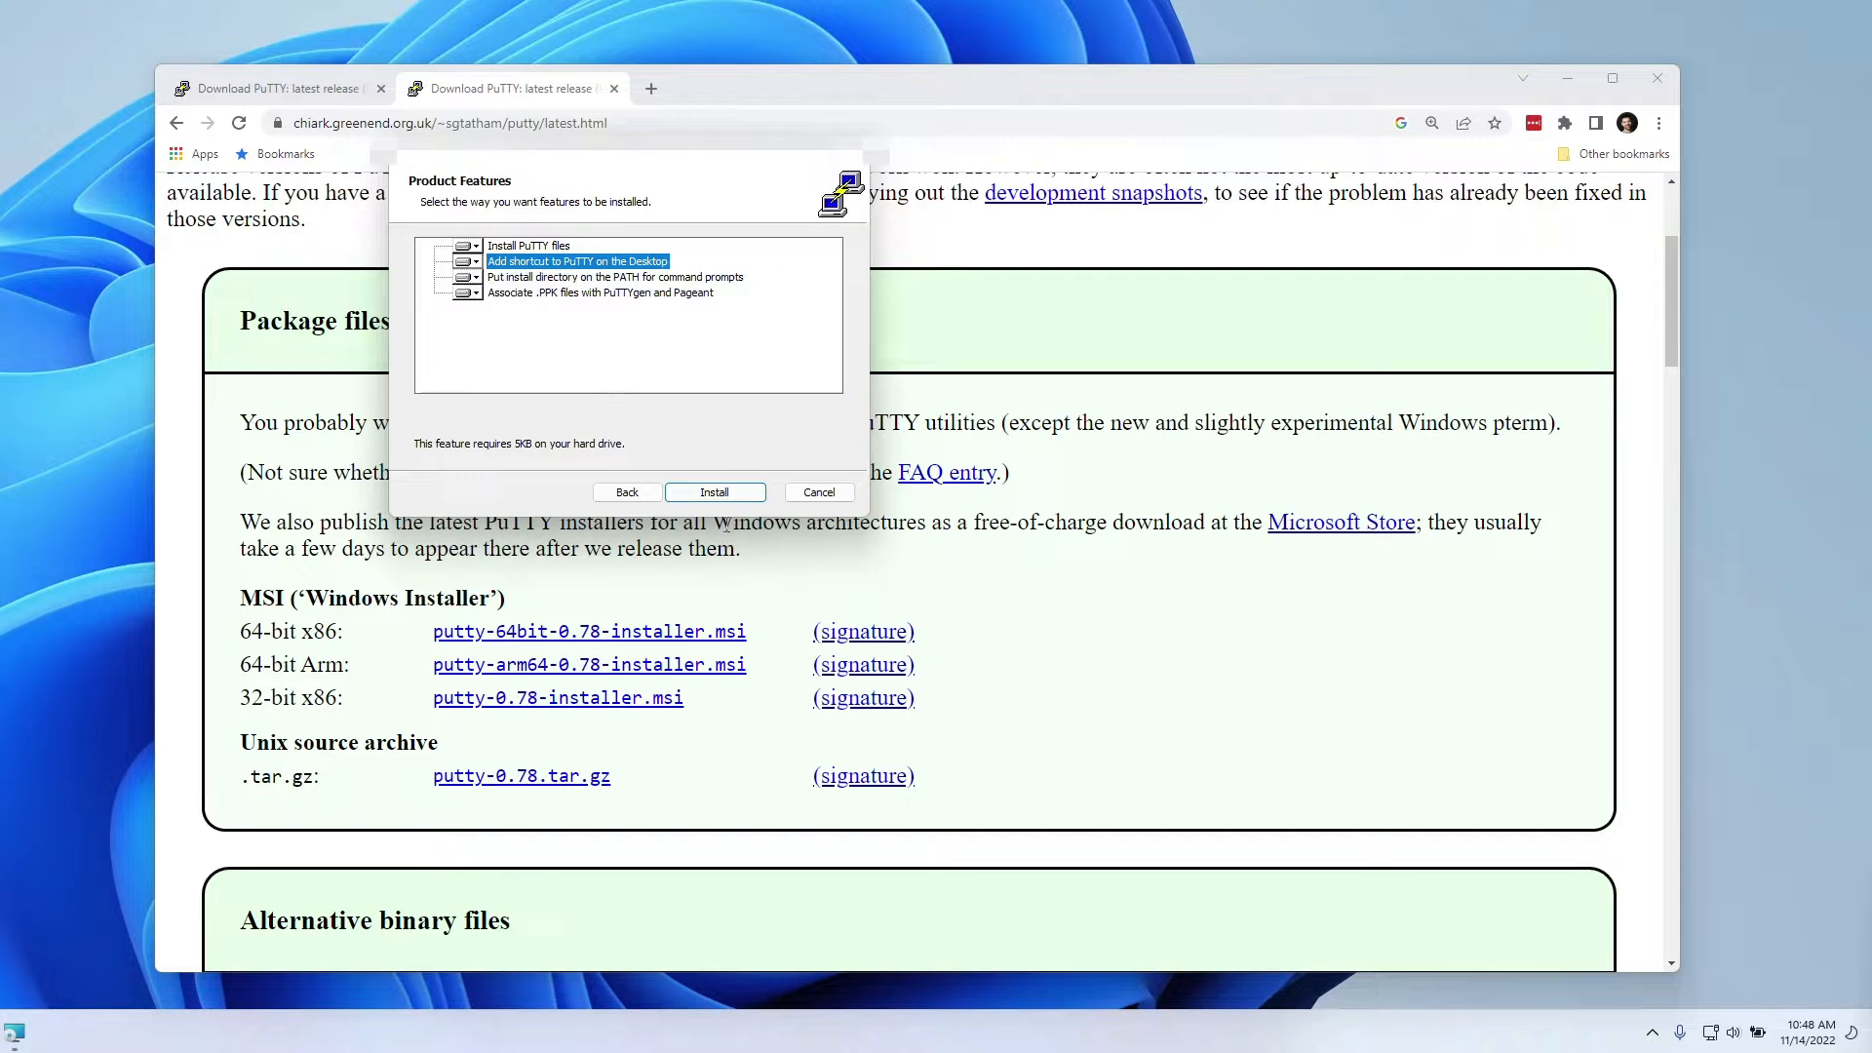
left_click(713, 491)
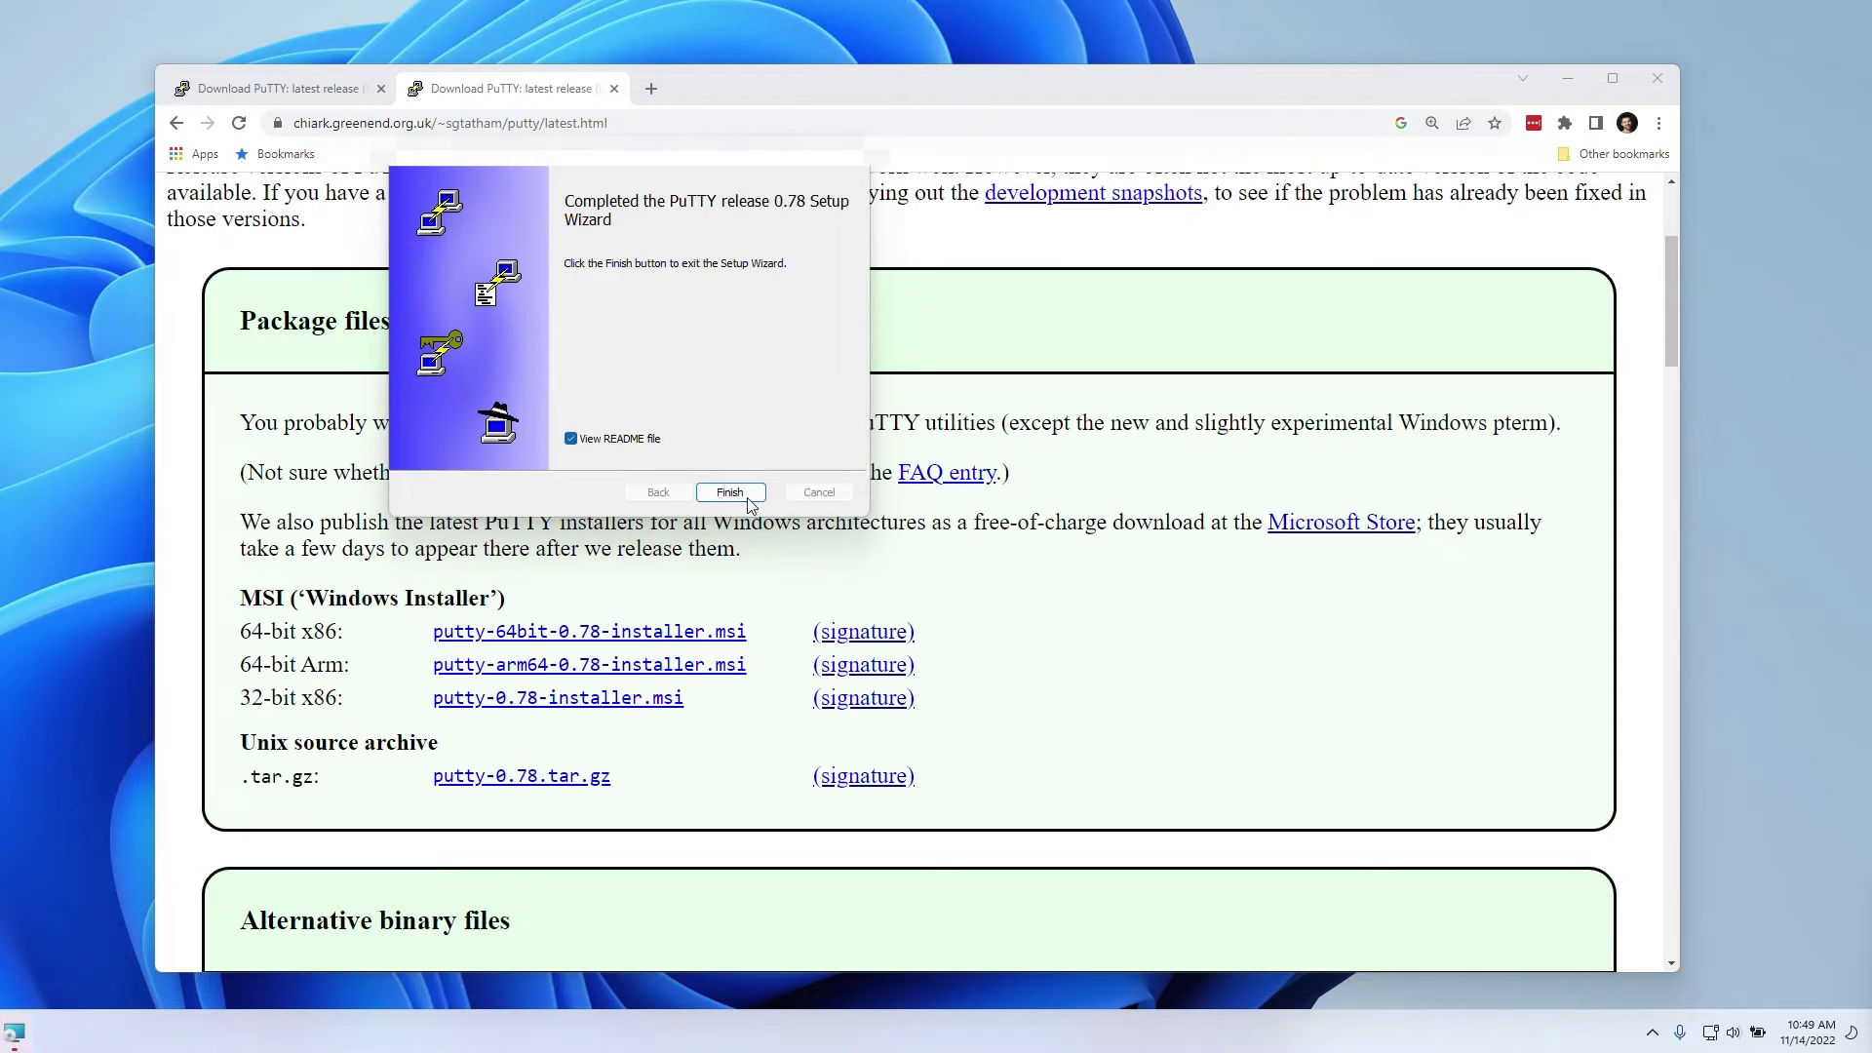
left_click(570, 438)
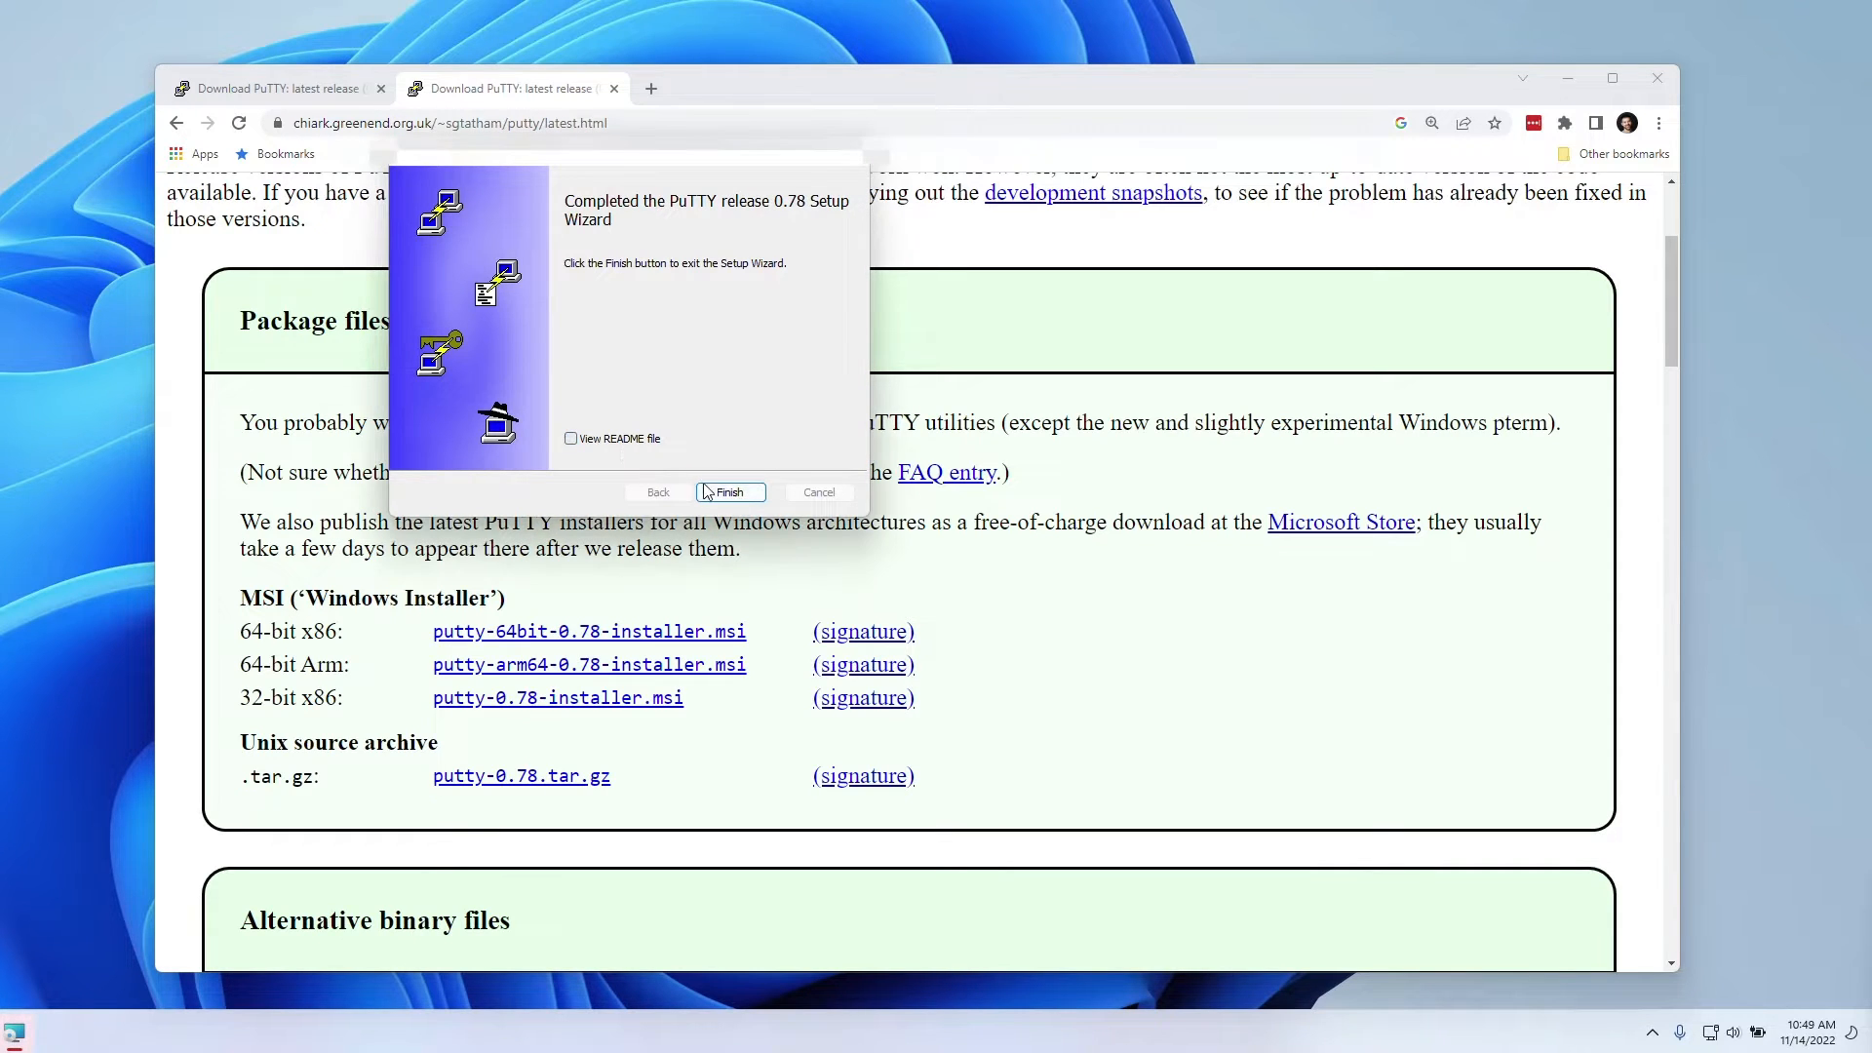
left_click(729, 491)
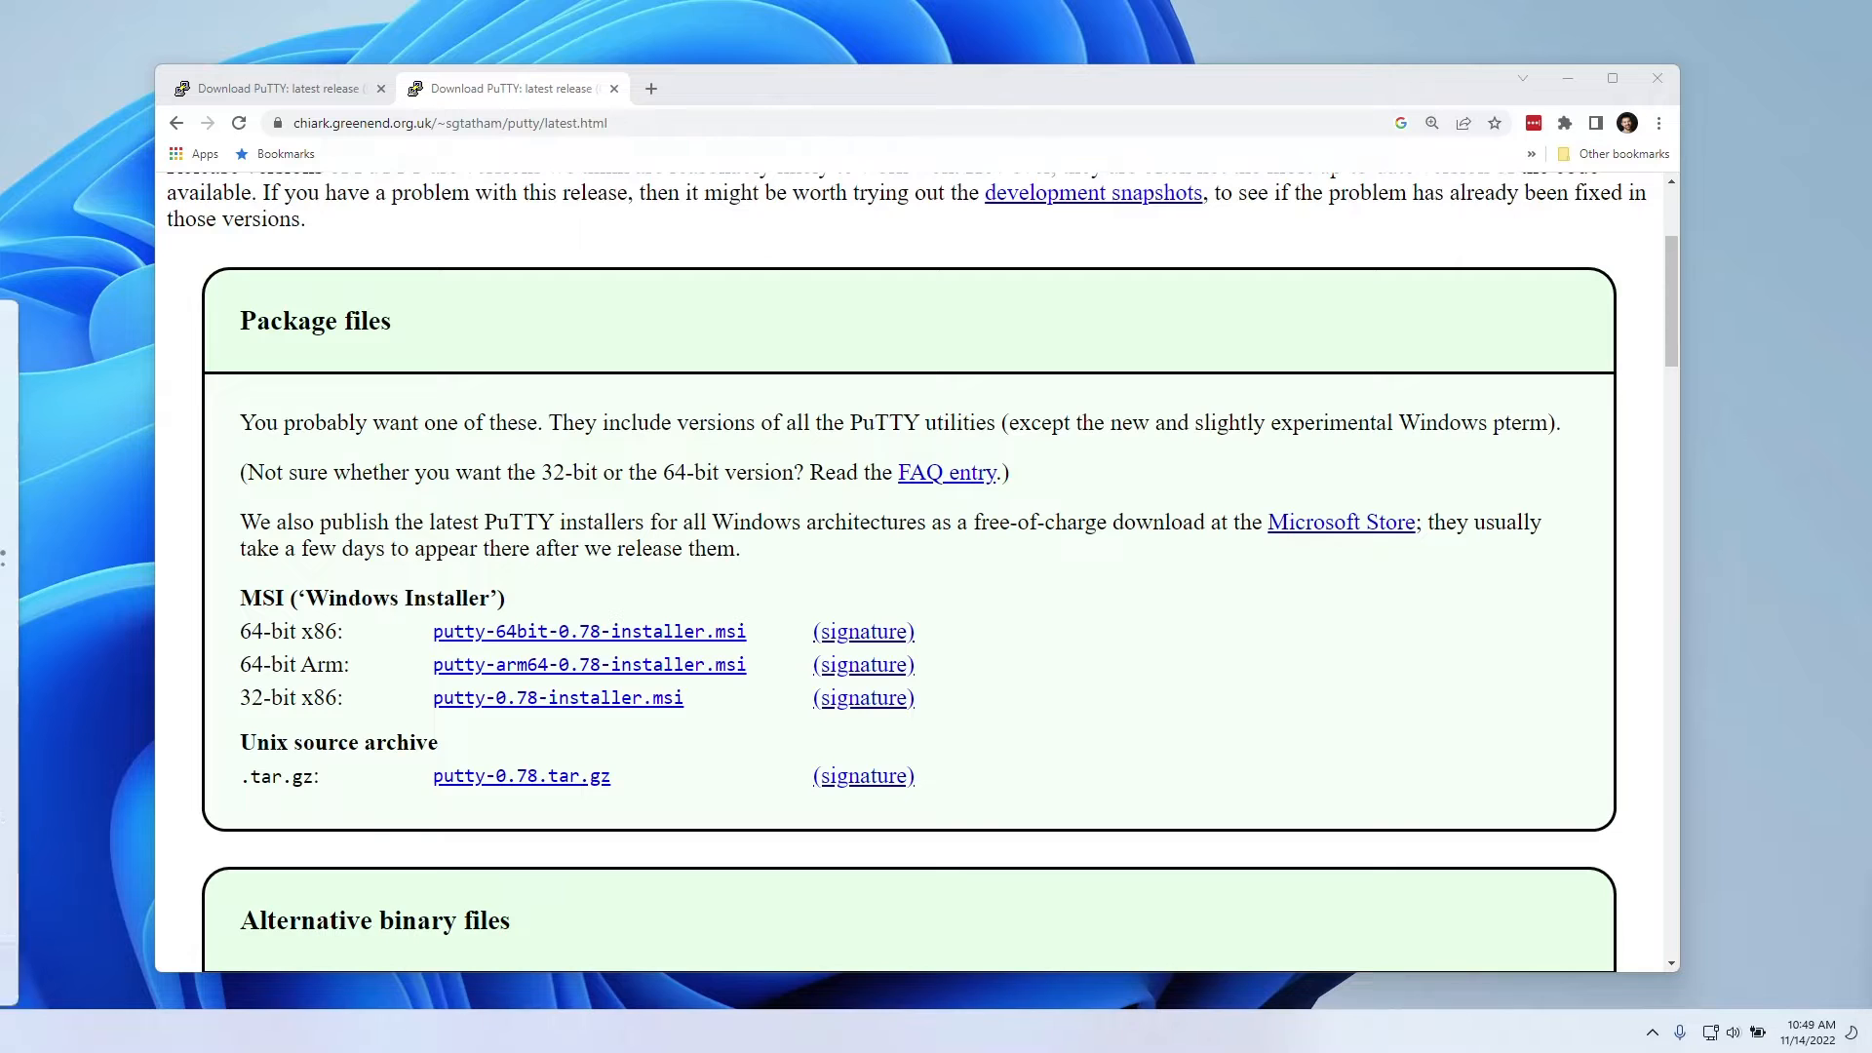
Step: Launch PuTTY Key Generator by searching 'puttygen' in the Start menu
type("puttygen")
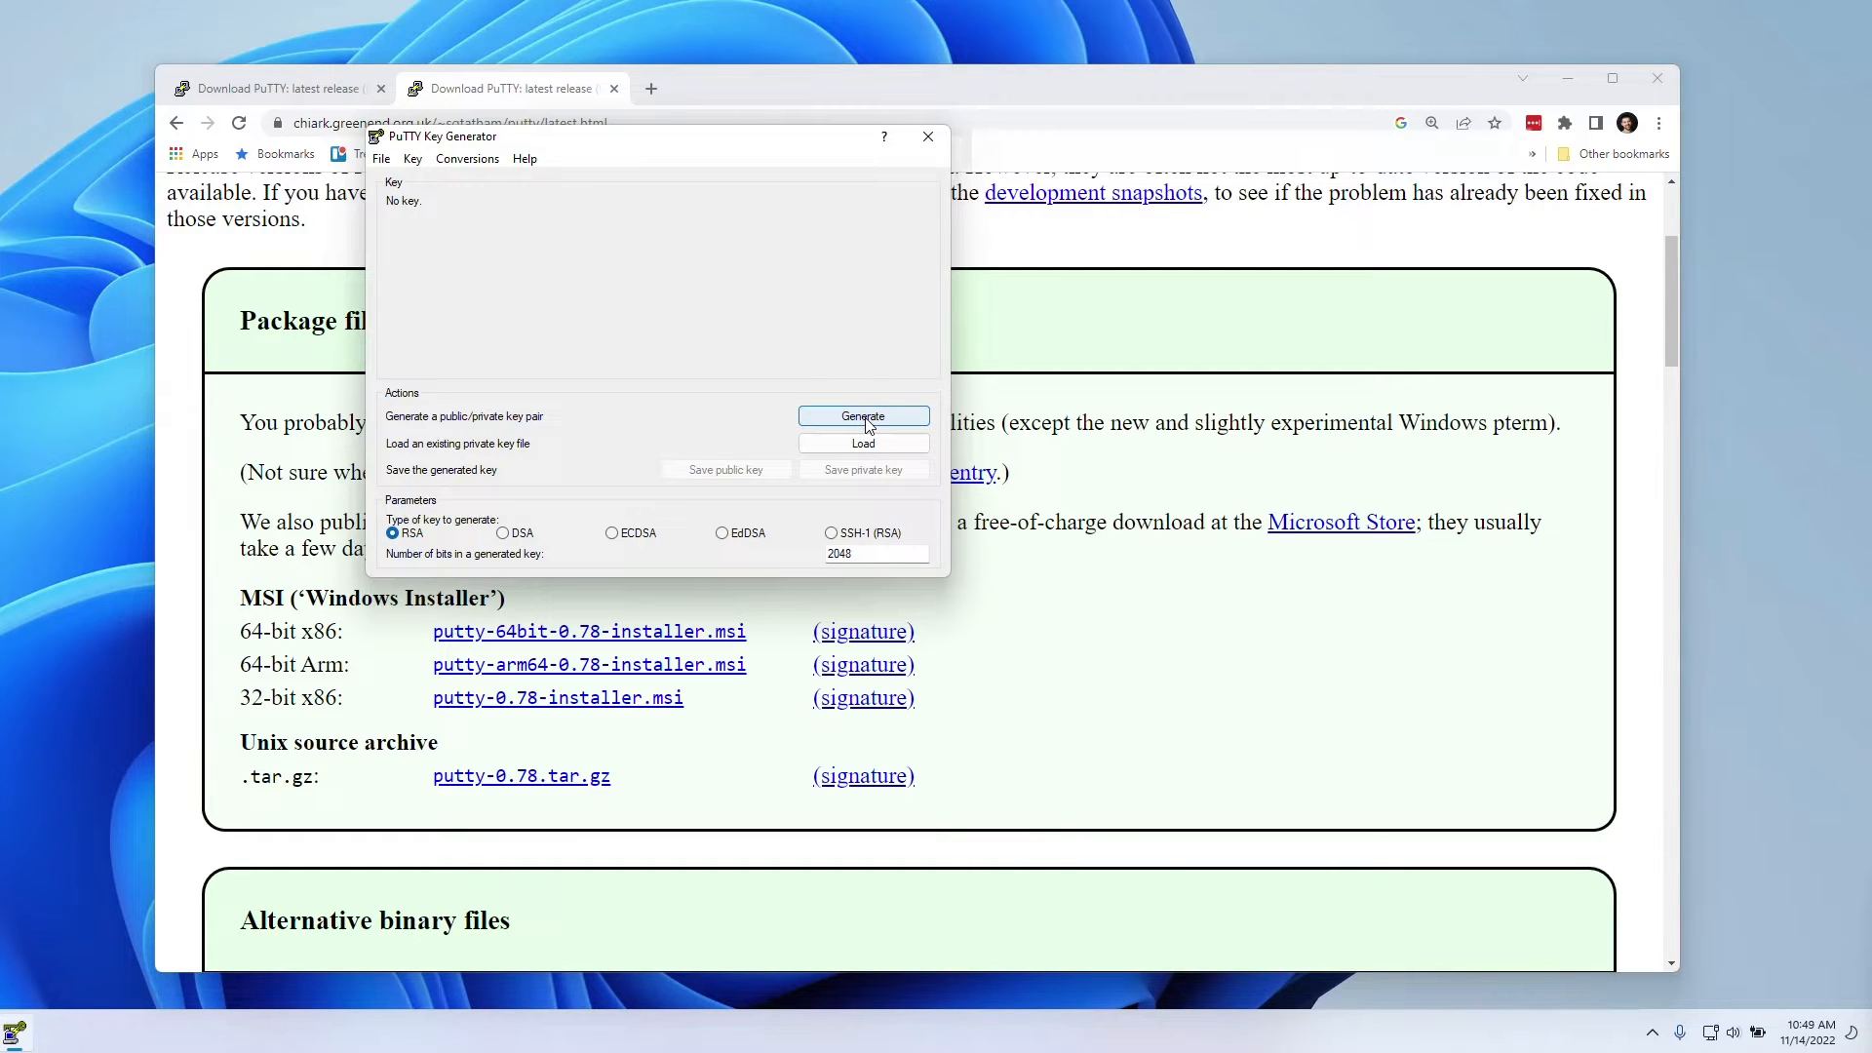
Step: Start generating the RSA 2048-bit key pair with Generate
left_click(862, 415)
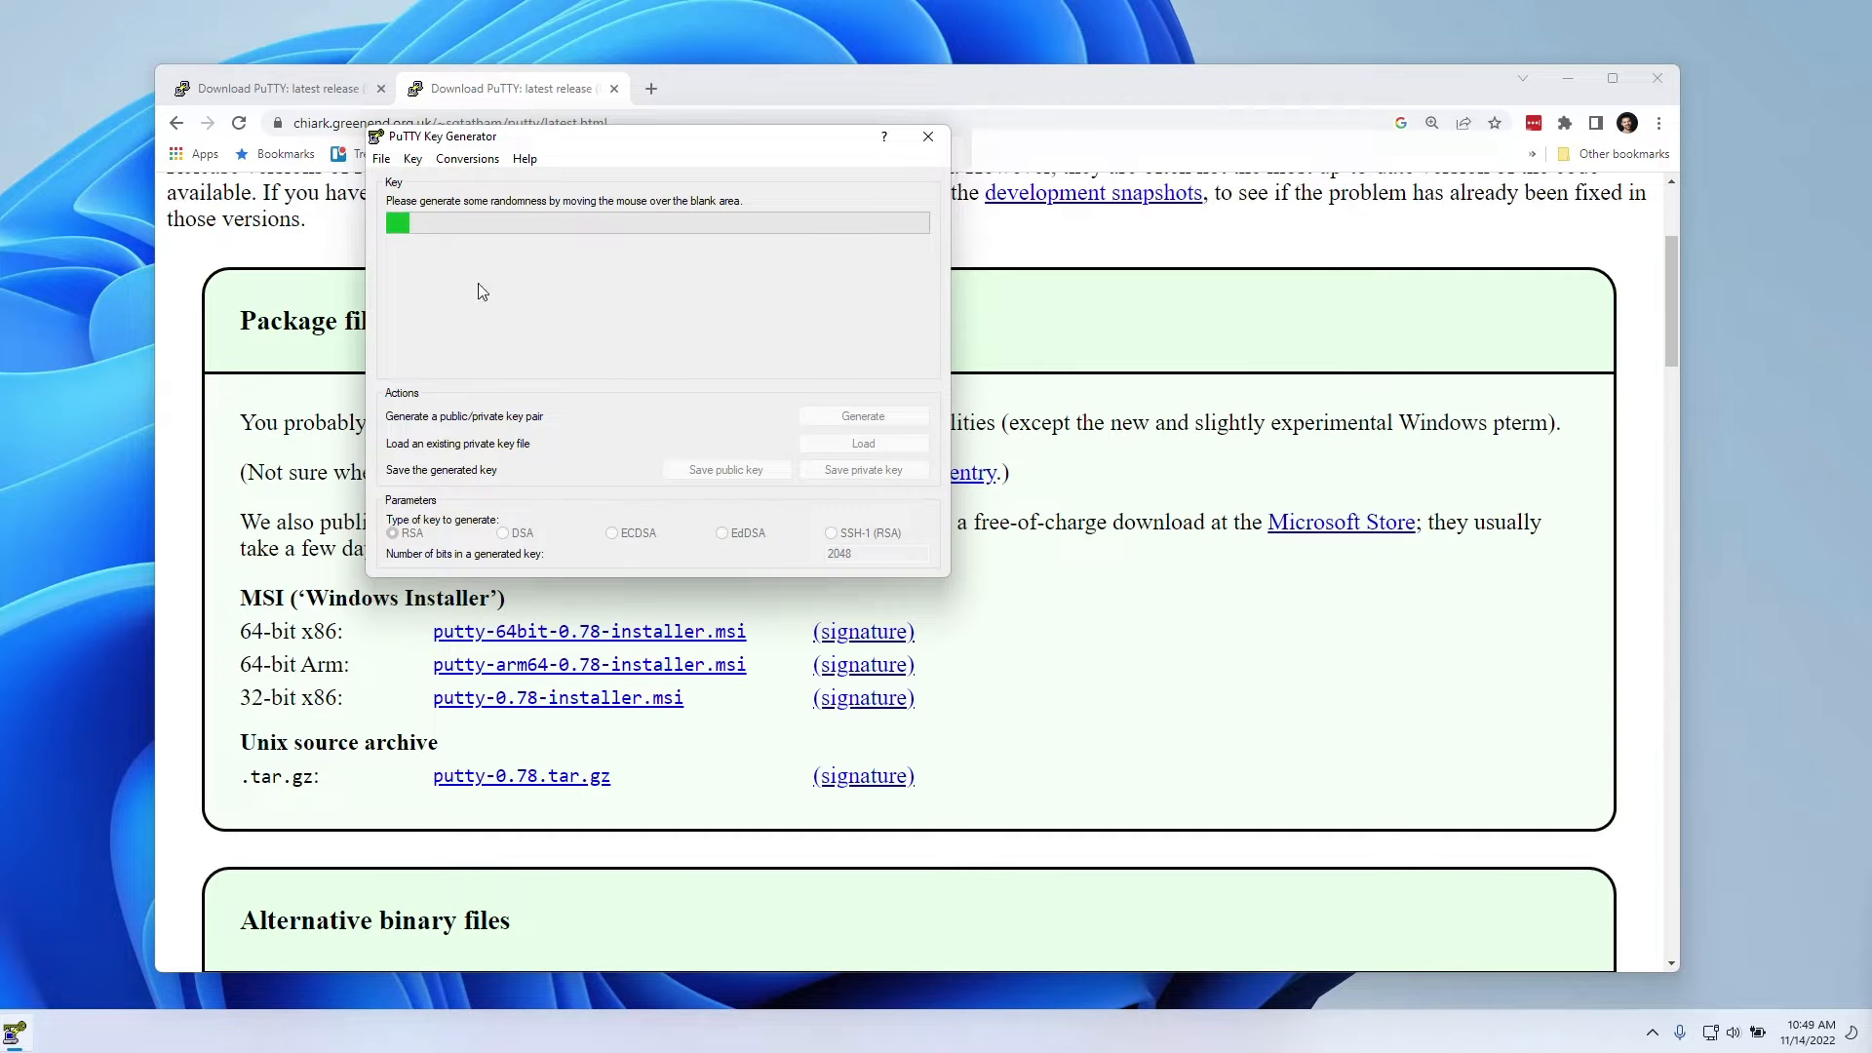
mouse_move(638, 367)
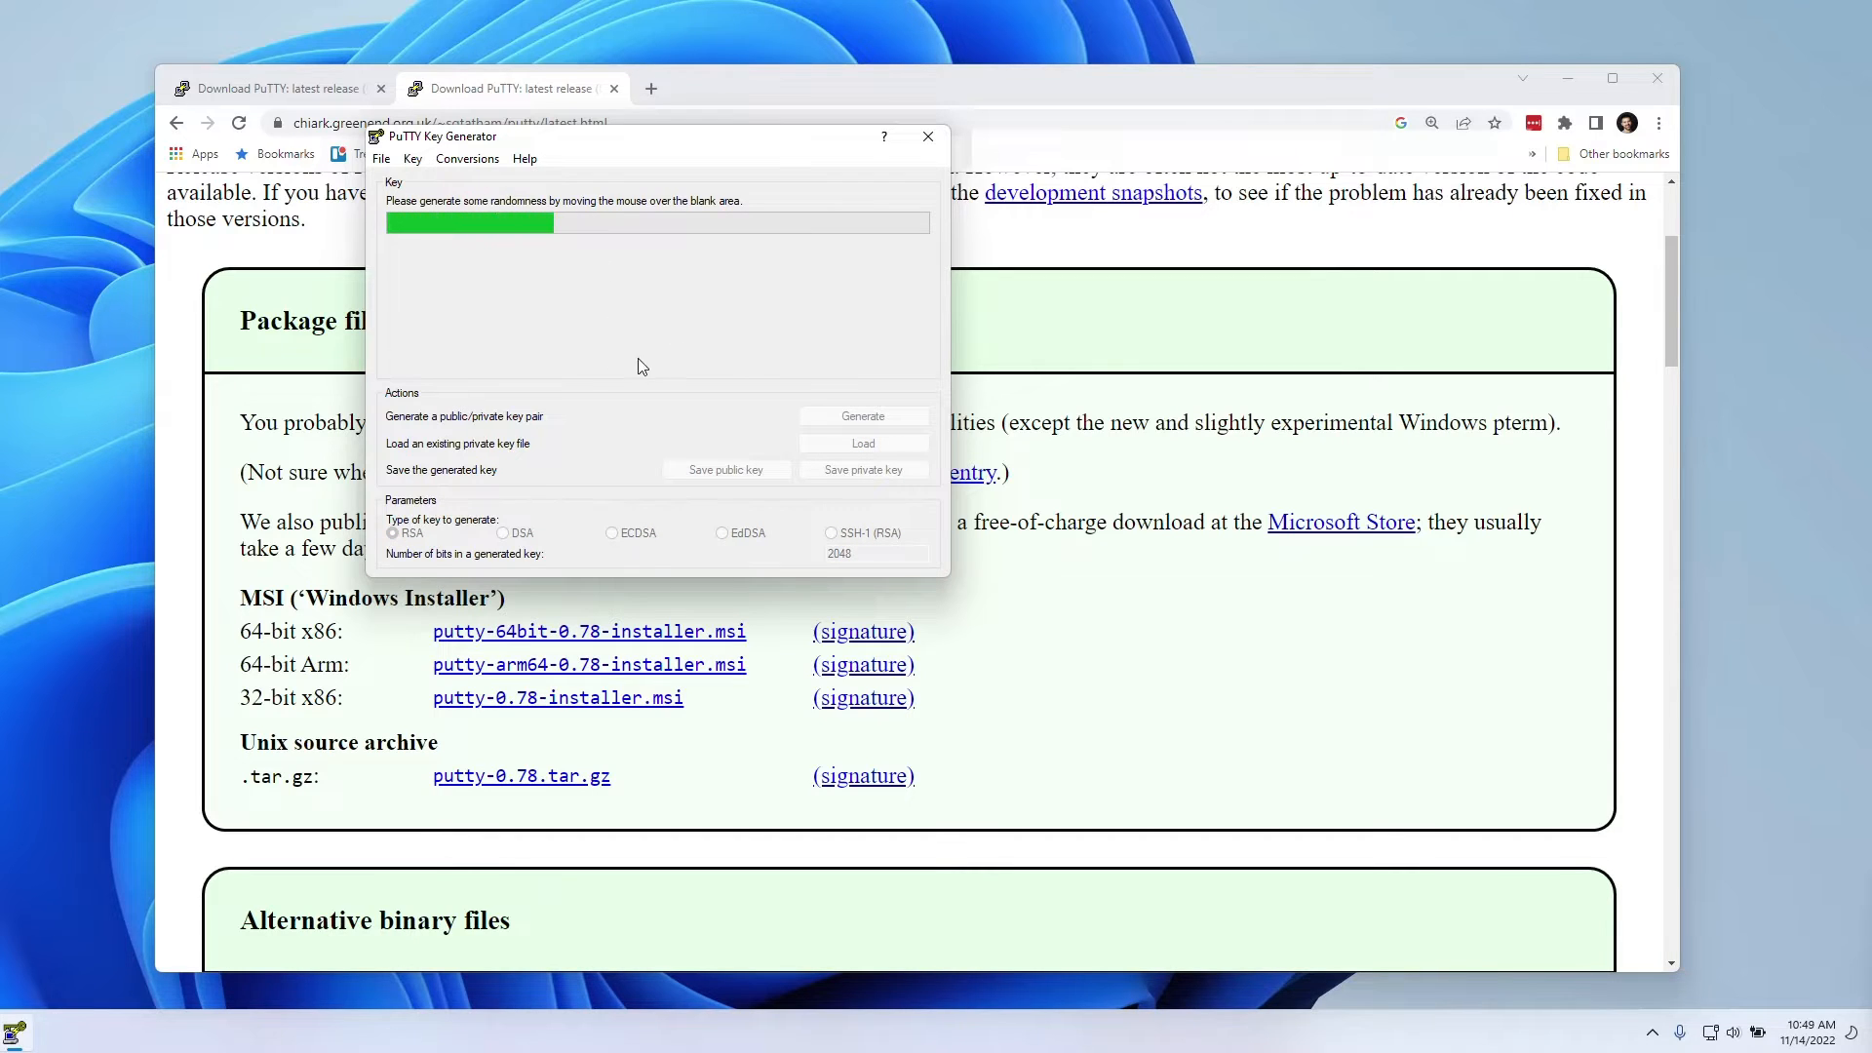
mouse_move(738, 300)
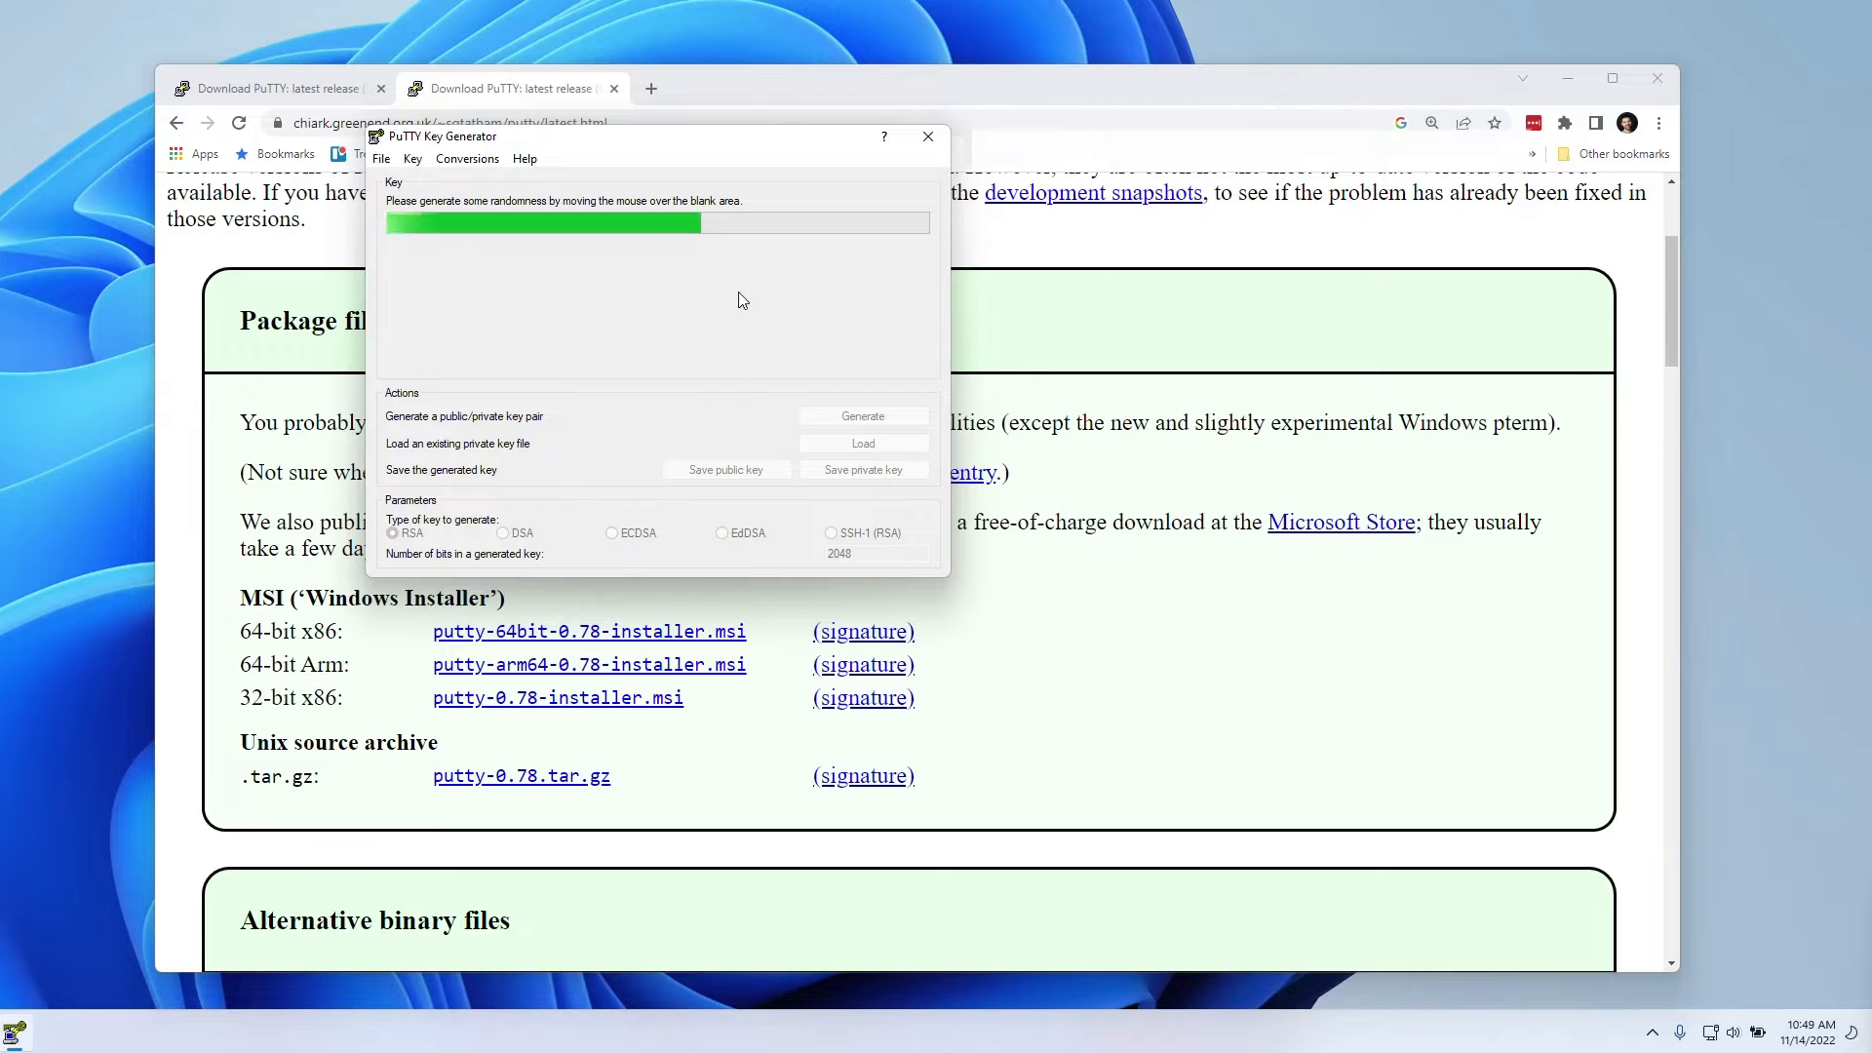
mouse_move(702, 346)
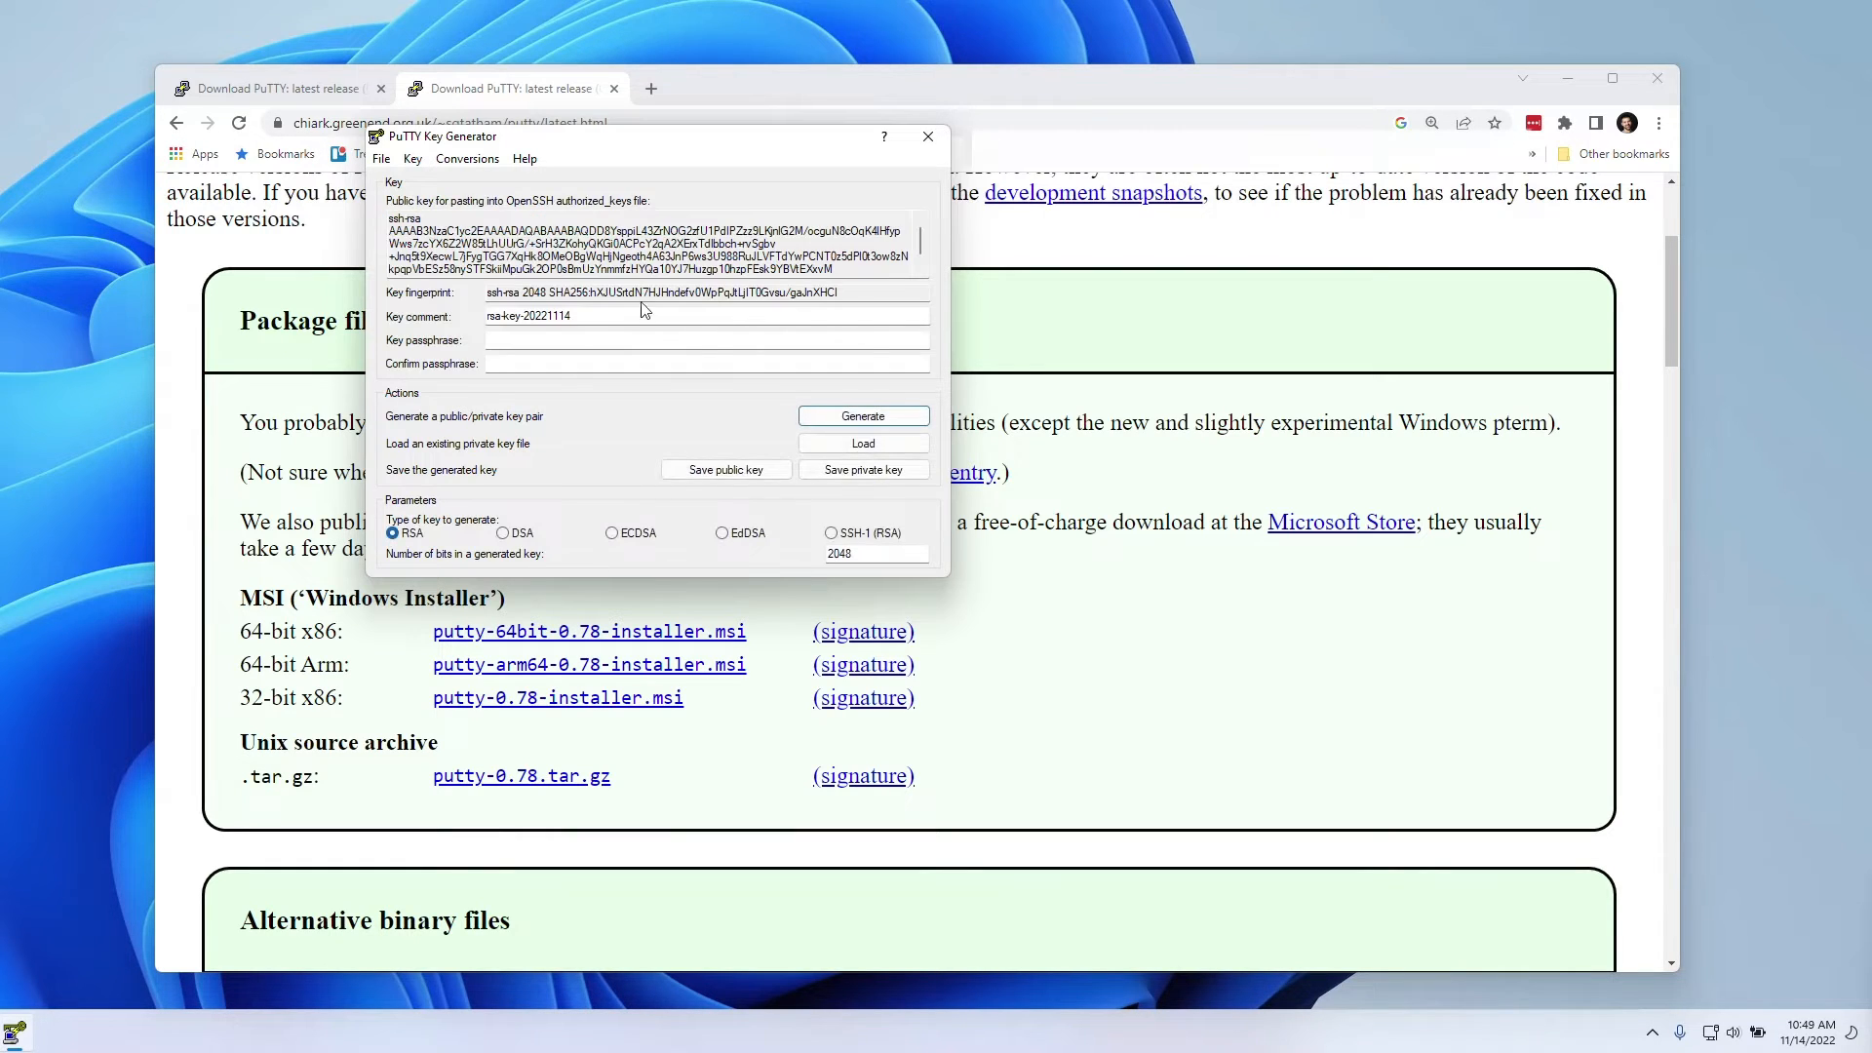
Step: Replace the key comment with 'putty-demo-key' and enter the key passphrase
double_click(528, 314)
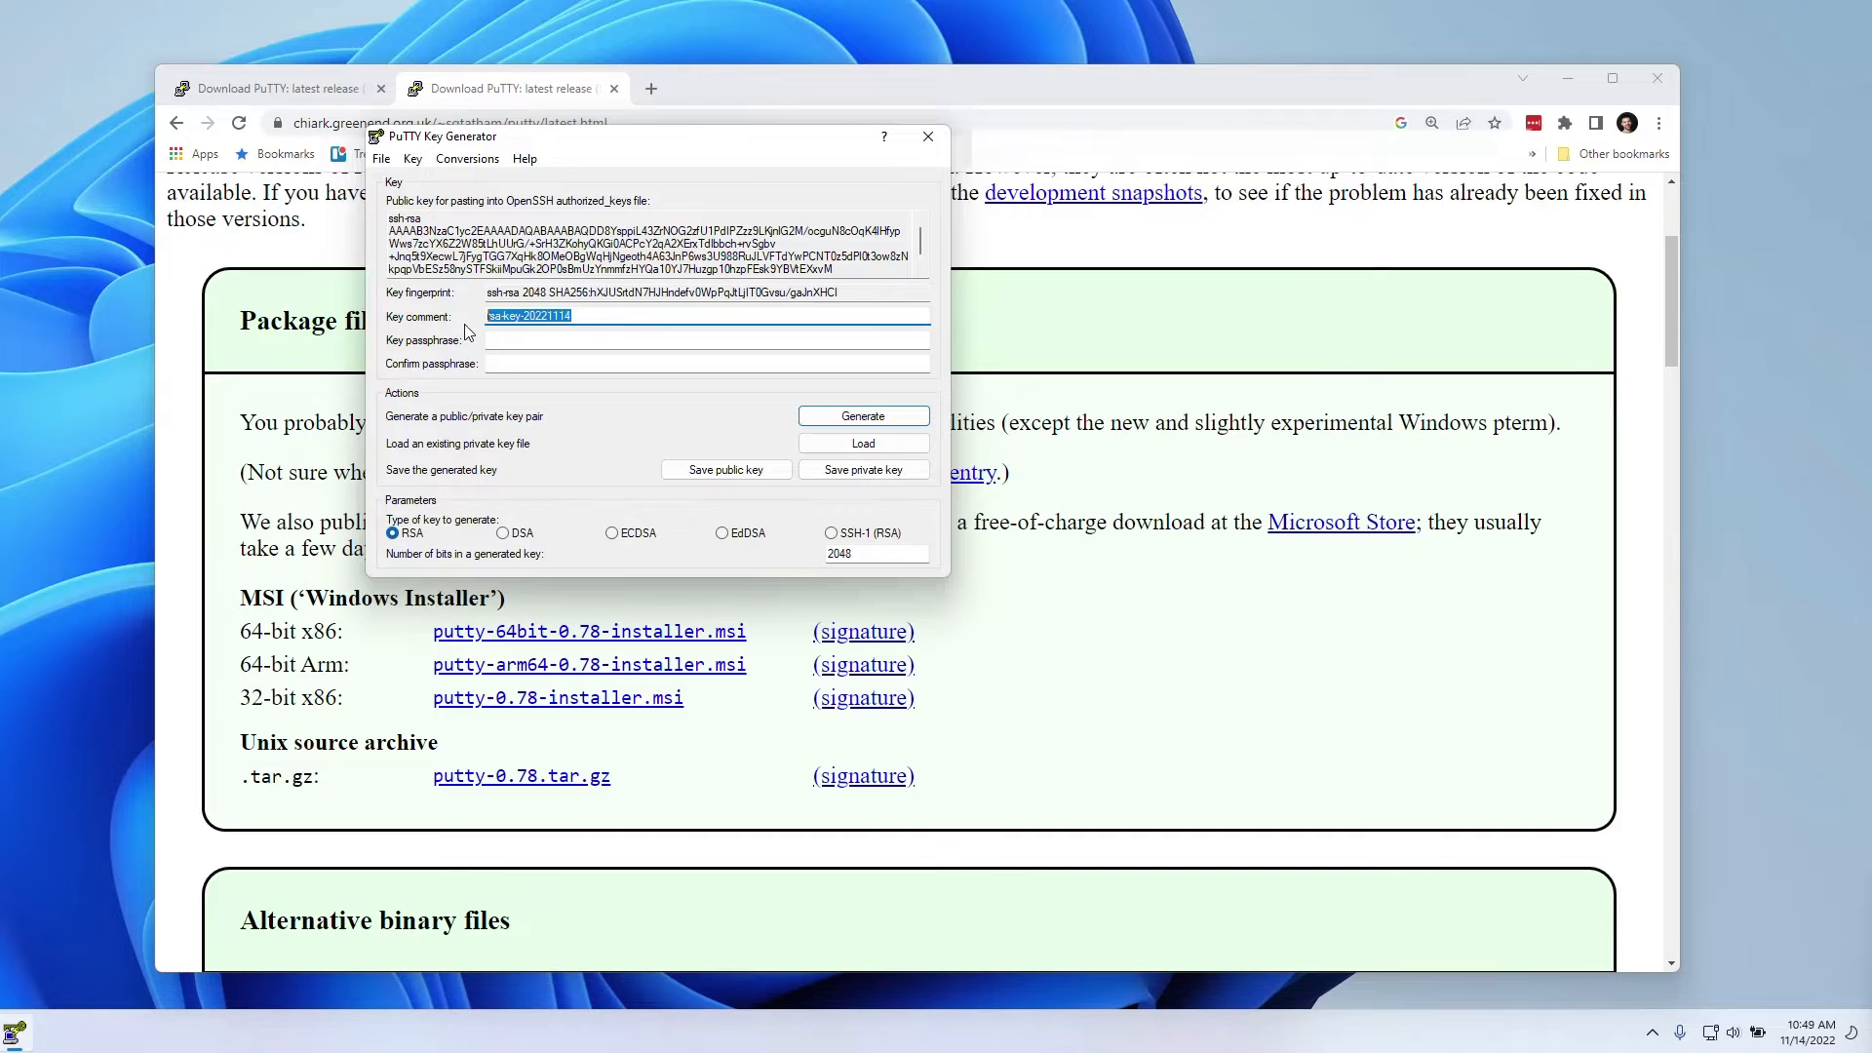
type("putty")
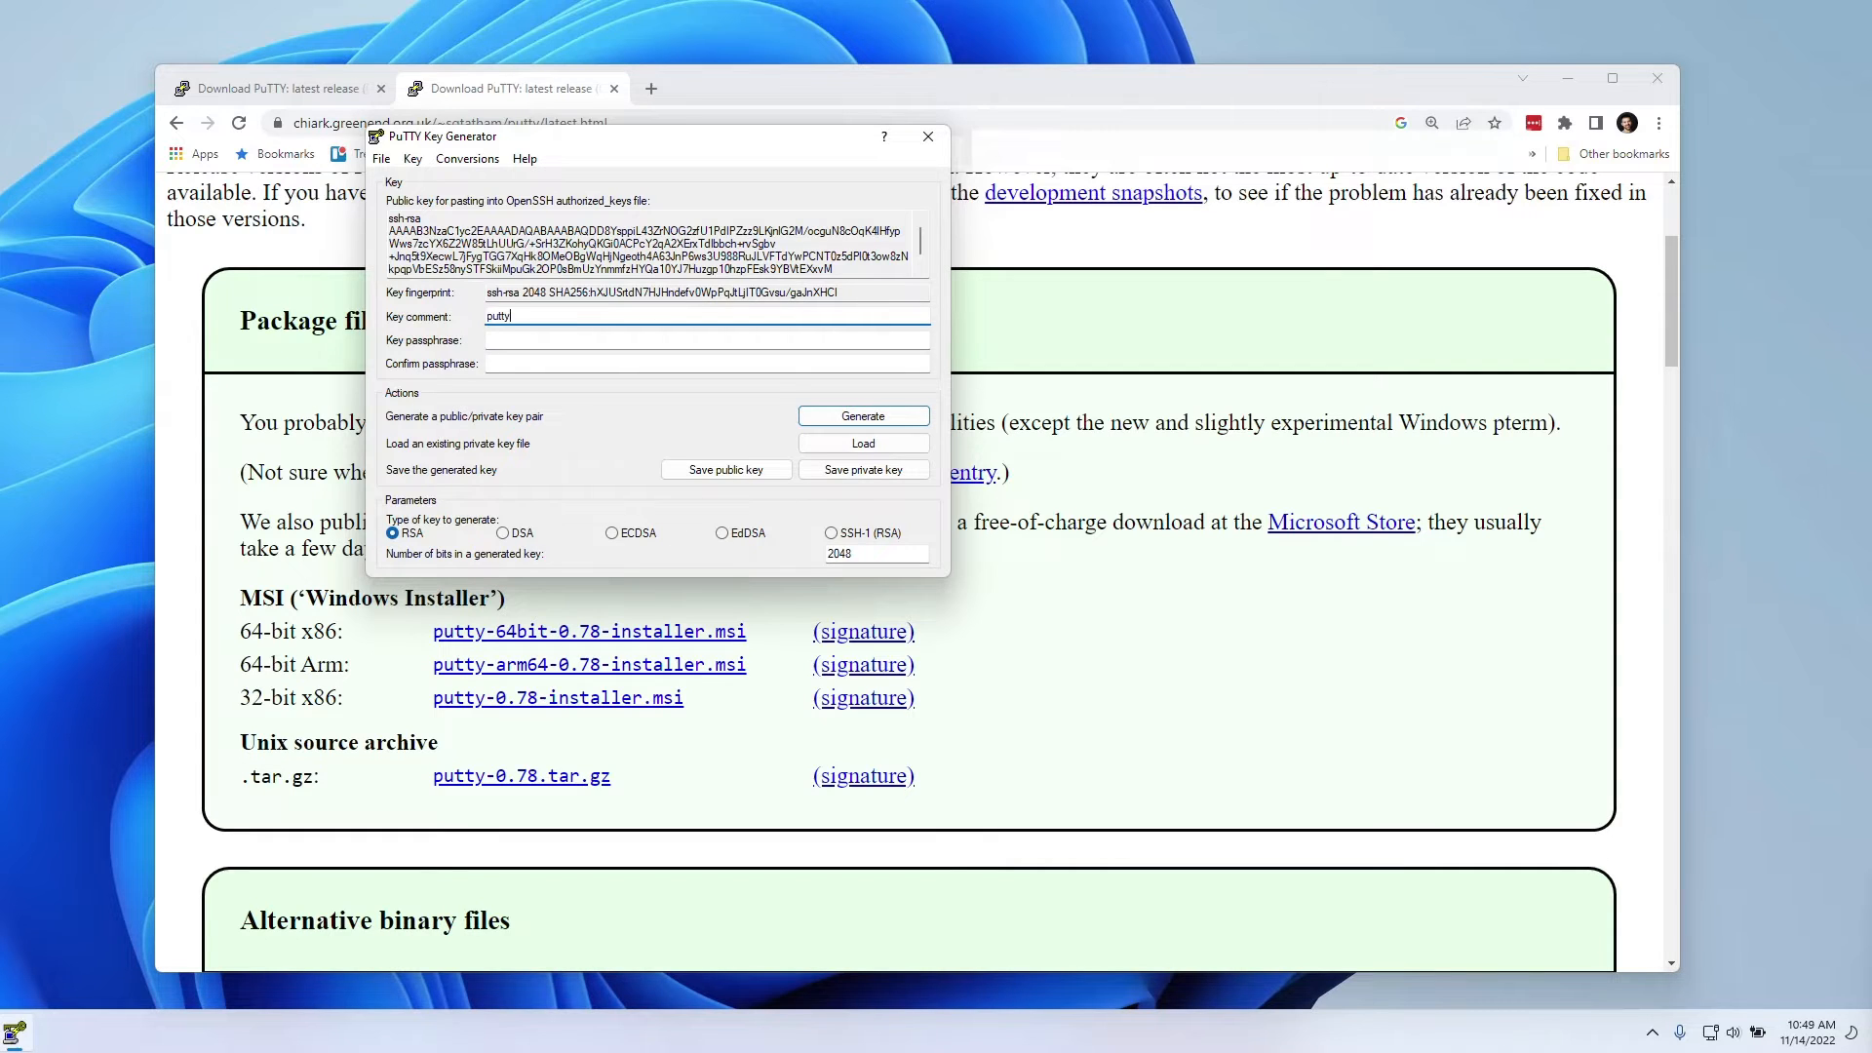
type("-demo")
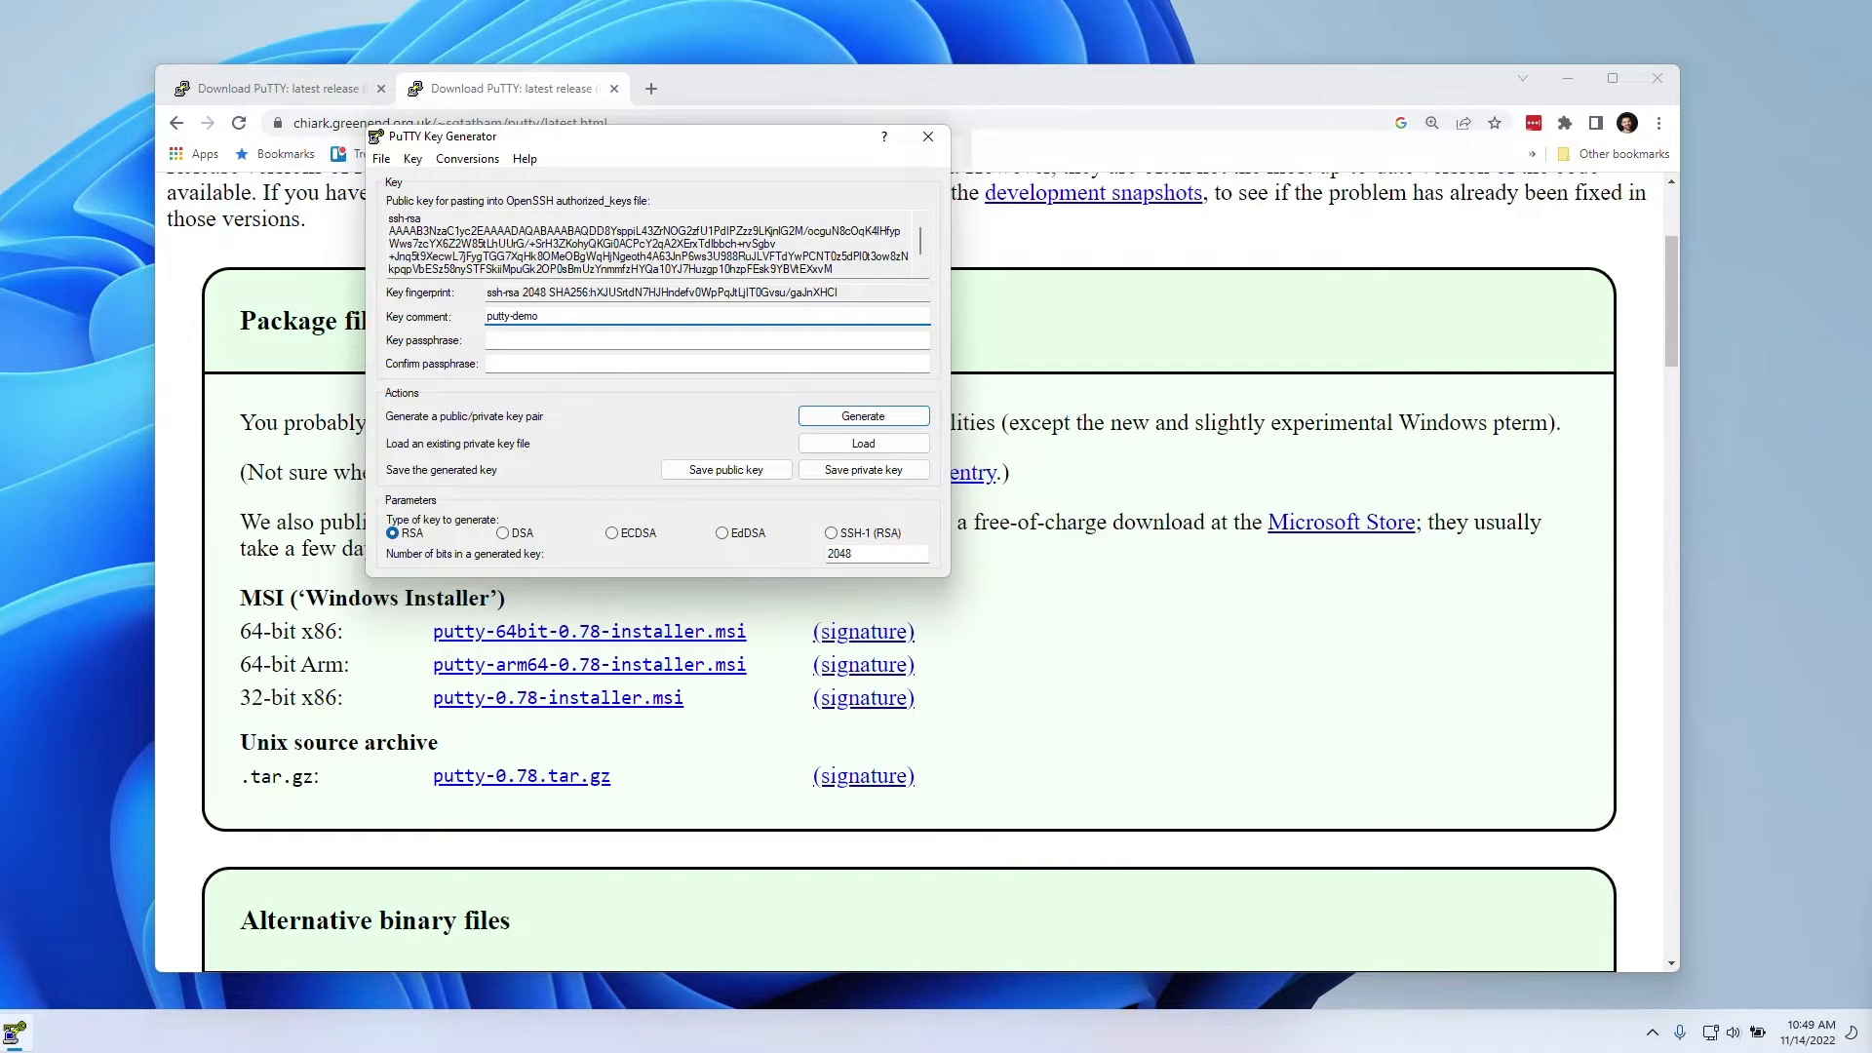
type("-key")
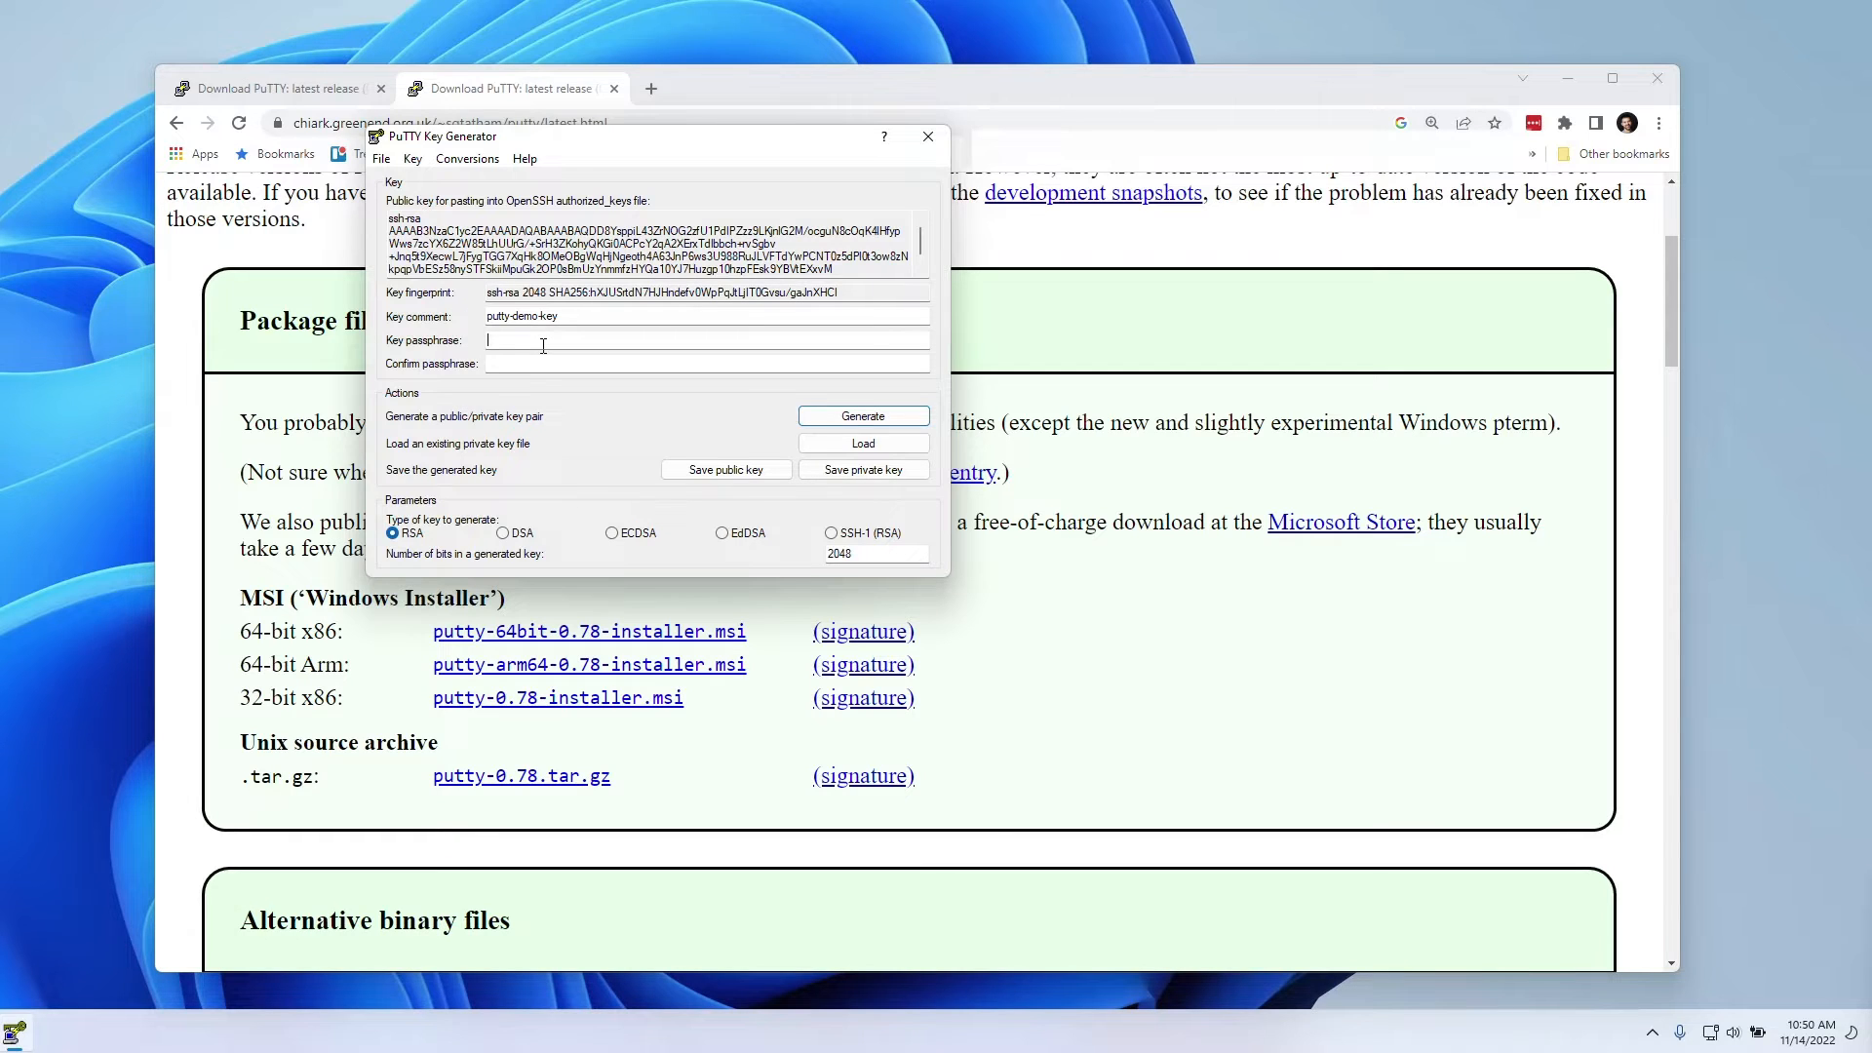
type("•••••")
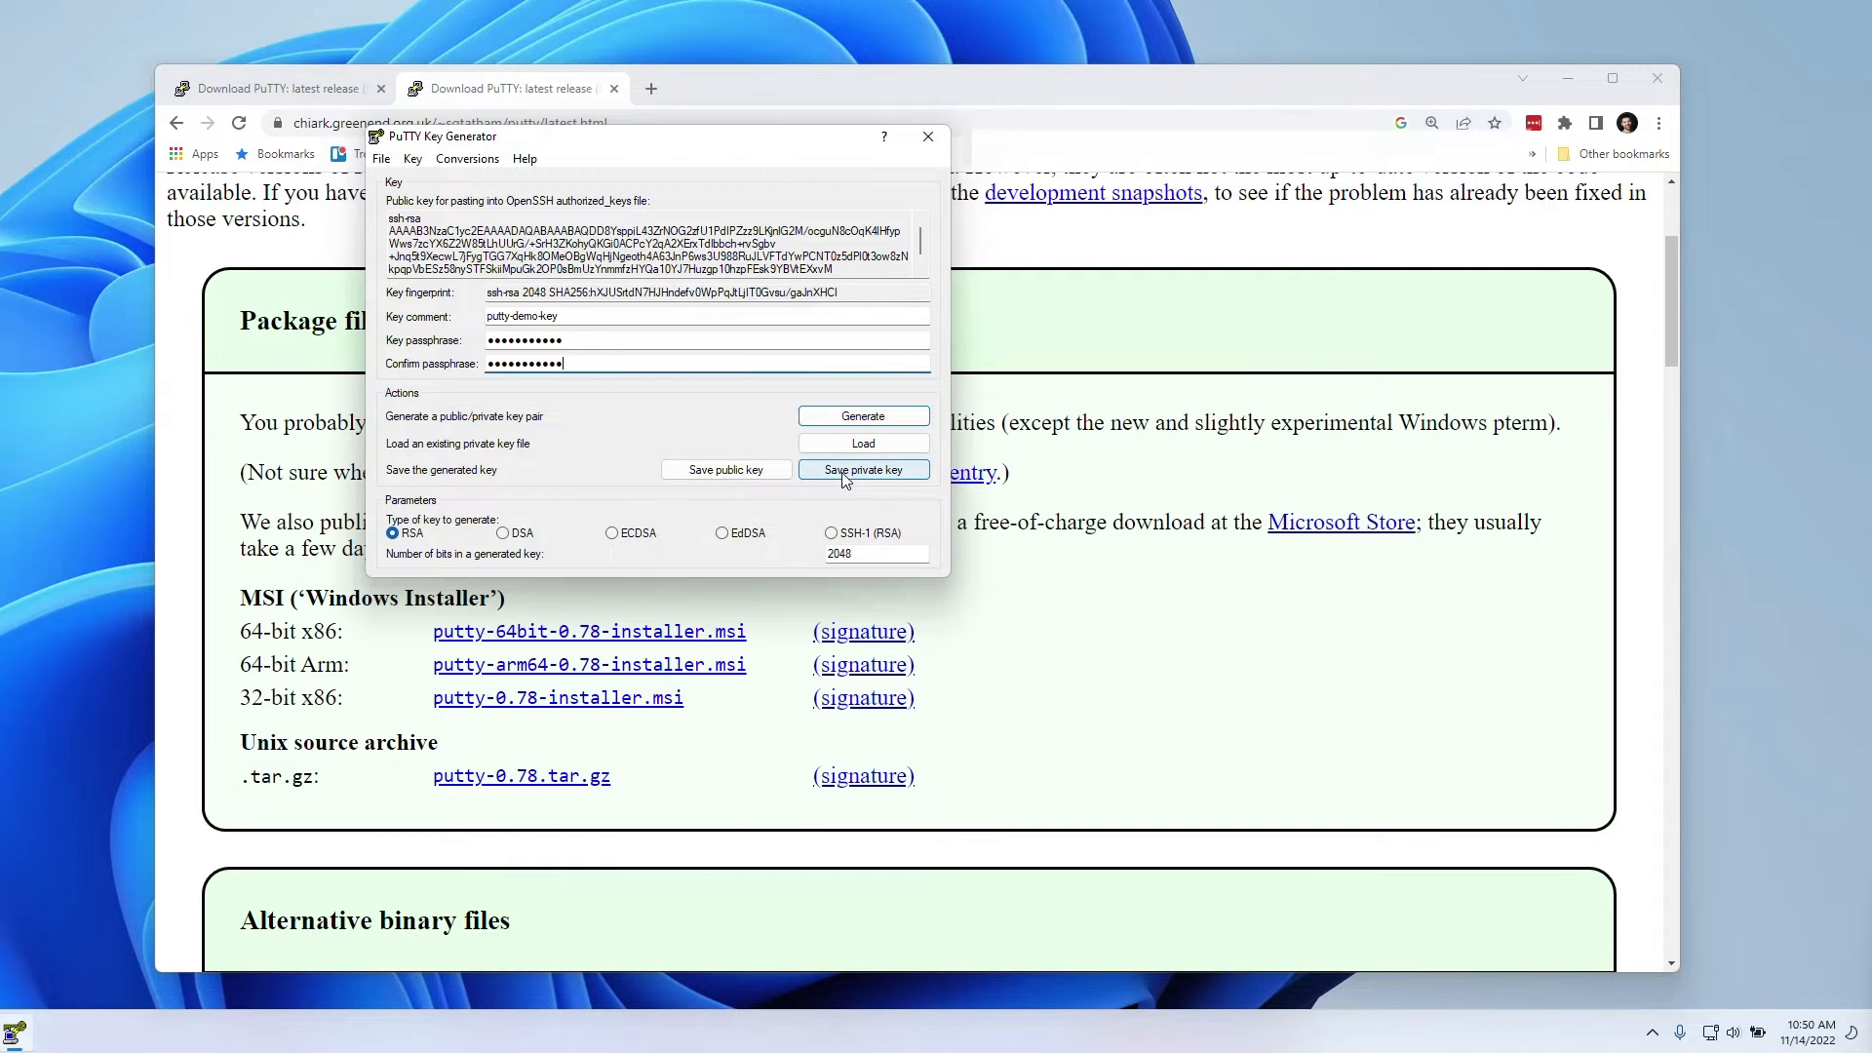
Step: Save the private key as putty-demo-key.ppk in C:\temp
left_click(862, 469)
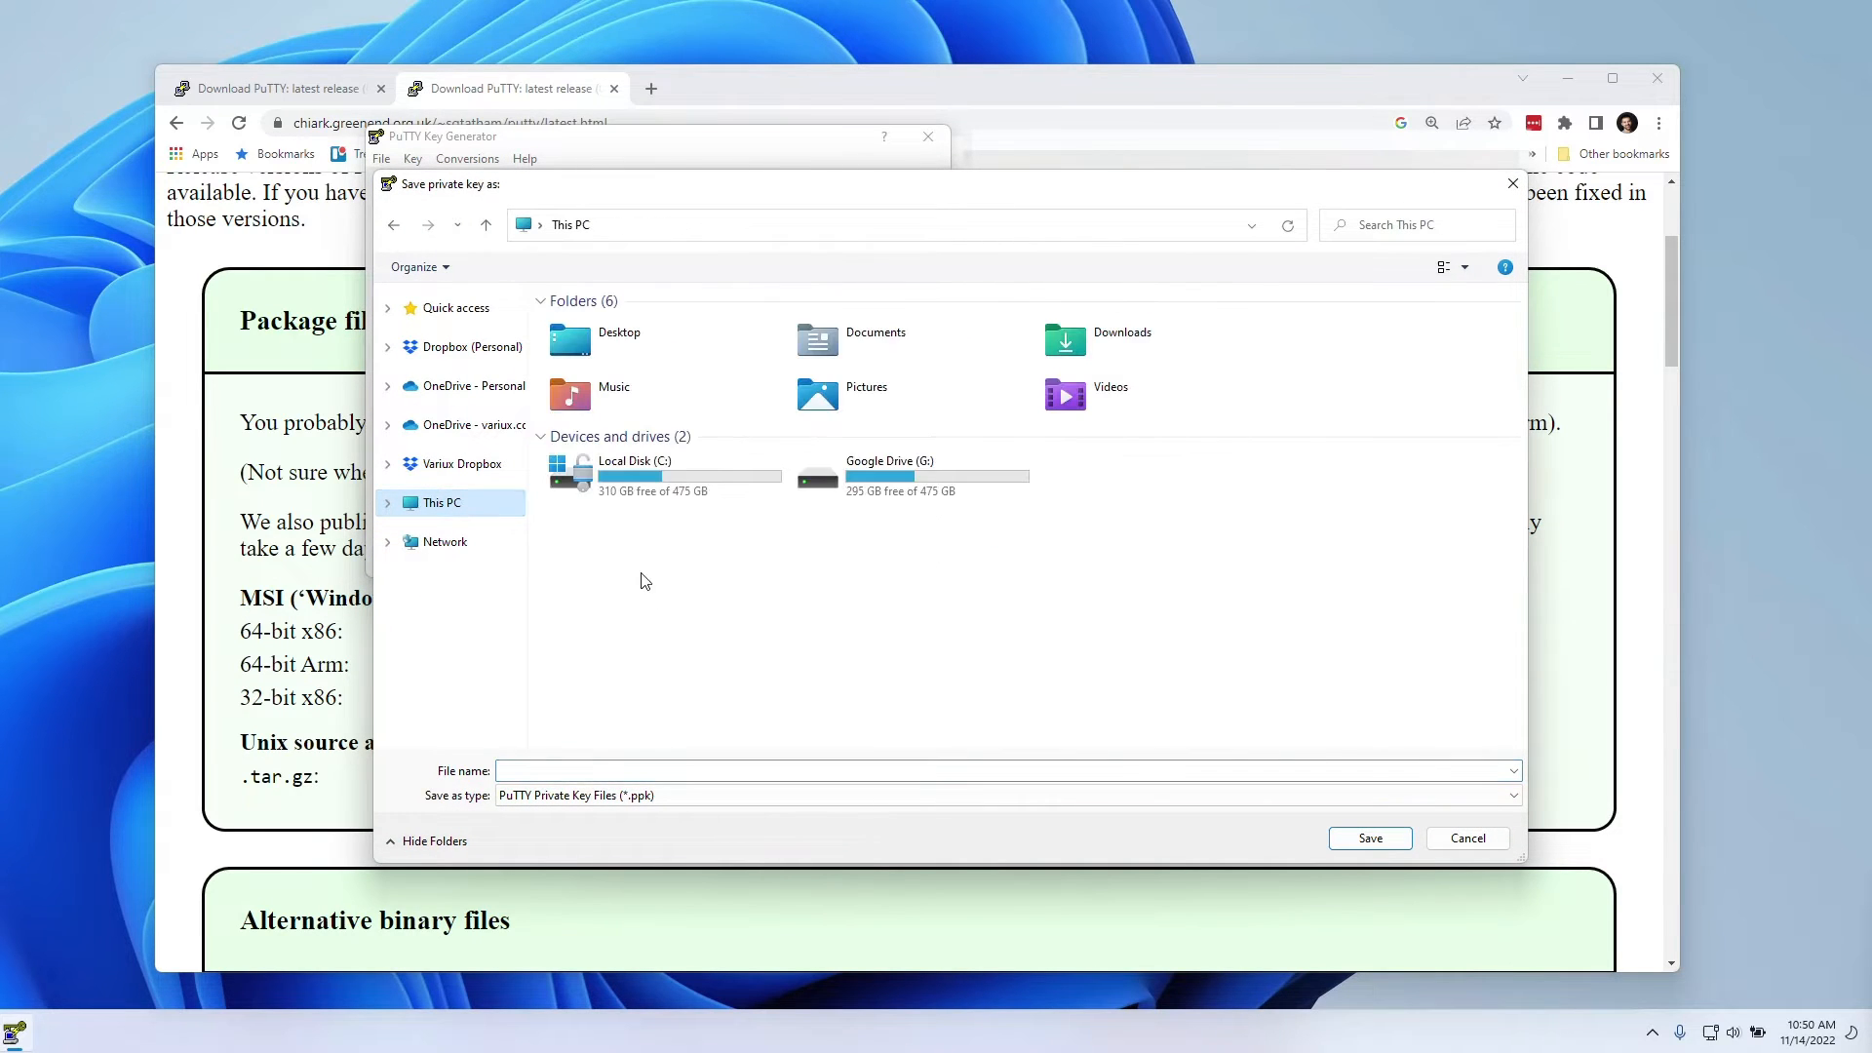
double_click(635, 461)
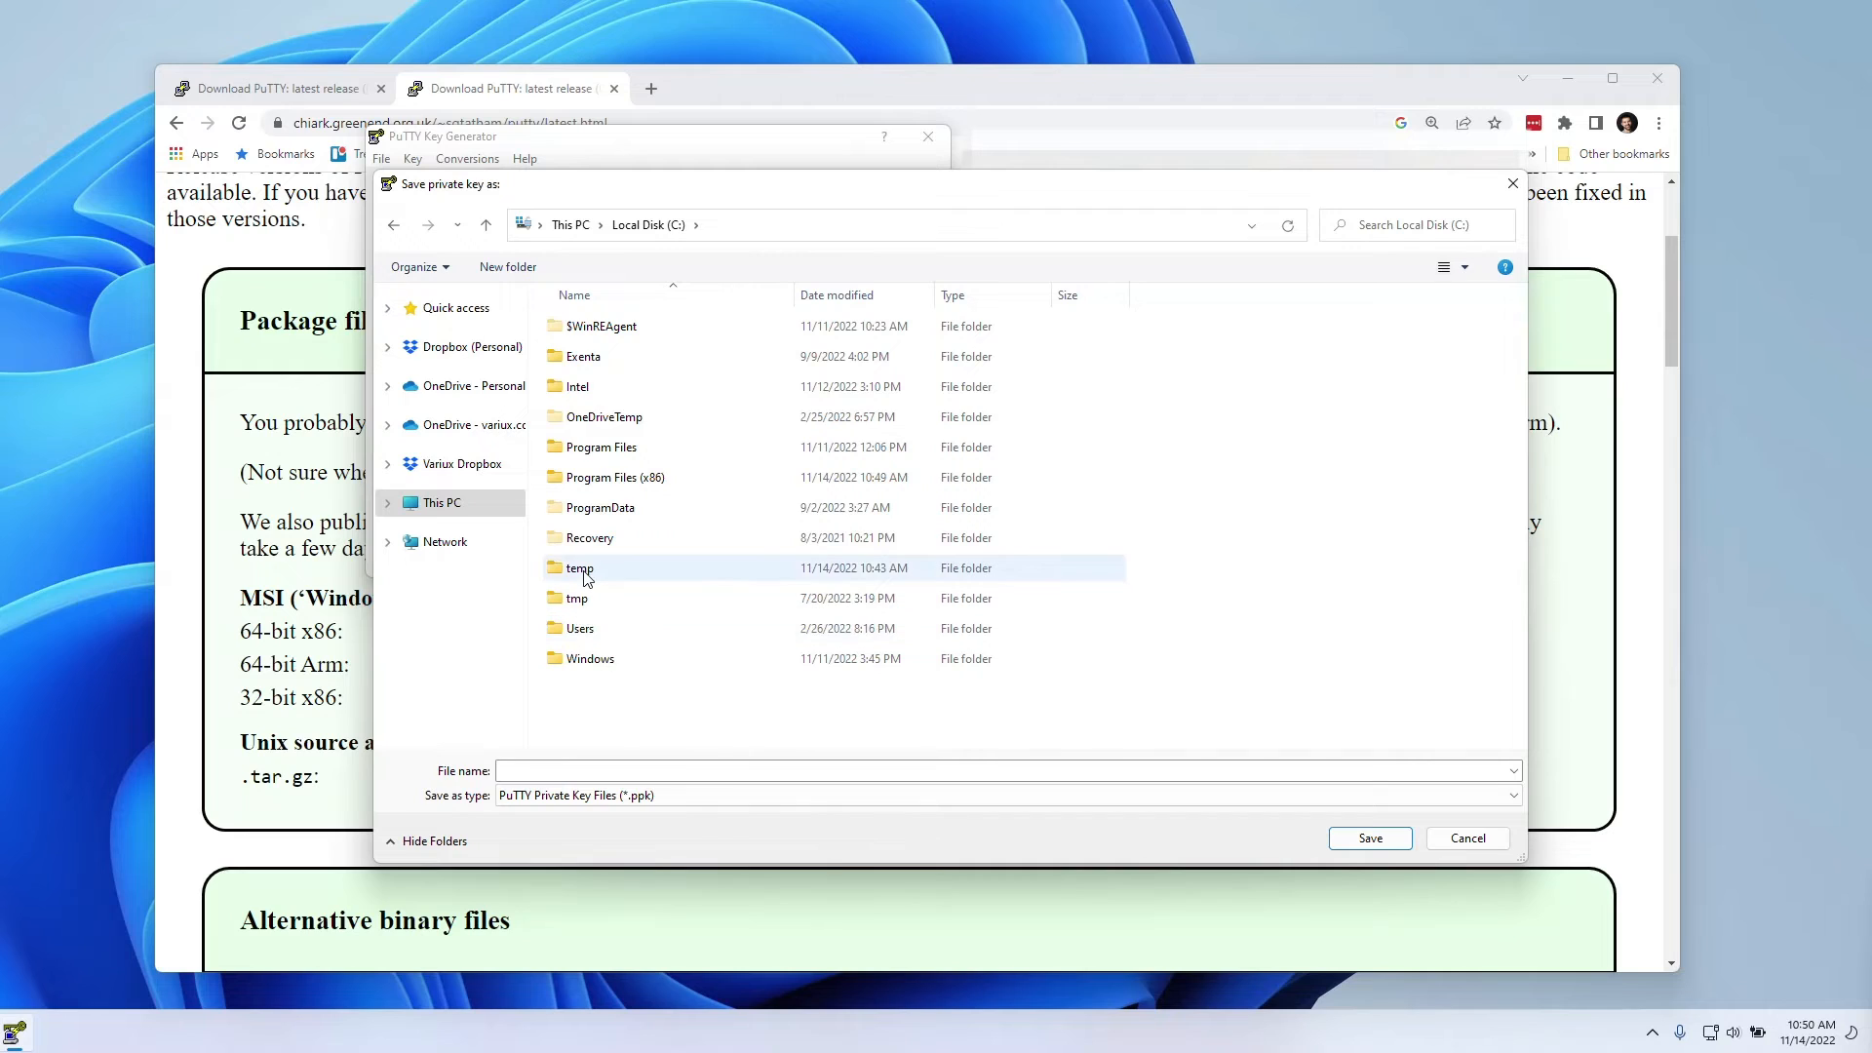
double_click(580, 567)
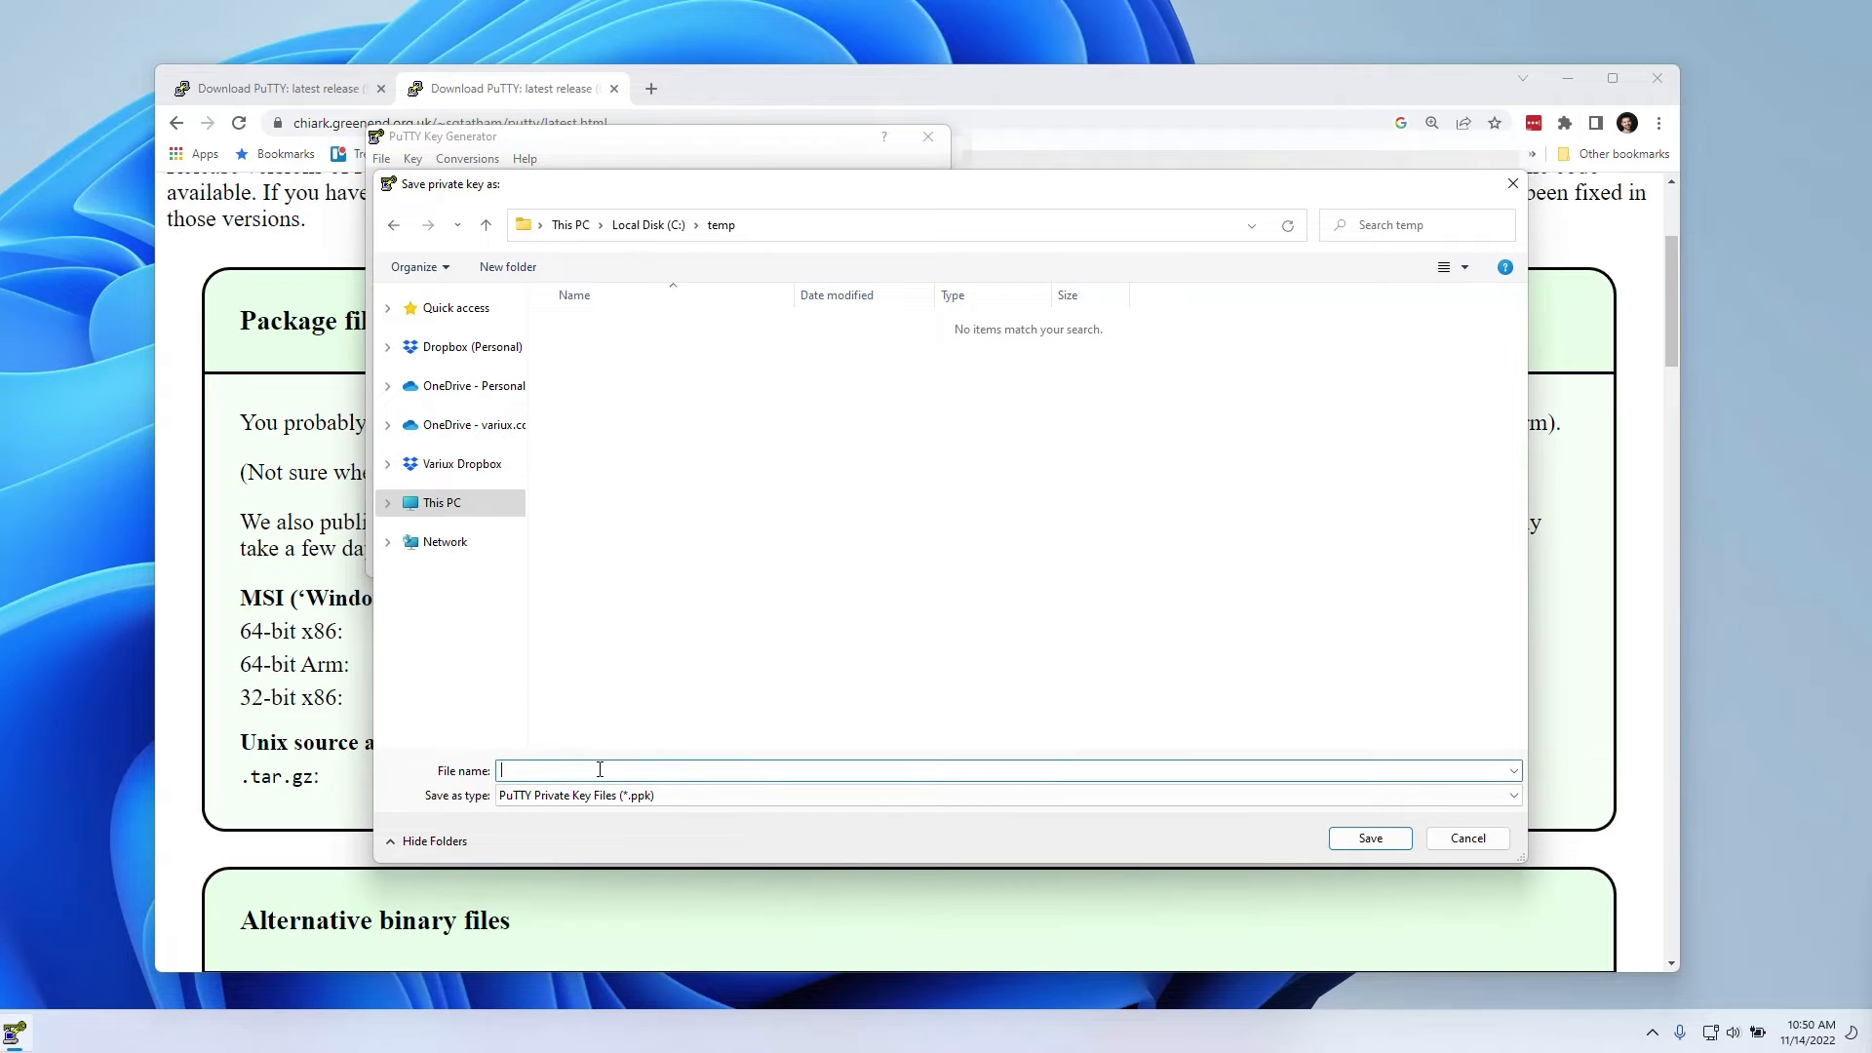
type("putty--")
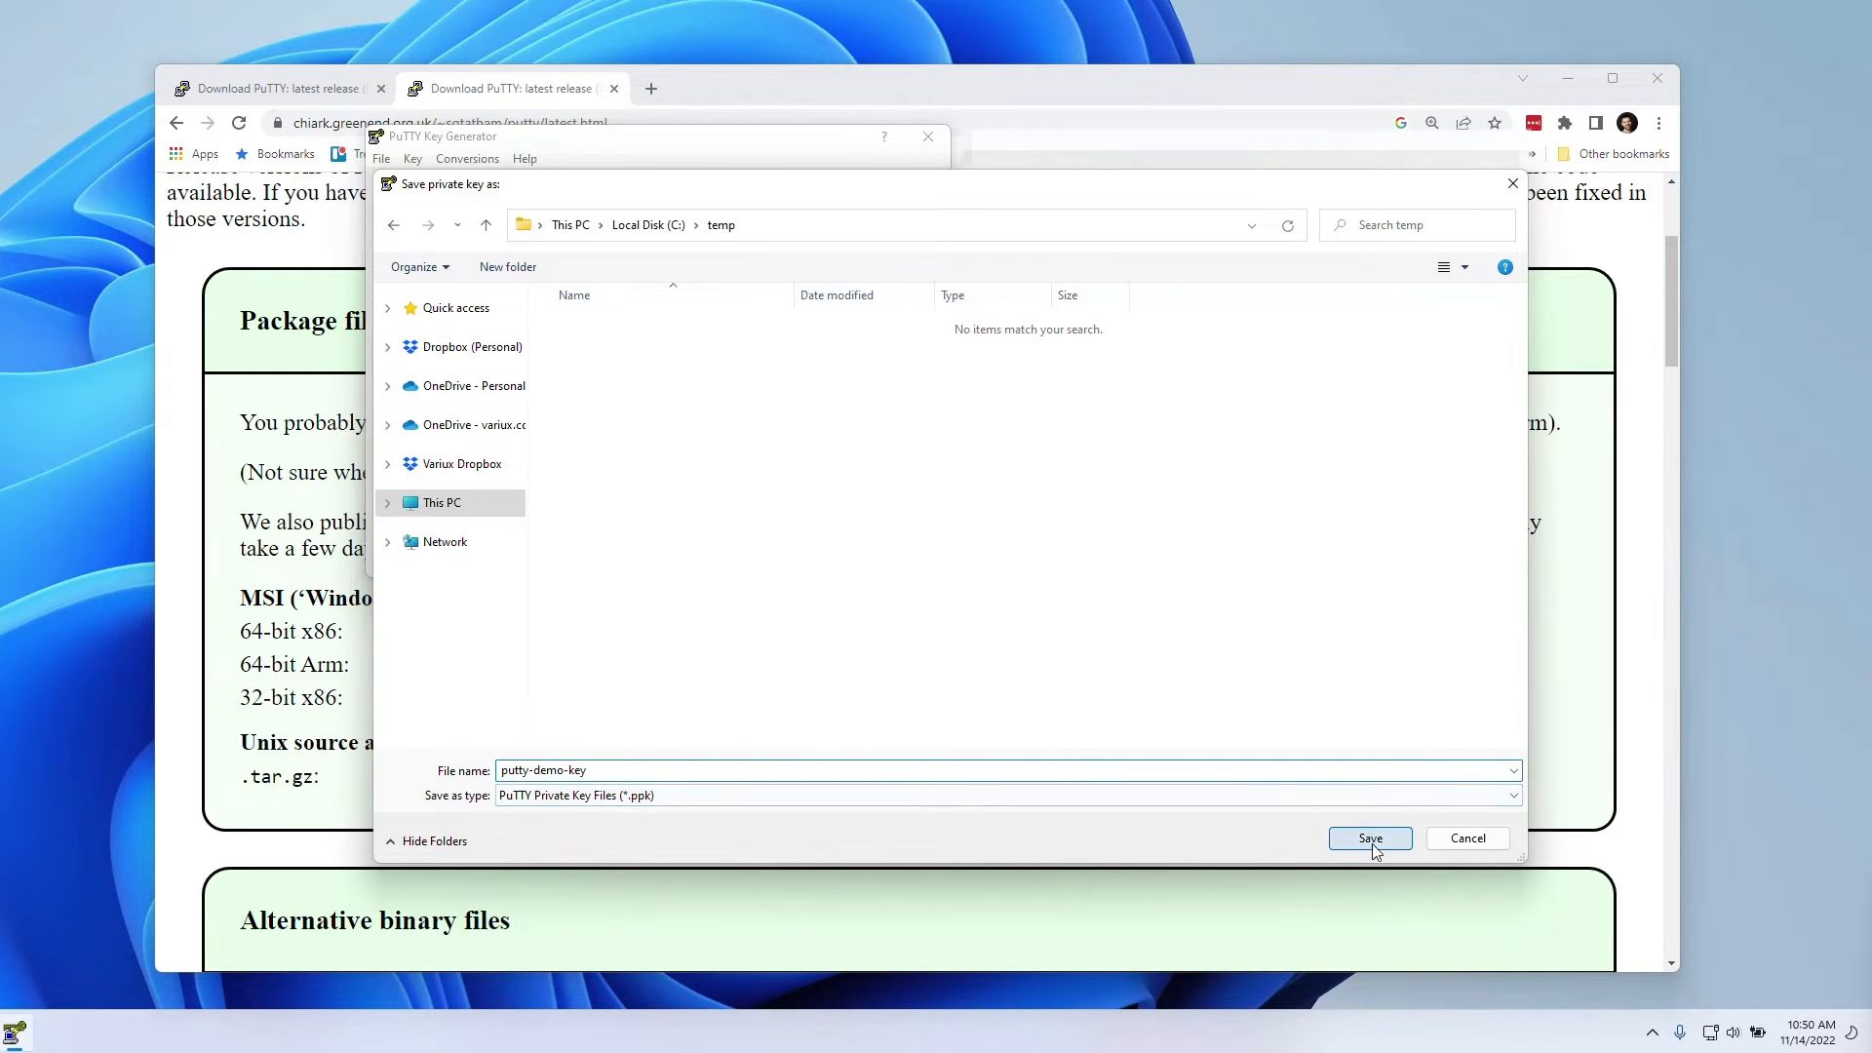
left_click(1369, 839)
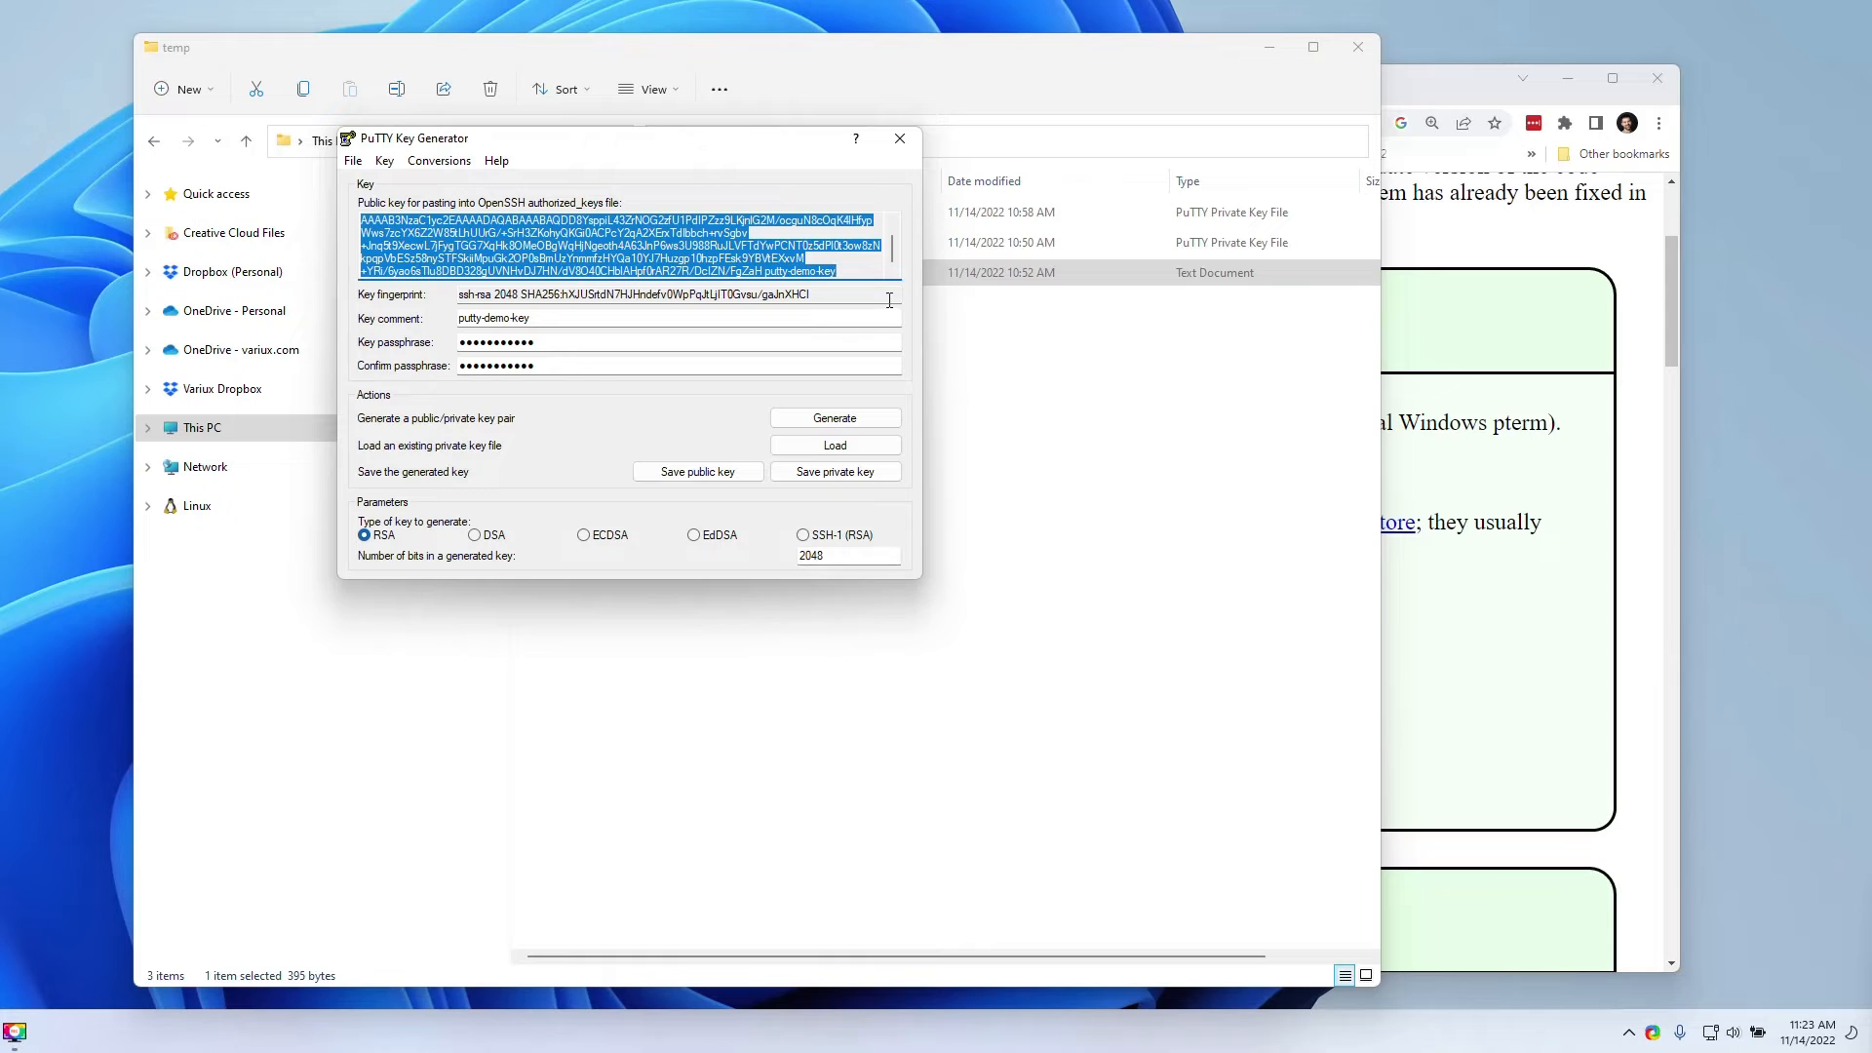
Step: Close PuTTYgen and open putty-demo-key.txt from C:\temp in the text editor
left_click(899, 137)
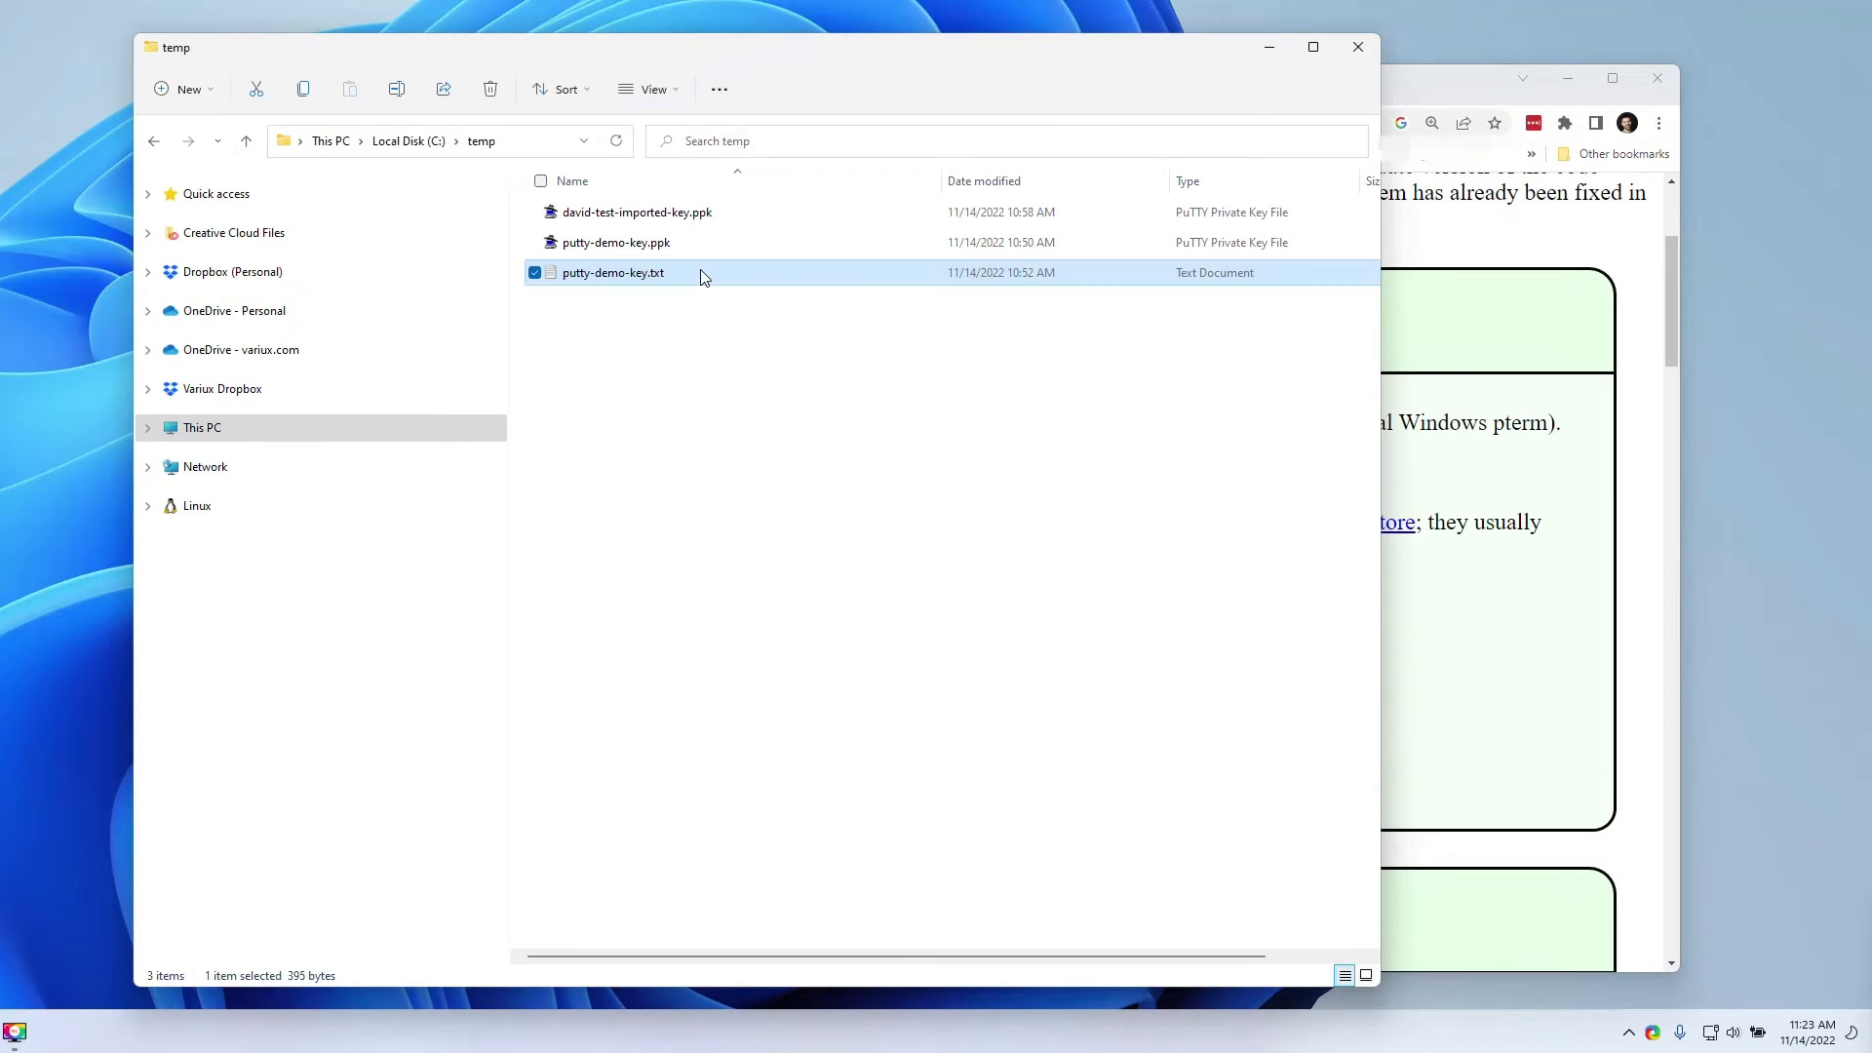
right_click(612, 272)
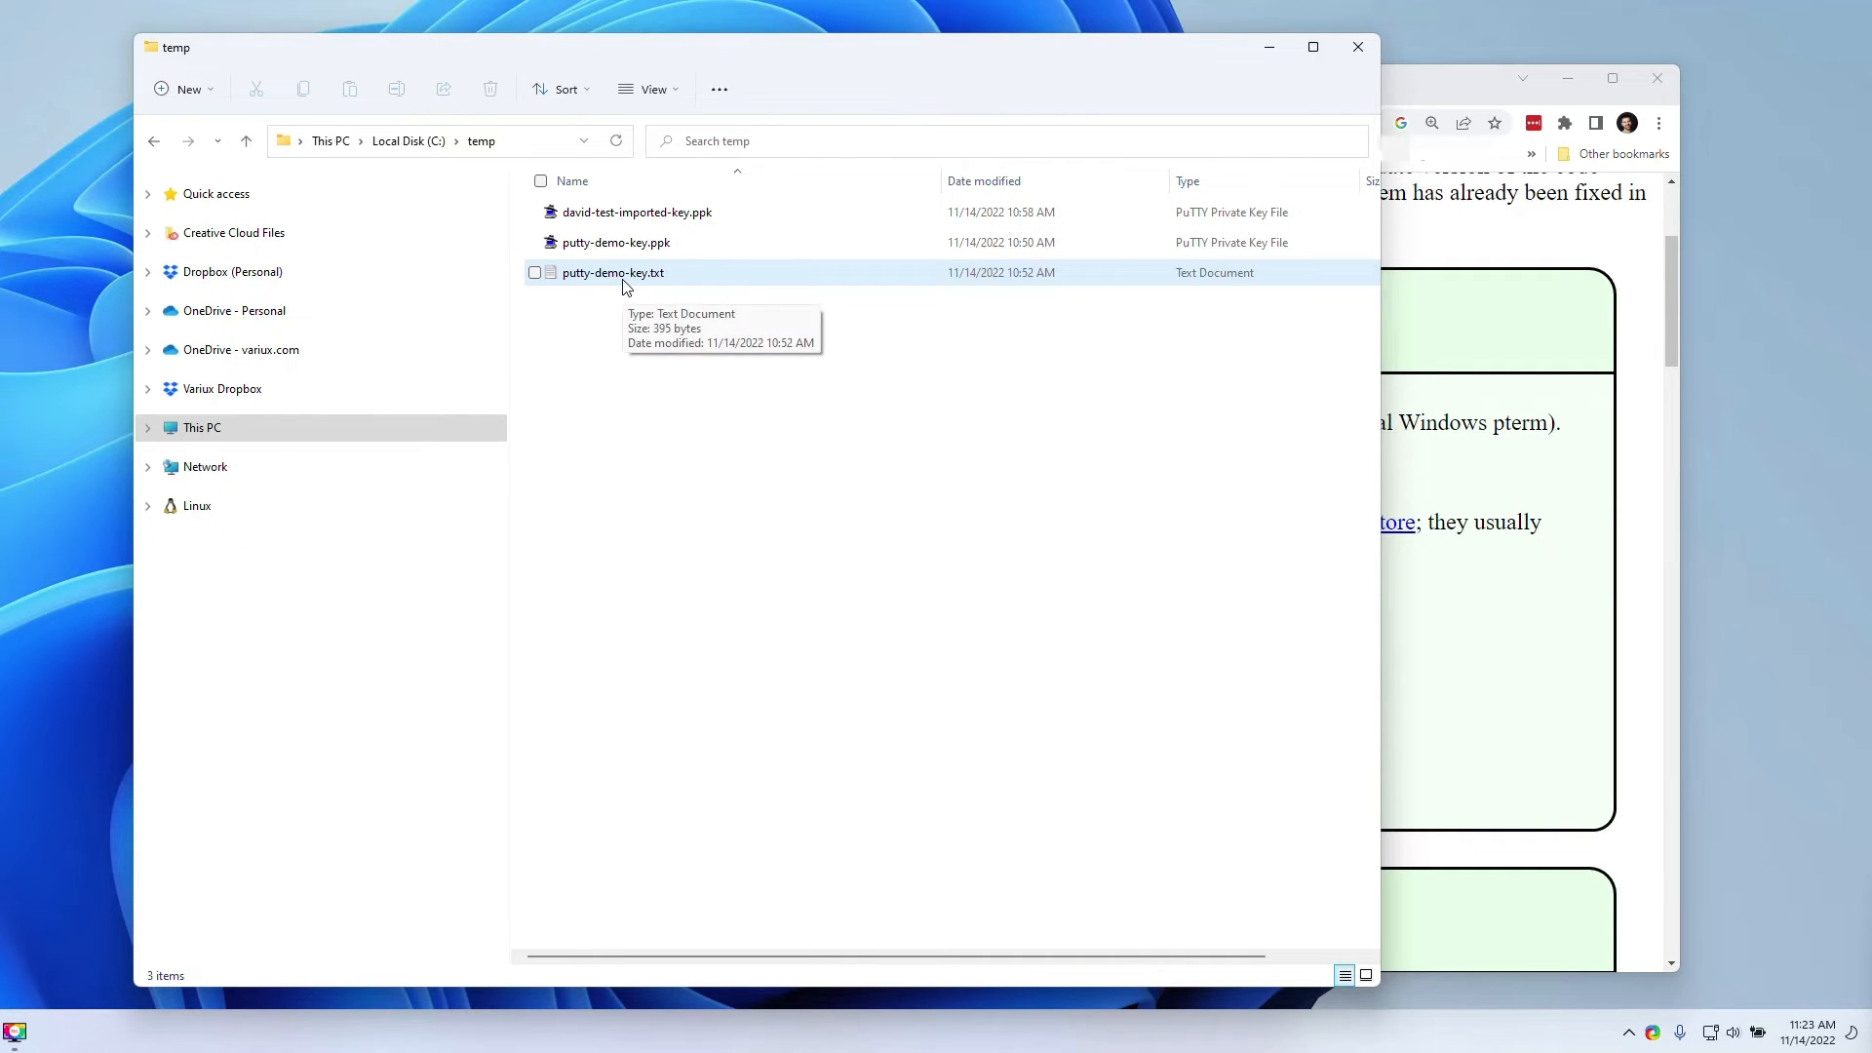
double_click(613, 272)
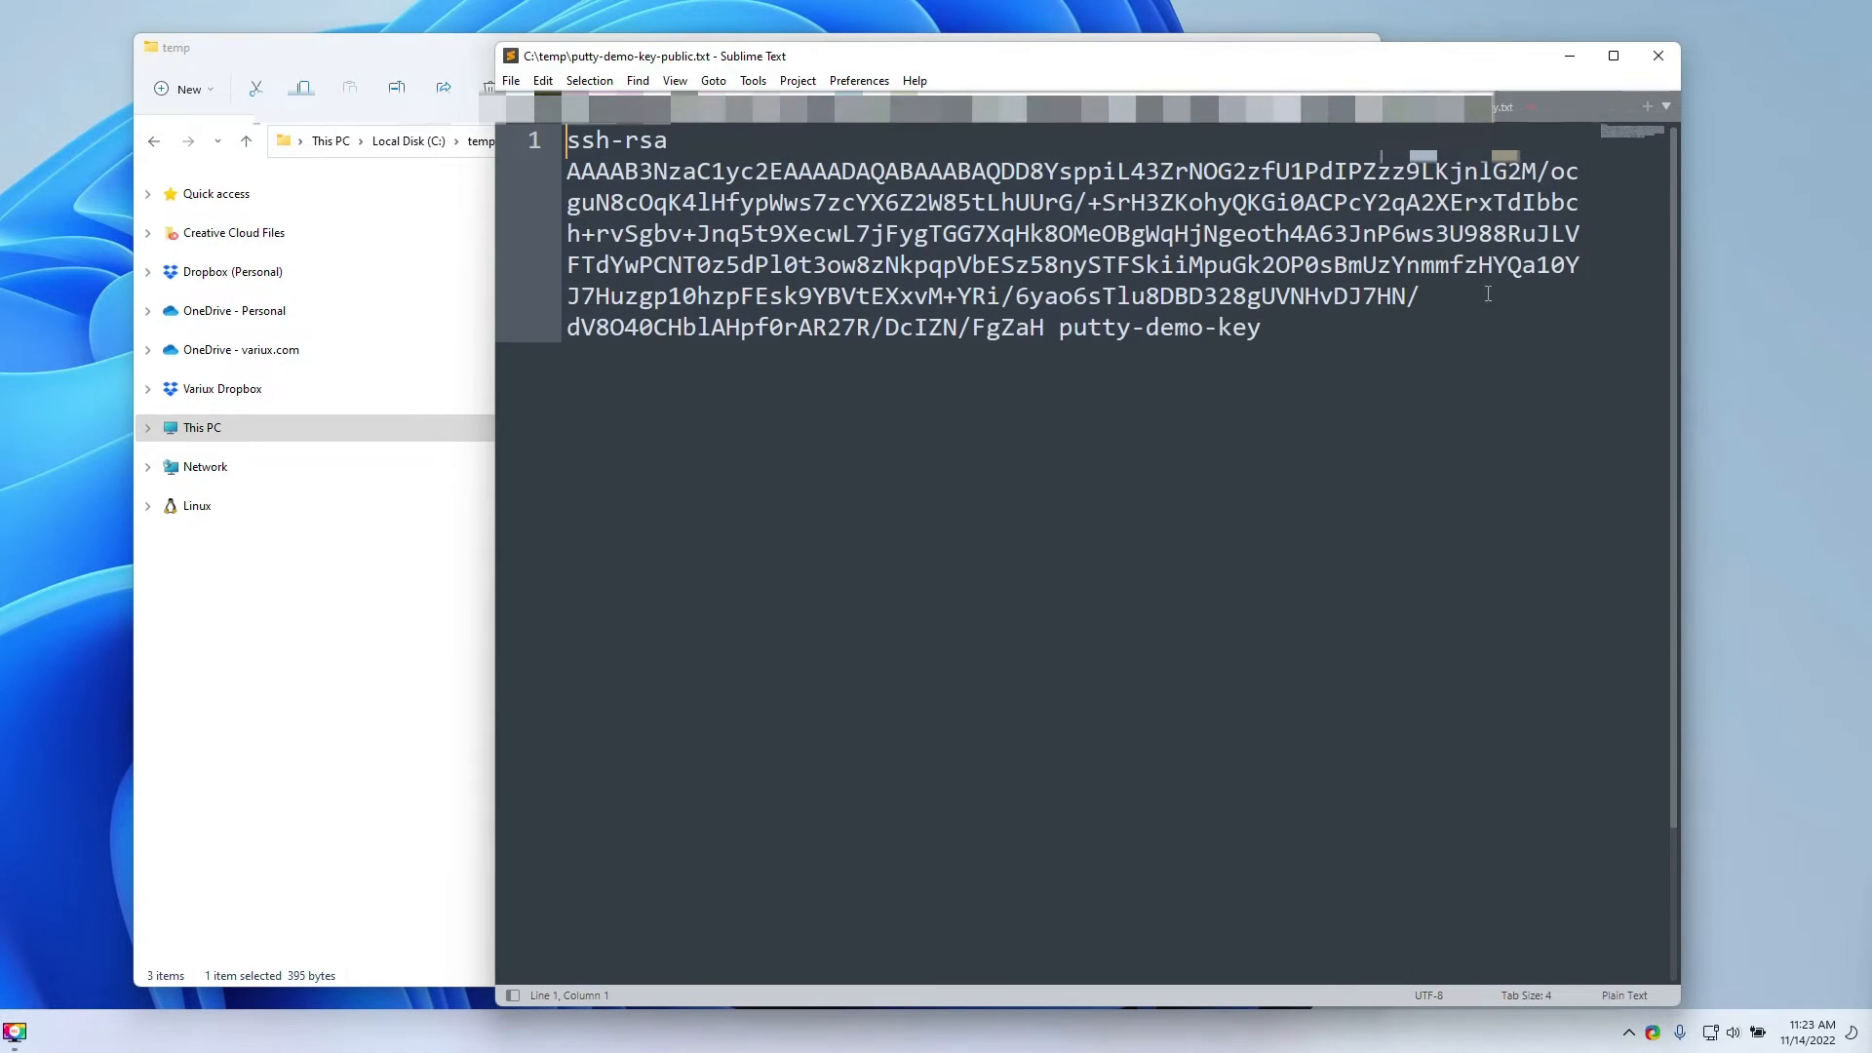
Step: Review the whole ssh-rsa key line and save the public key file
key("ctrl+a")
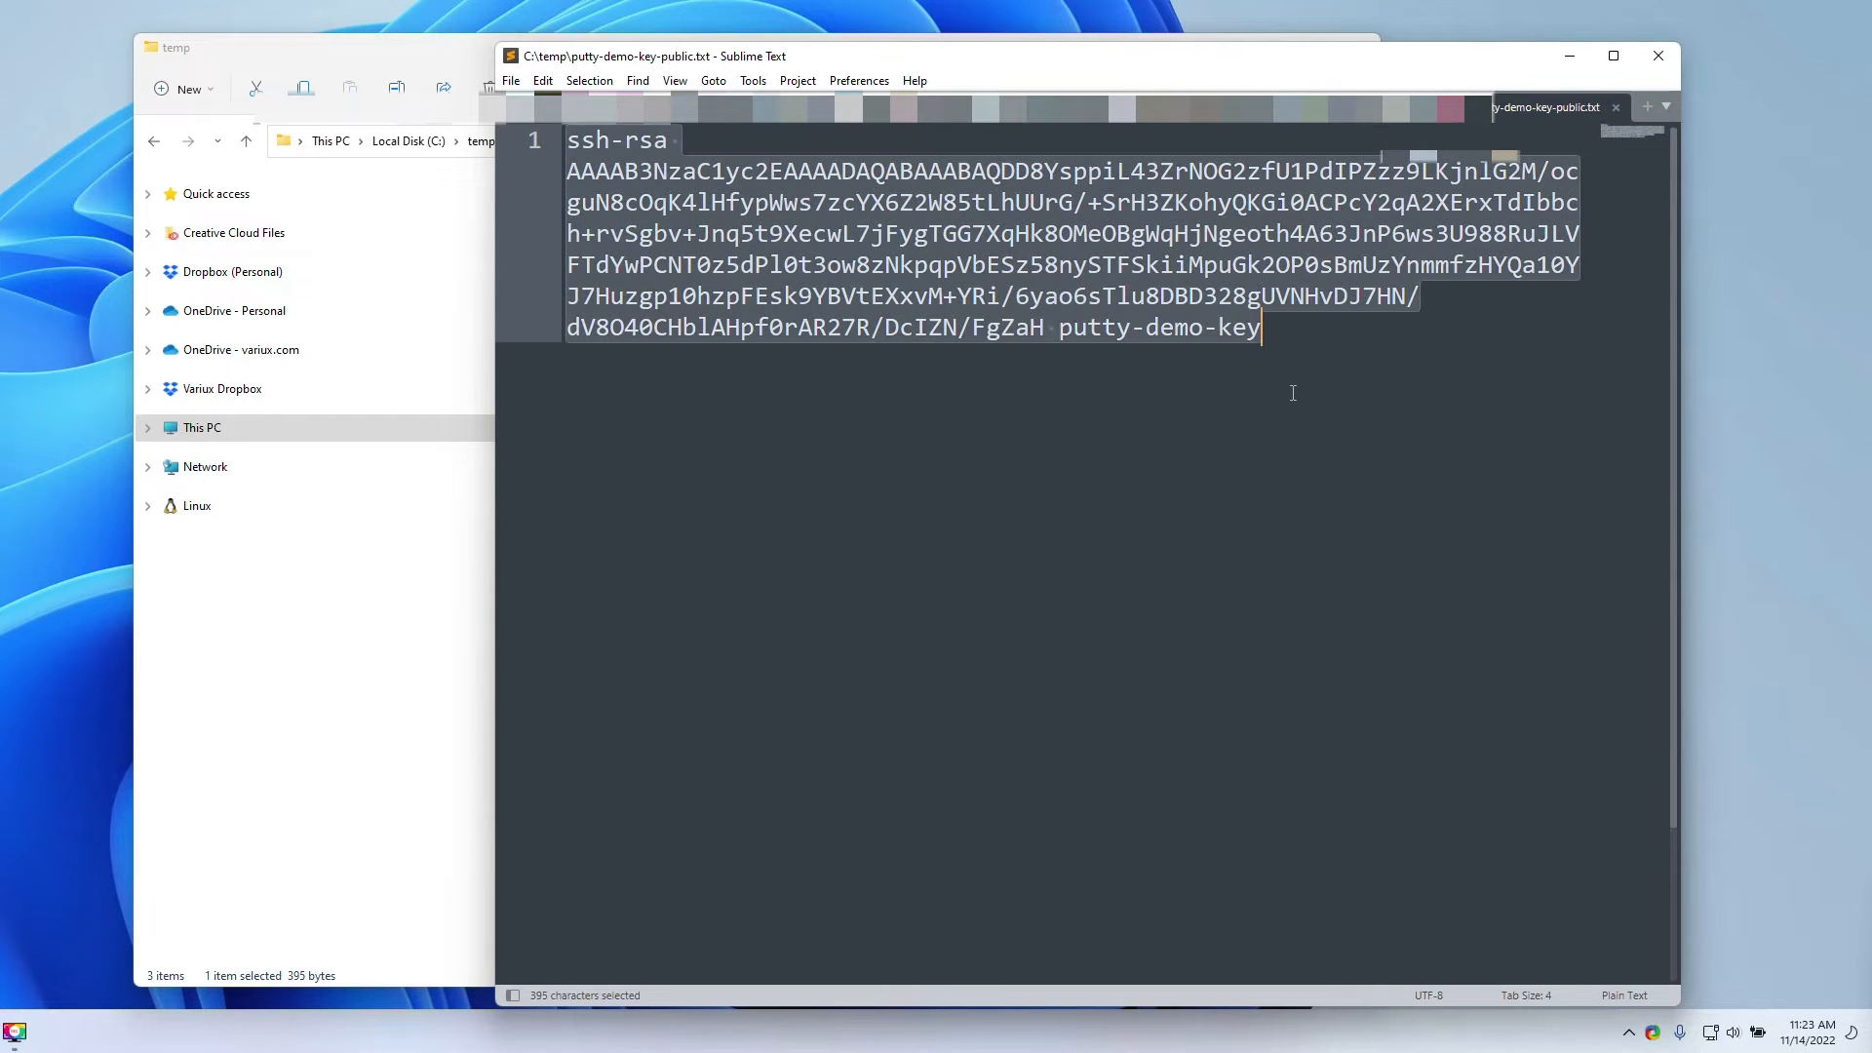
left_click(1289, 328)
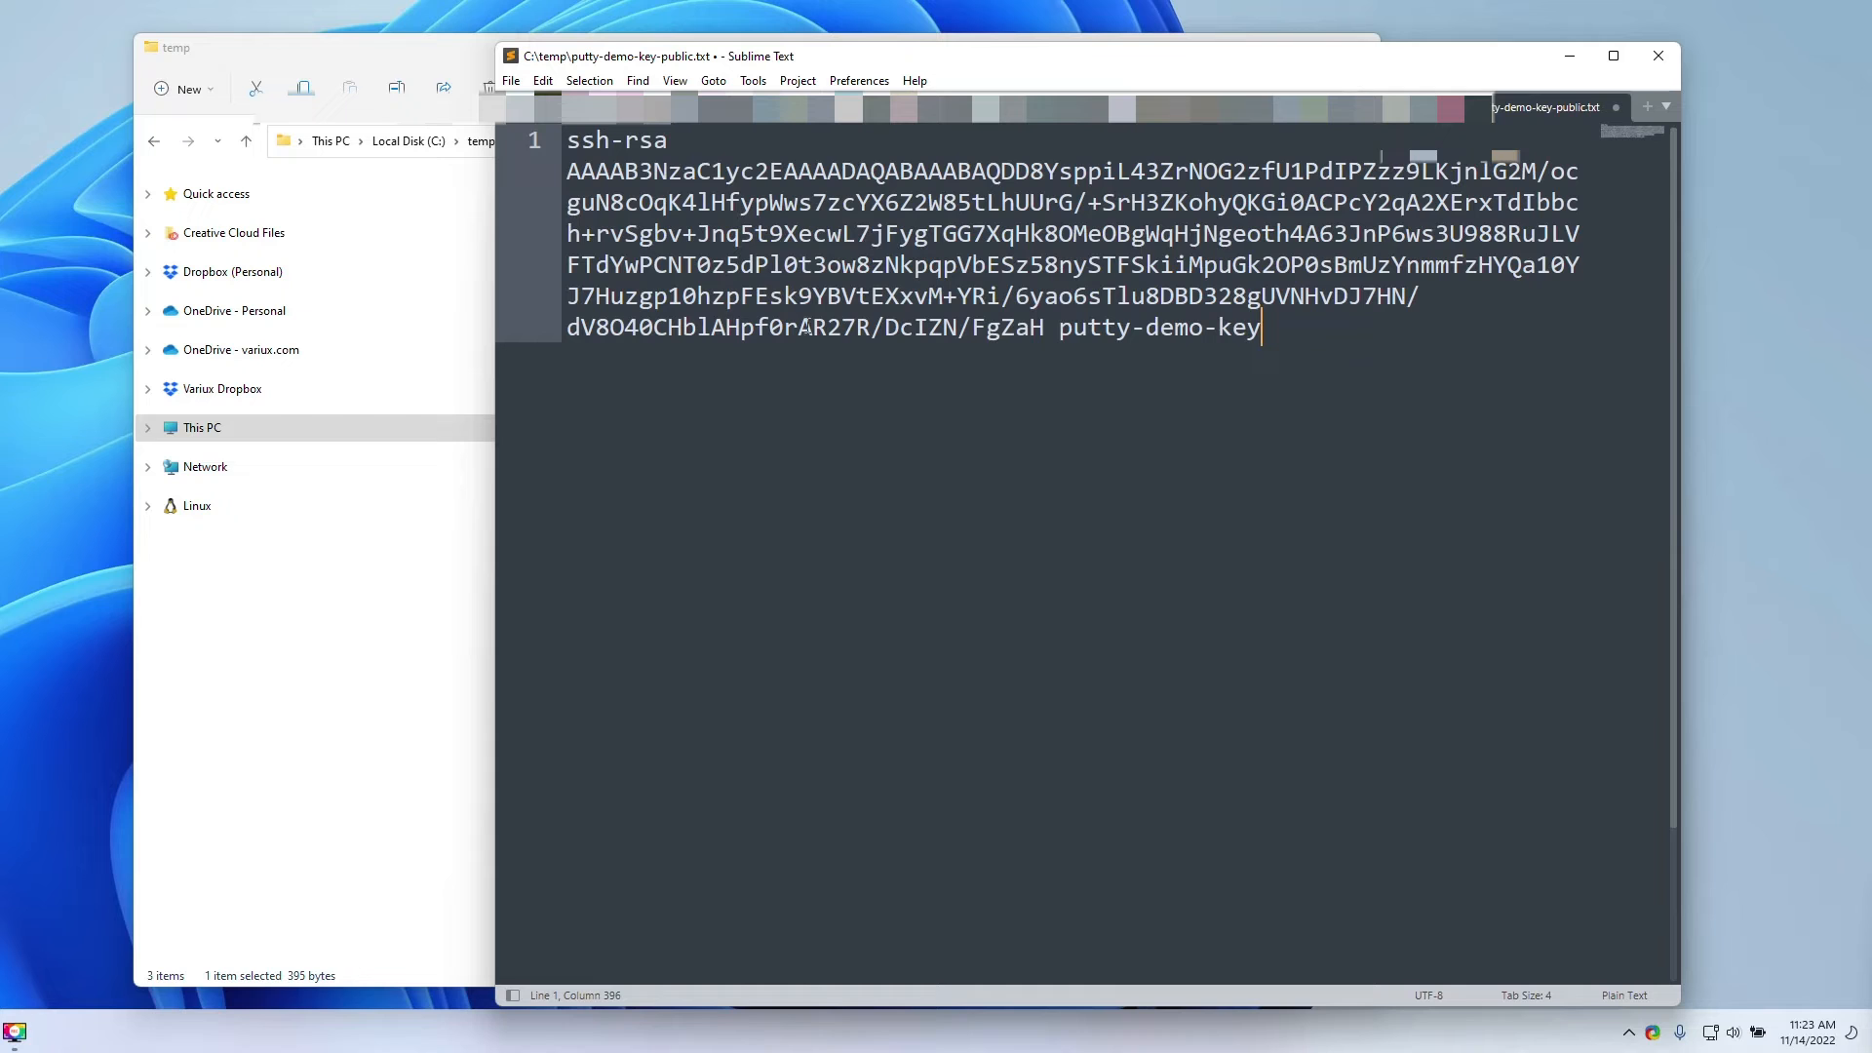
left_click(510, 79)
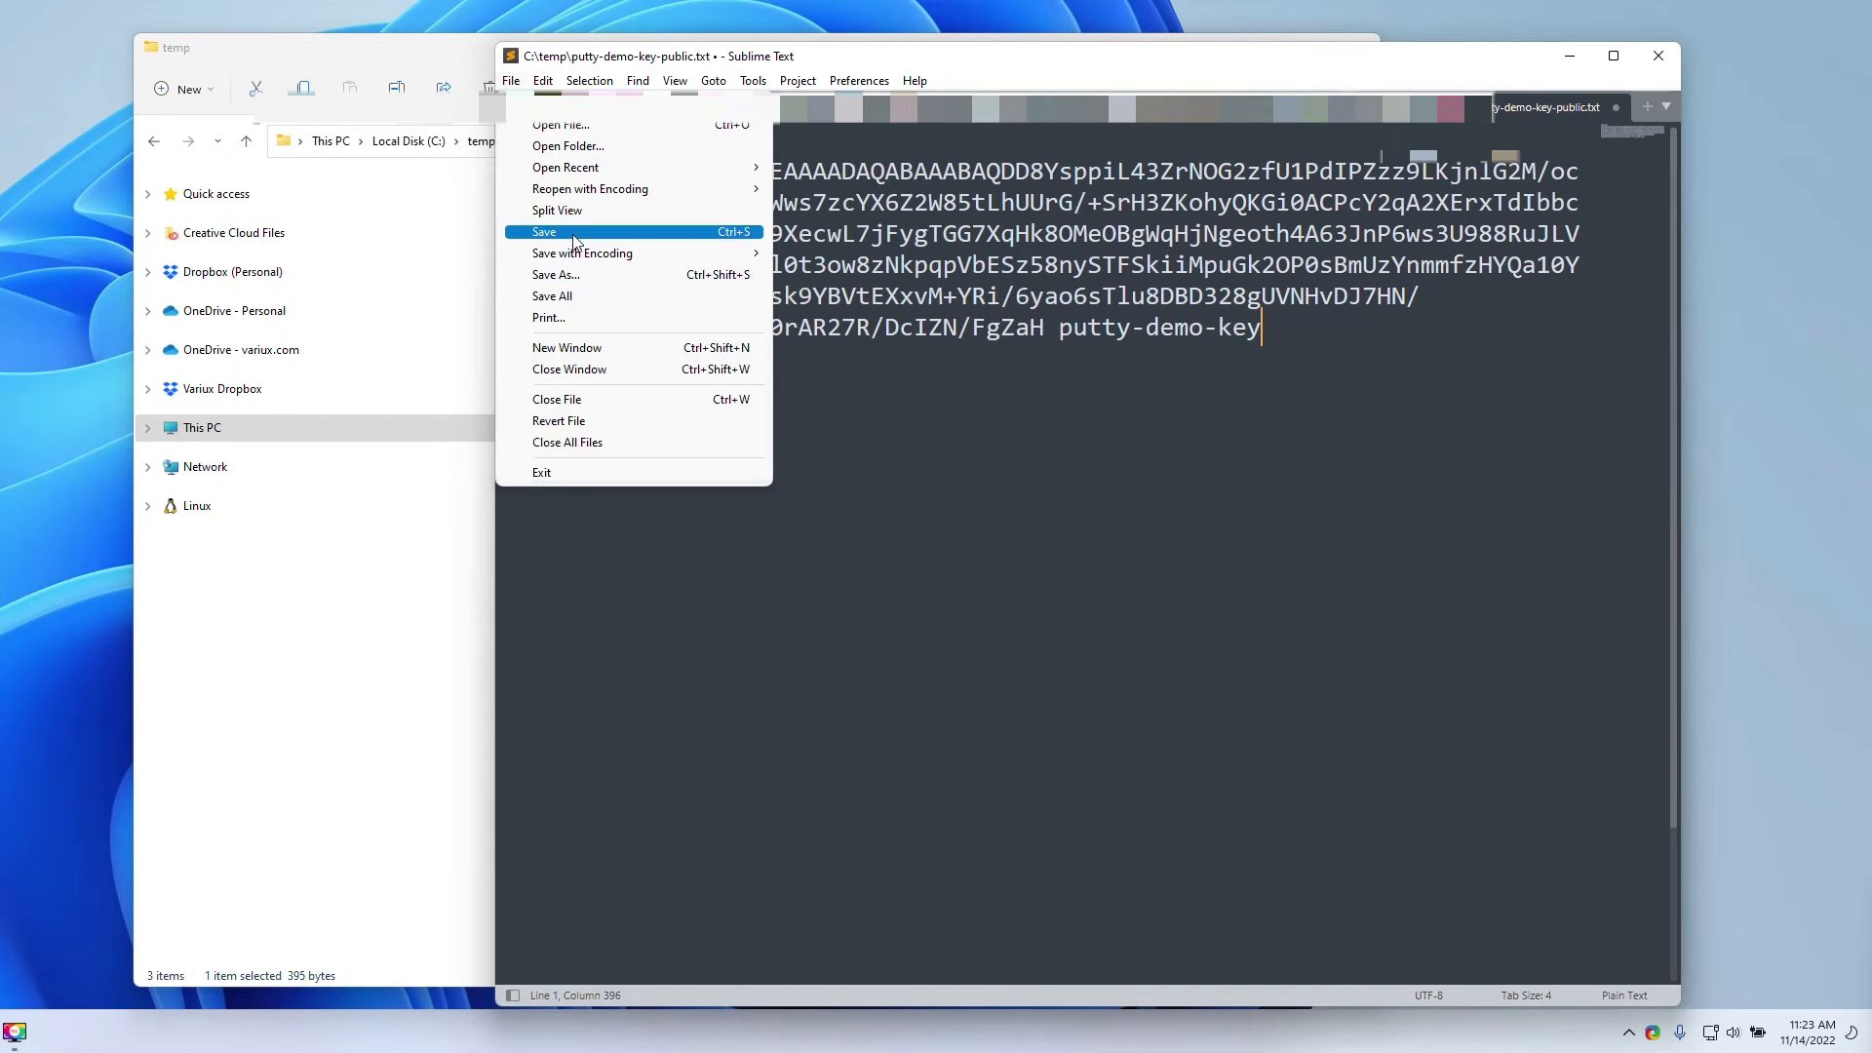
left_click(544, 233)
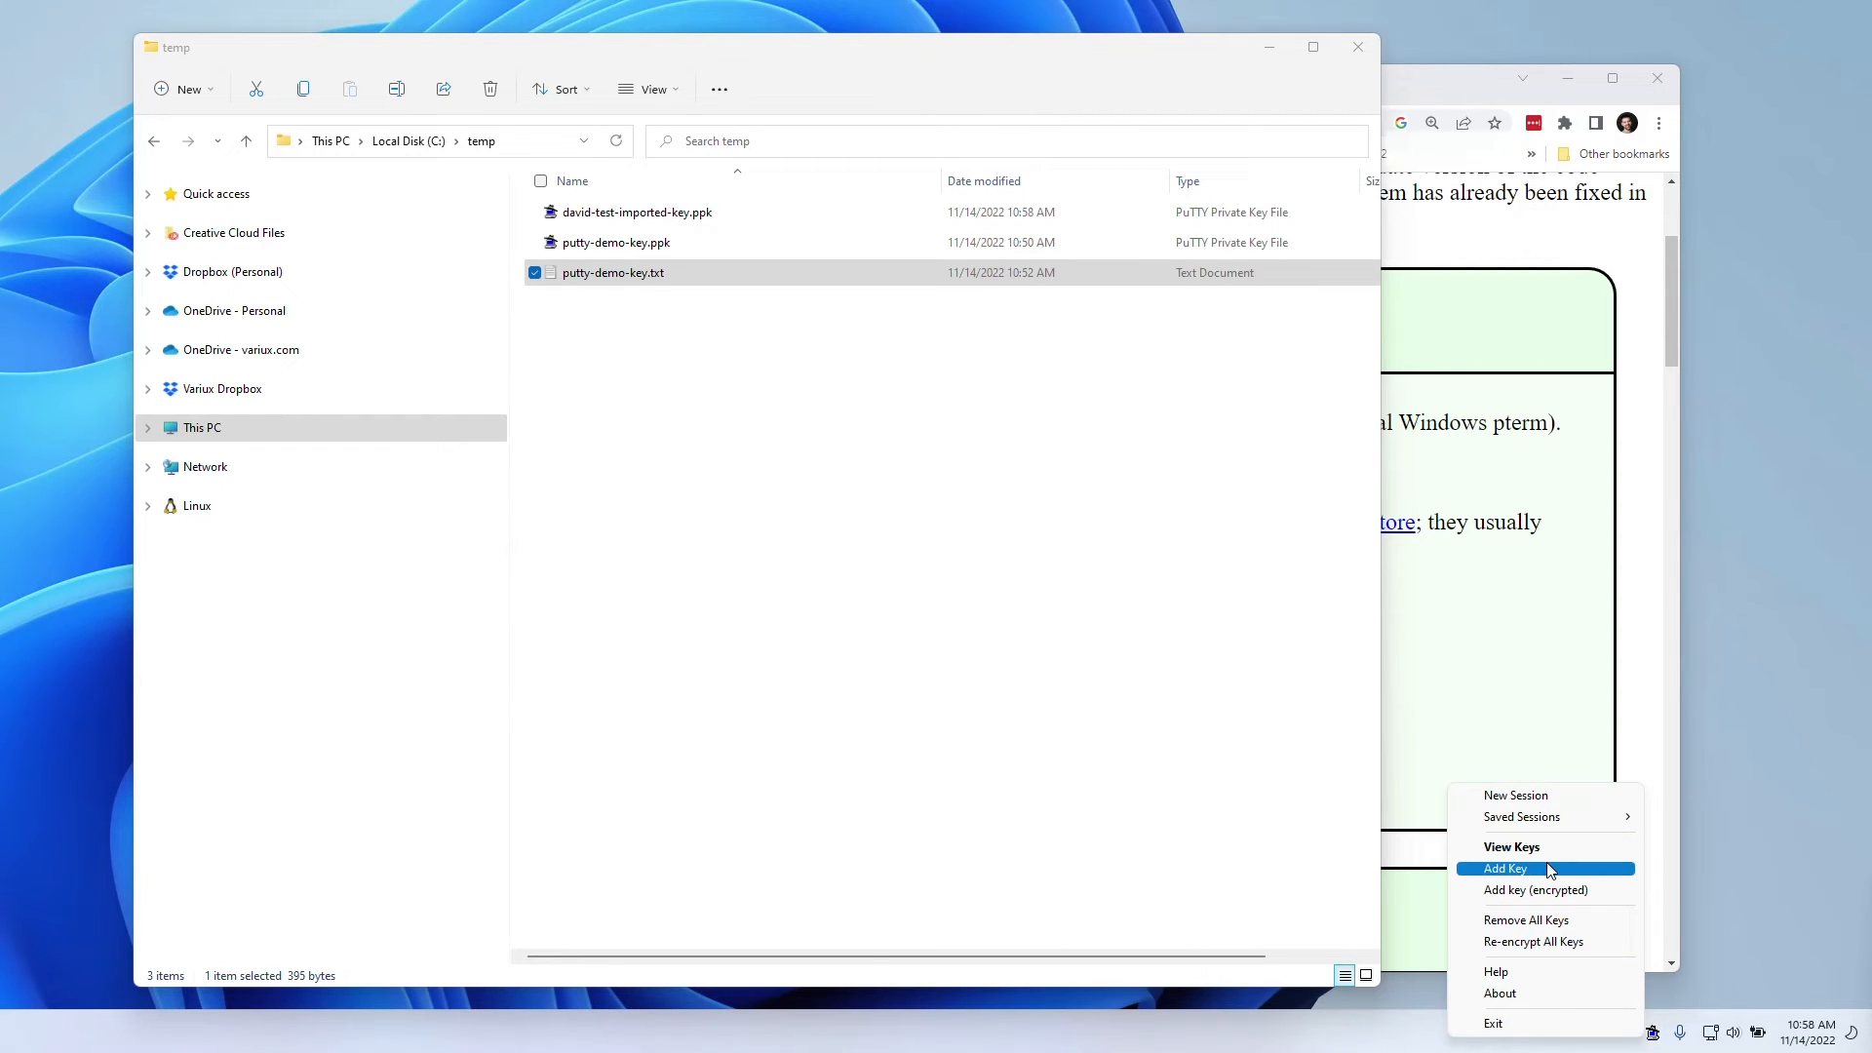
Step: Add david-test-imported-key.ppk from C:\temp to Pageant and unlock it with its passphrase
left_click(1505, 868)
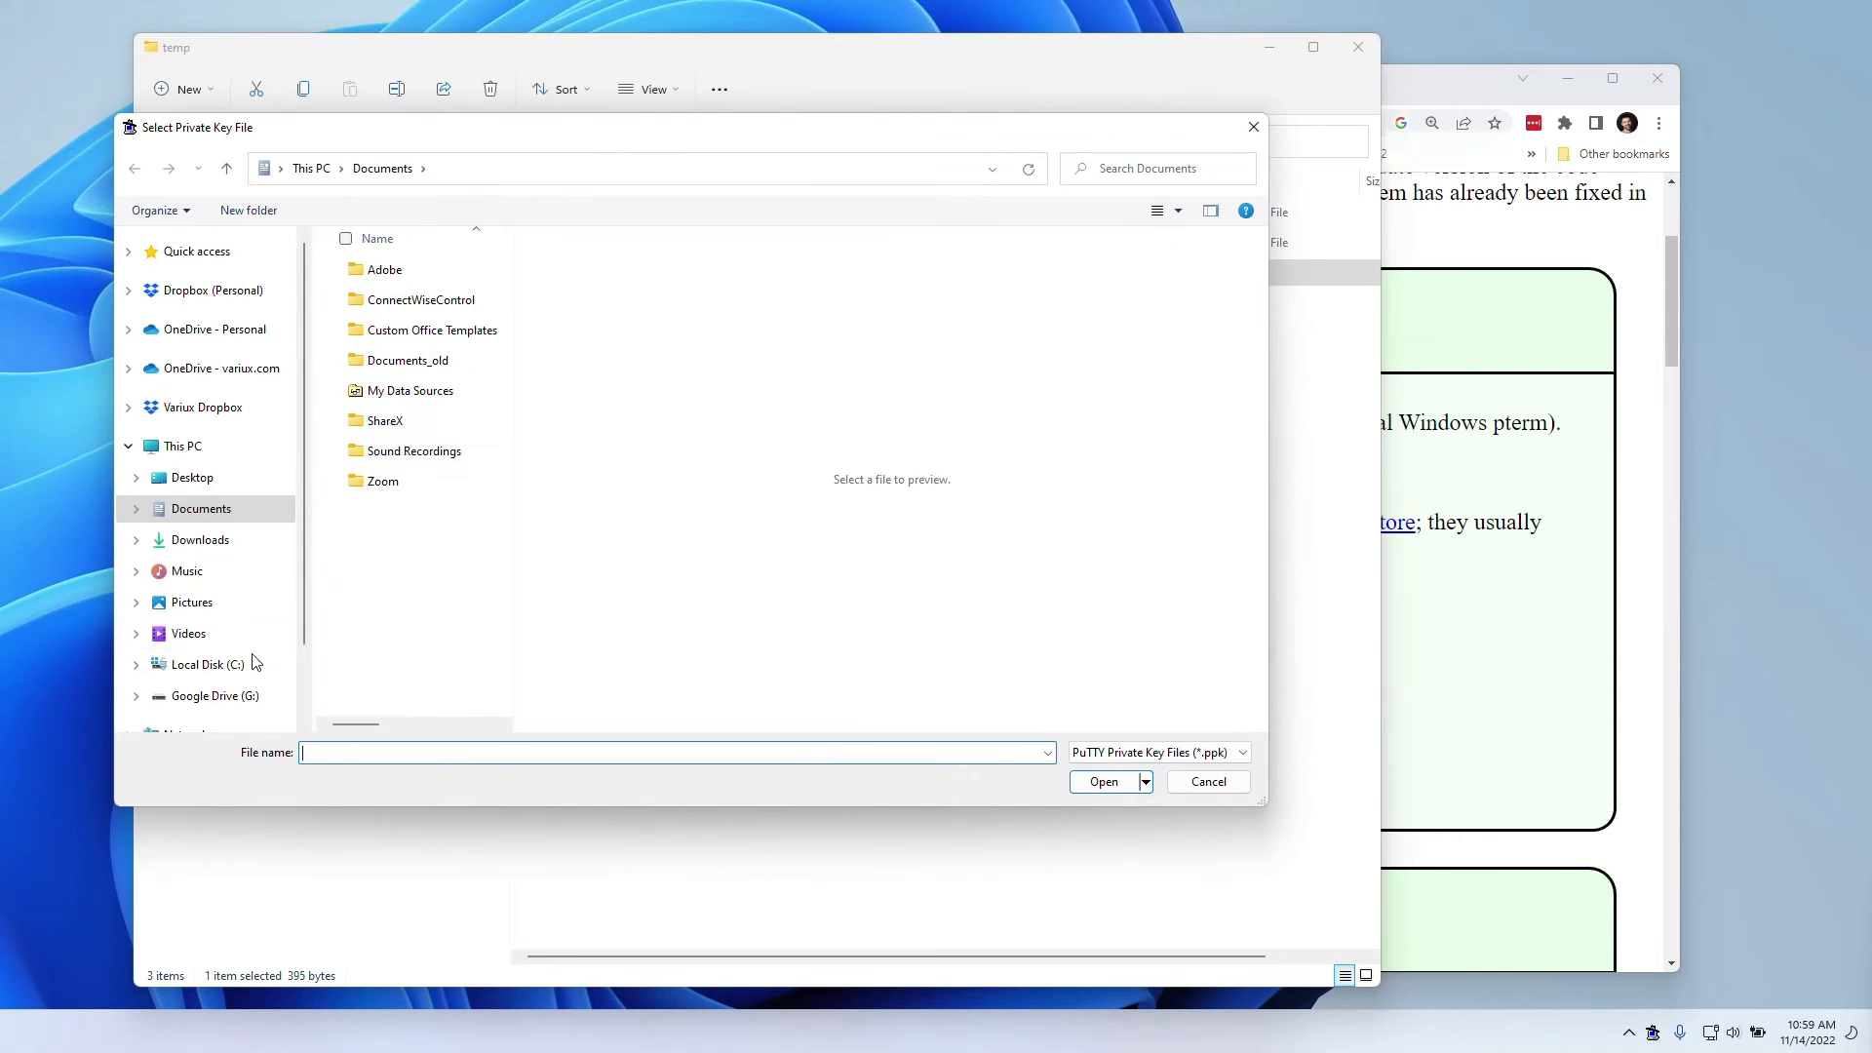
left_click(206, 664)
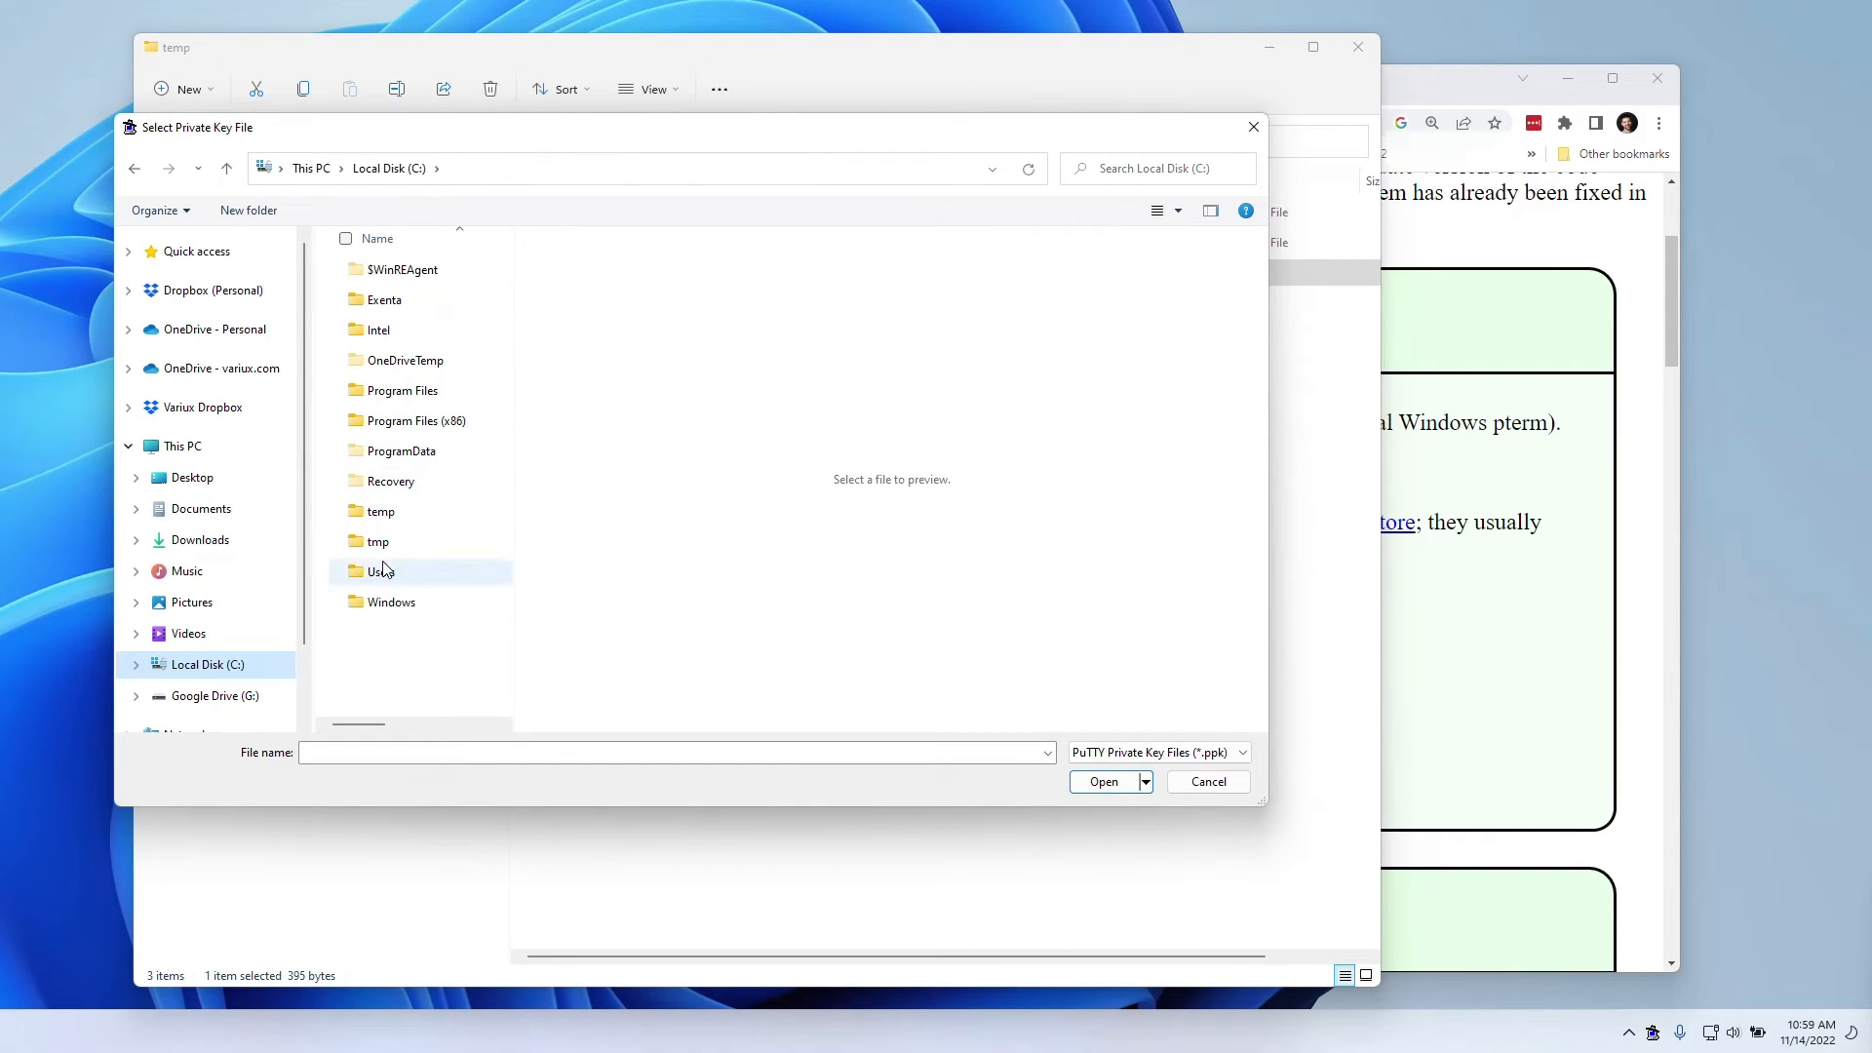
double_click(383, 511)
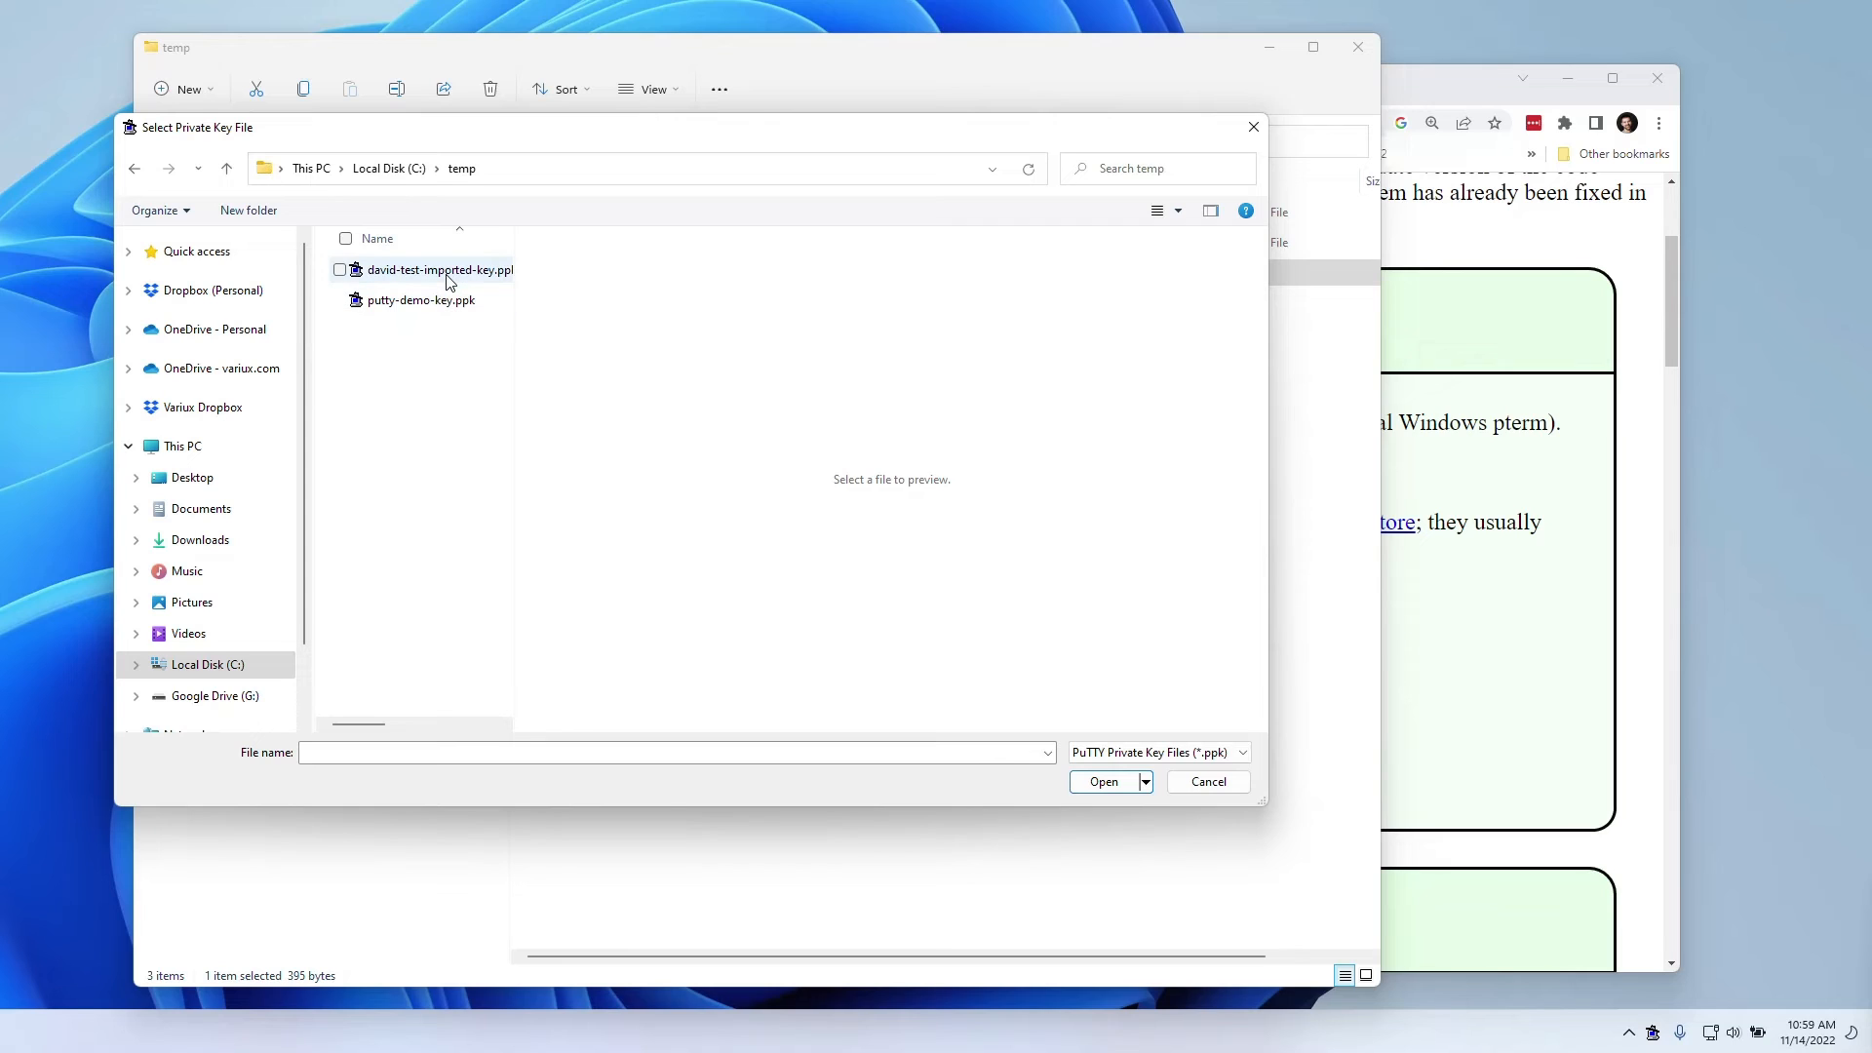
left_click(440, 270)
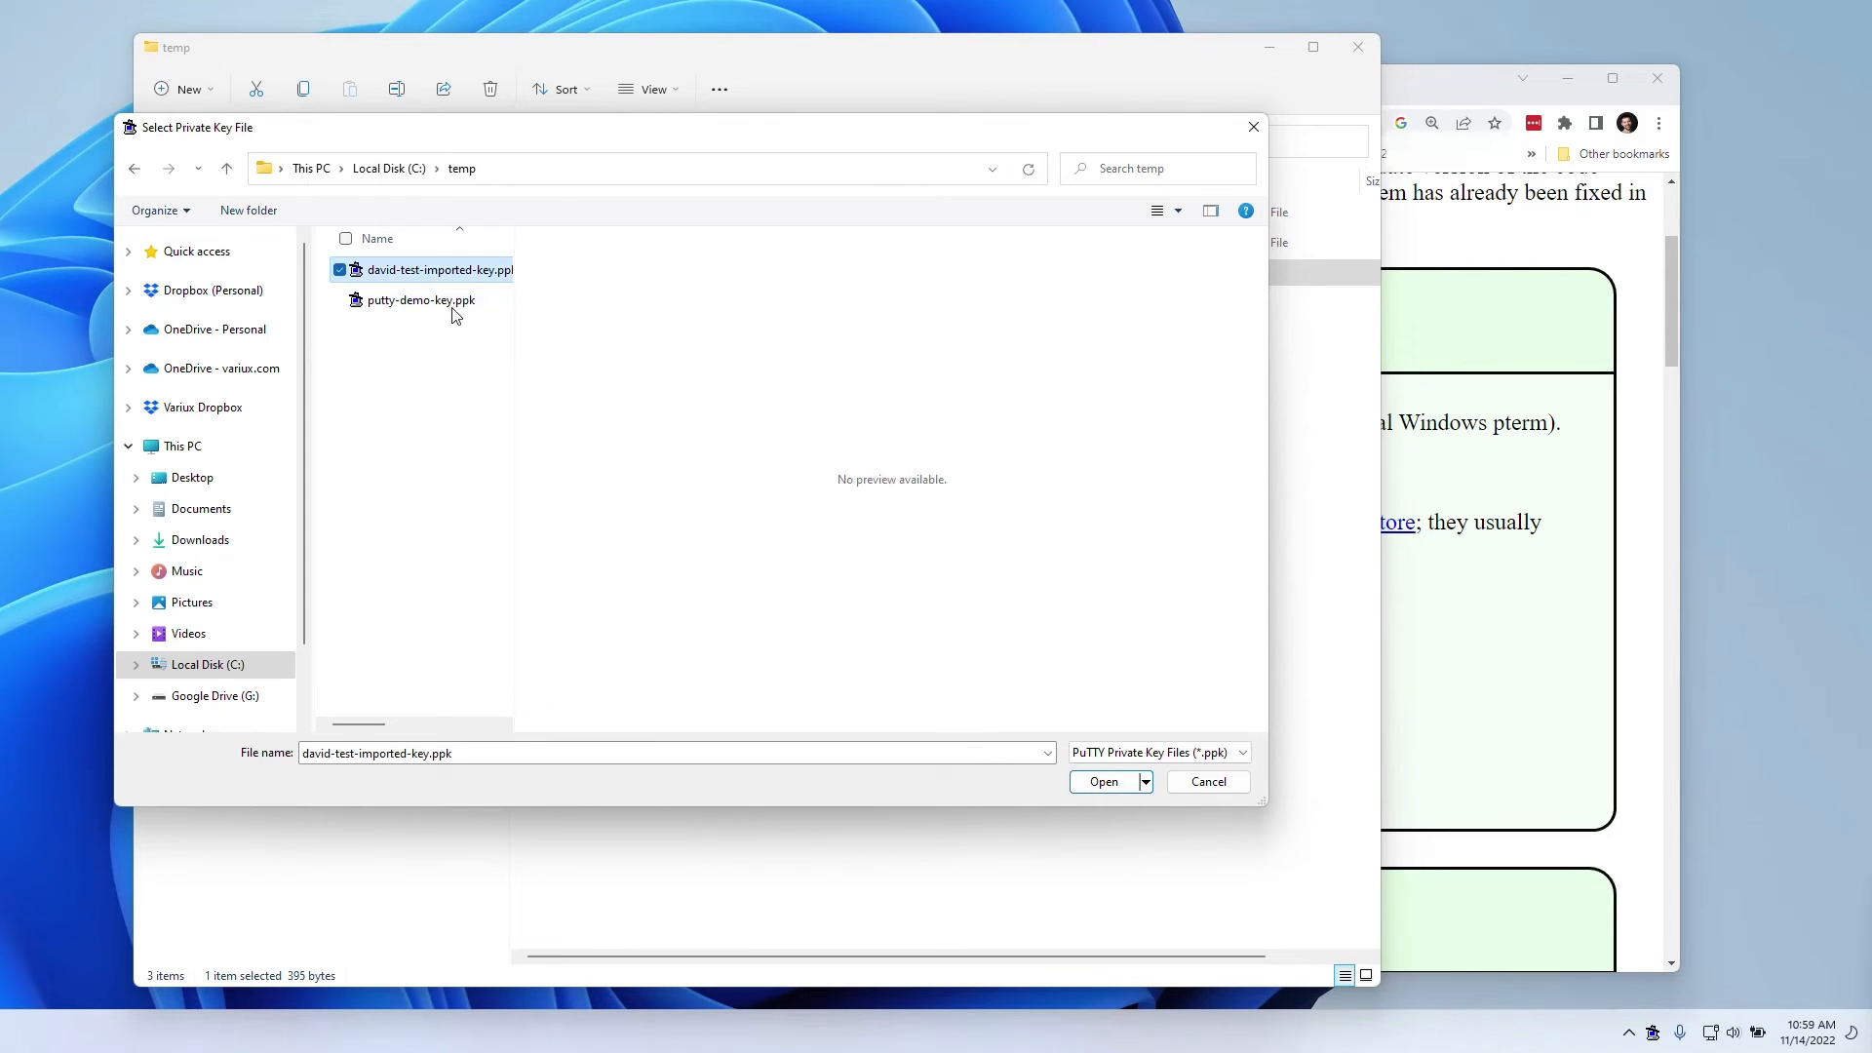
left_click(421, 300)
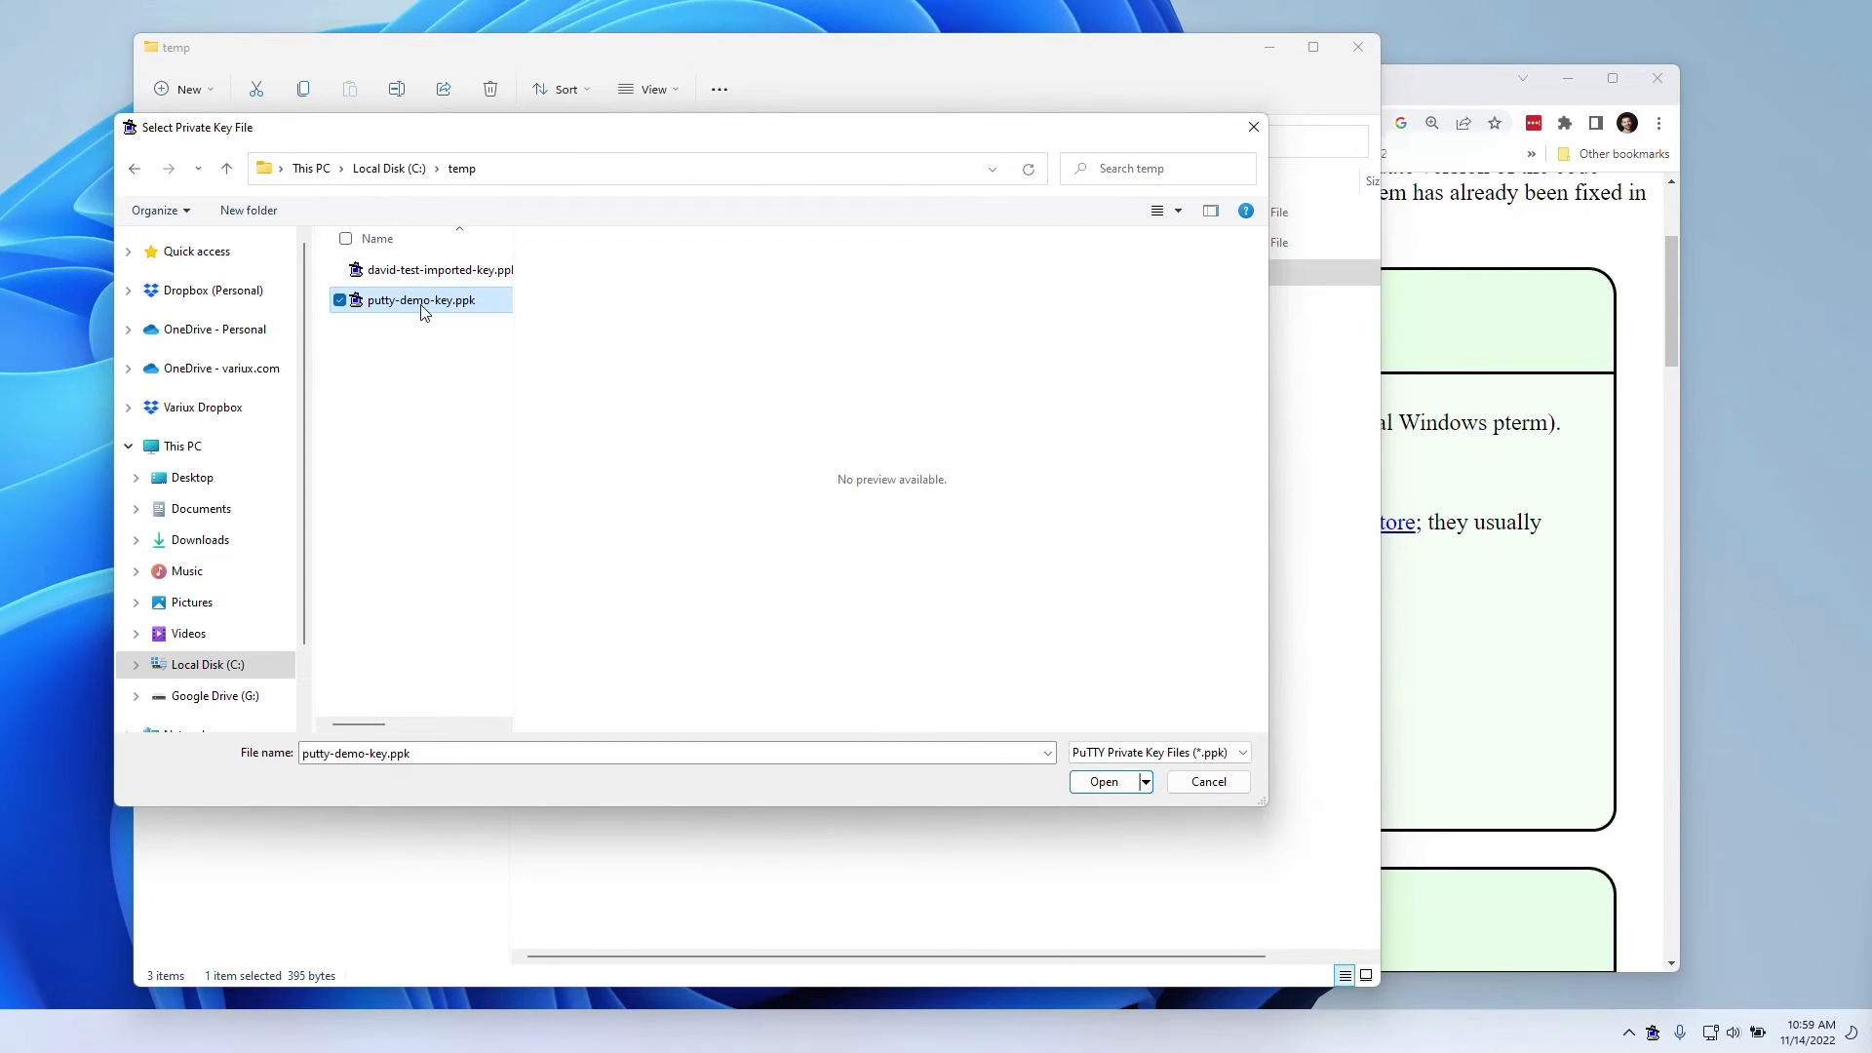
left_click(438, 269)
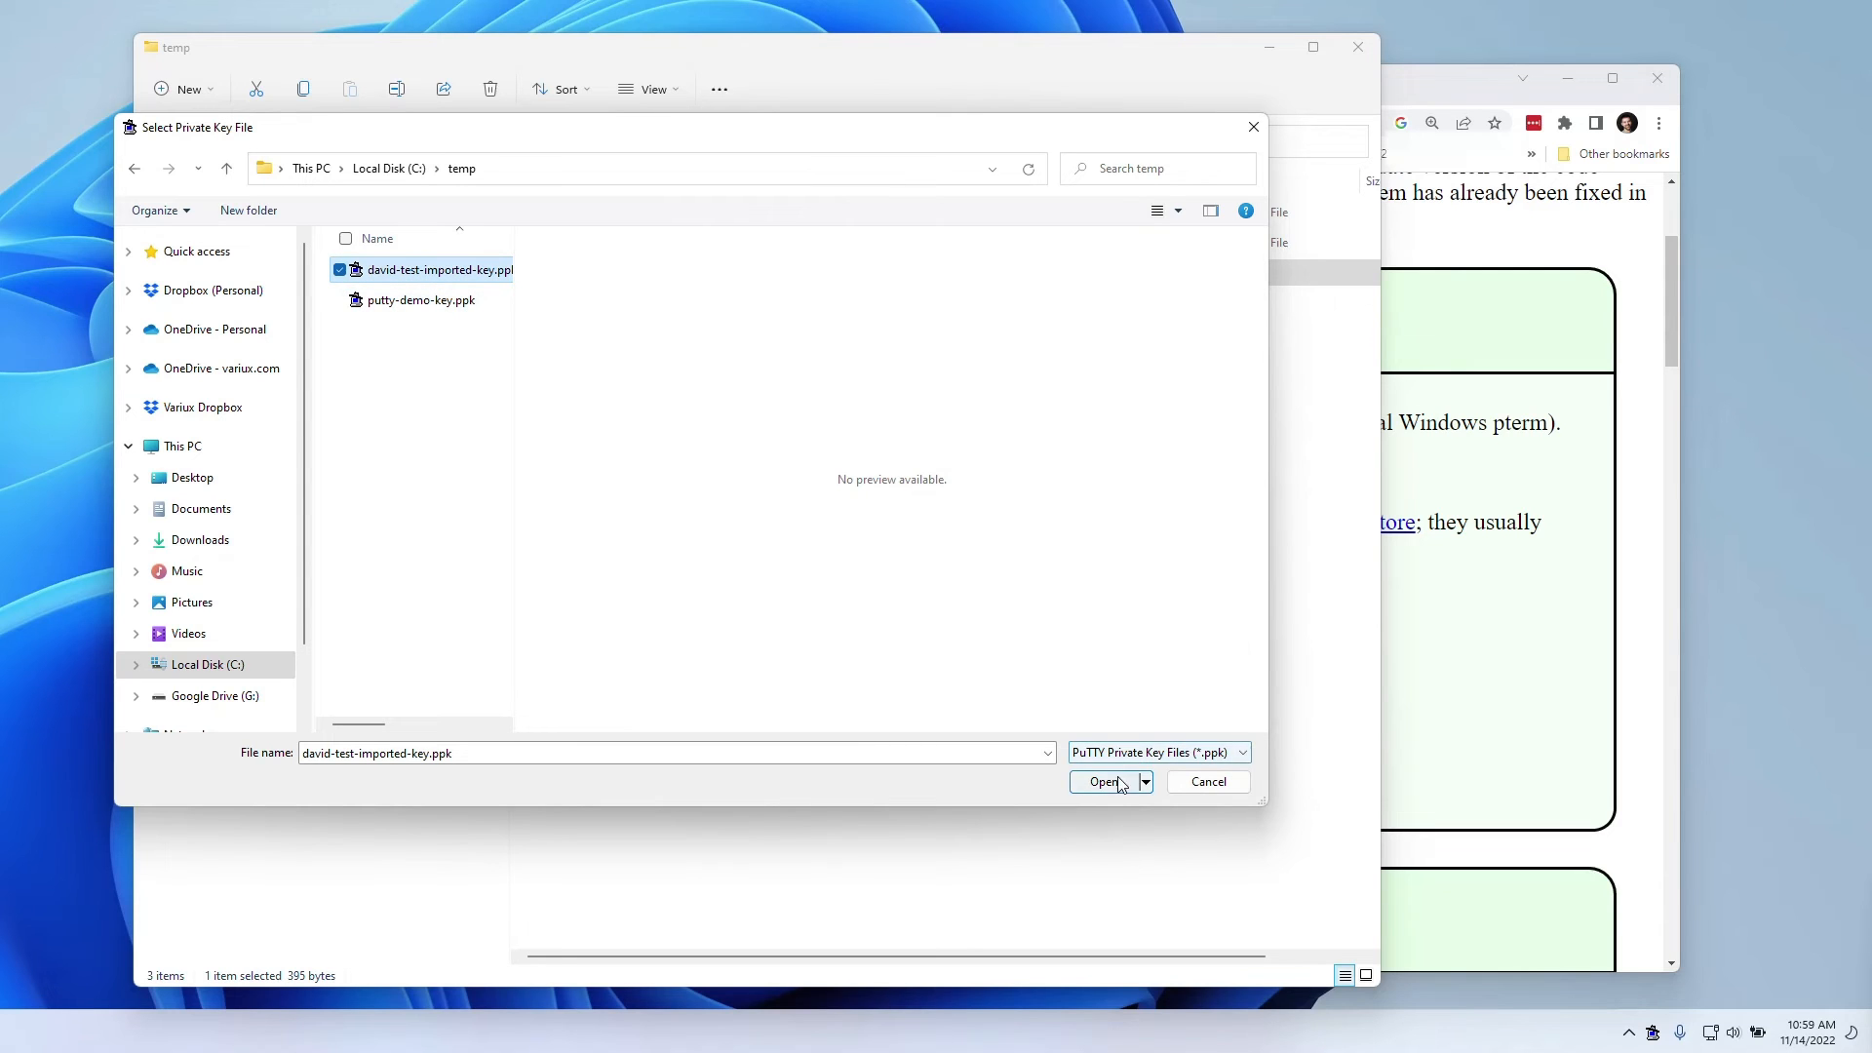
left_click(1103, 781)
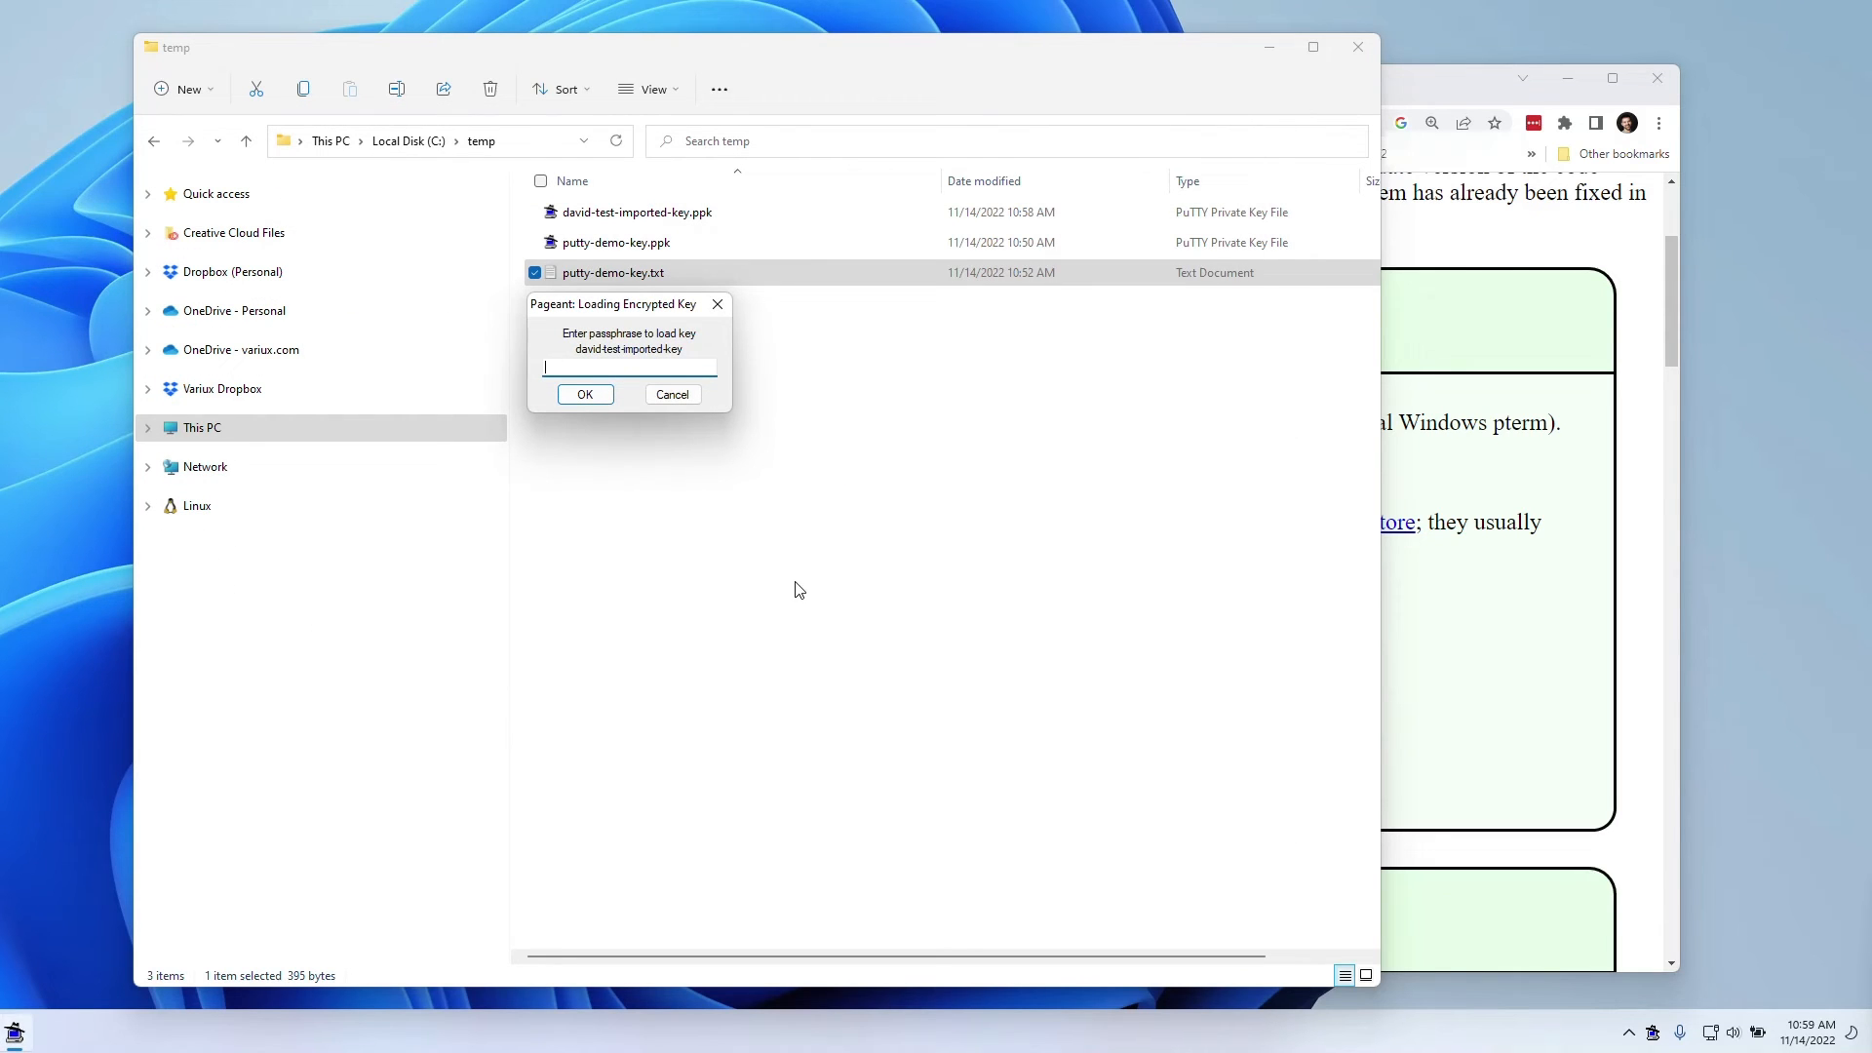
left_click(671, 394)
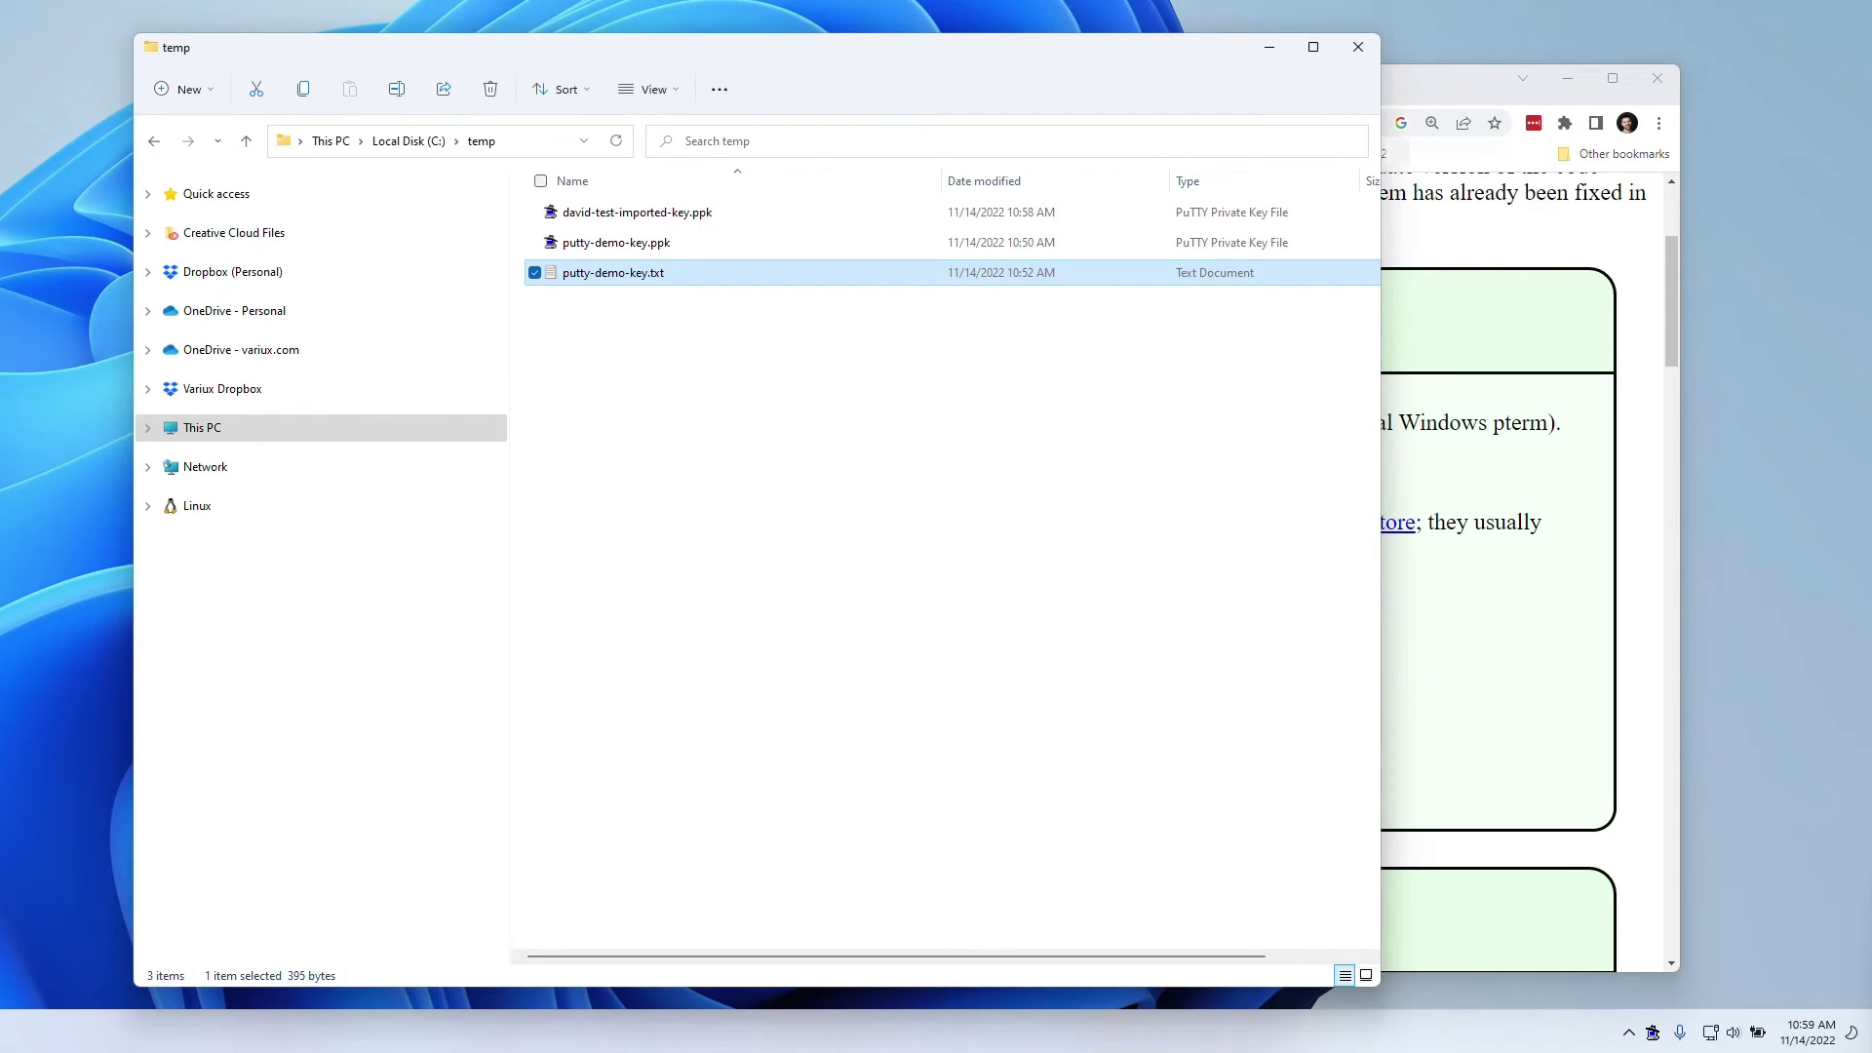
left_click(20, 1032)
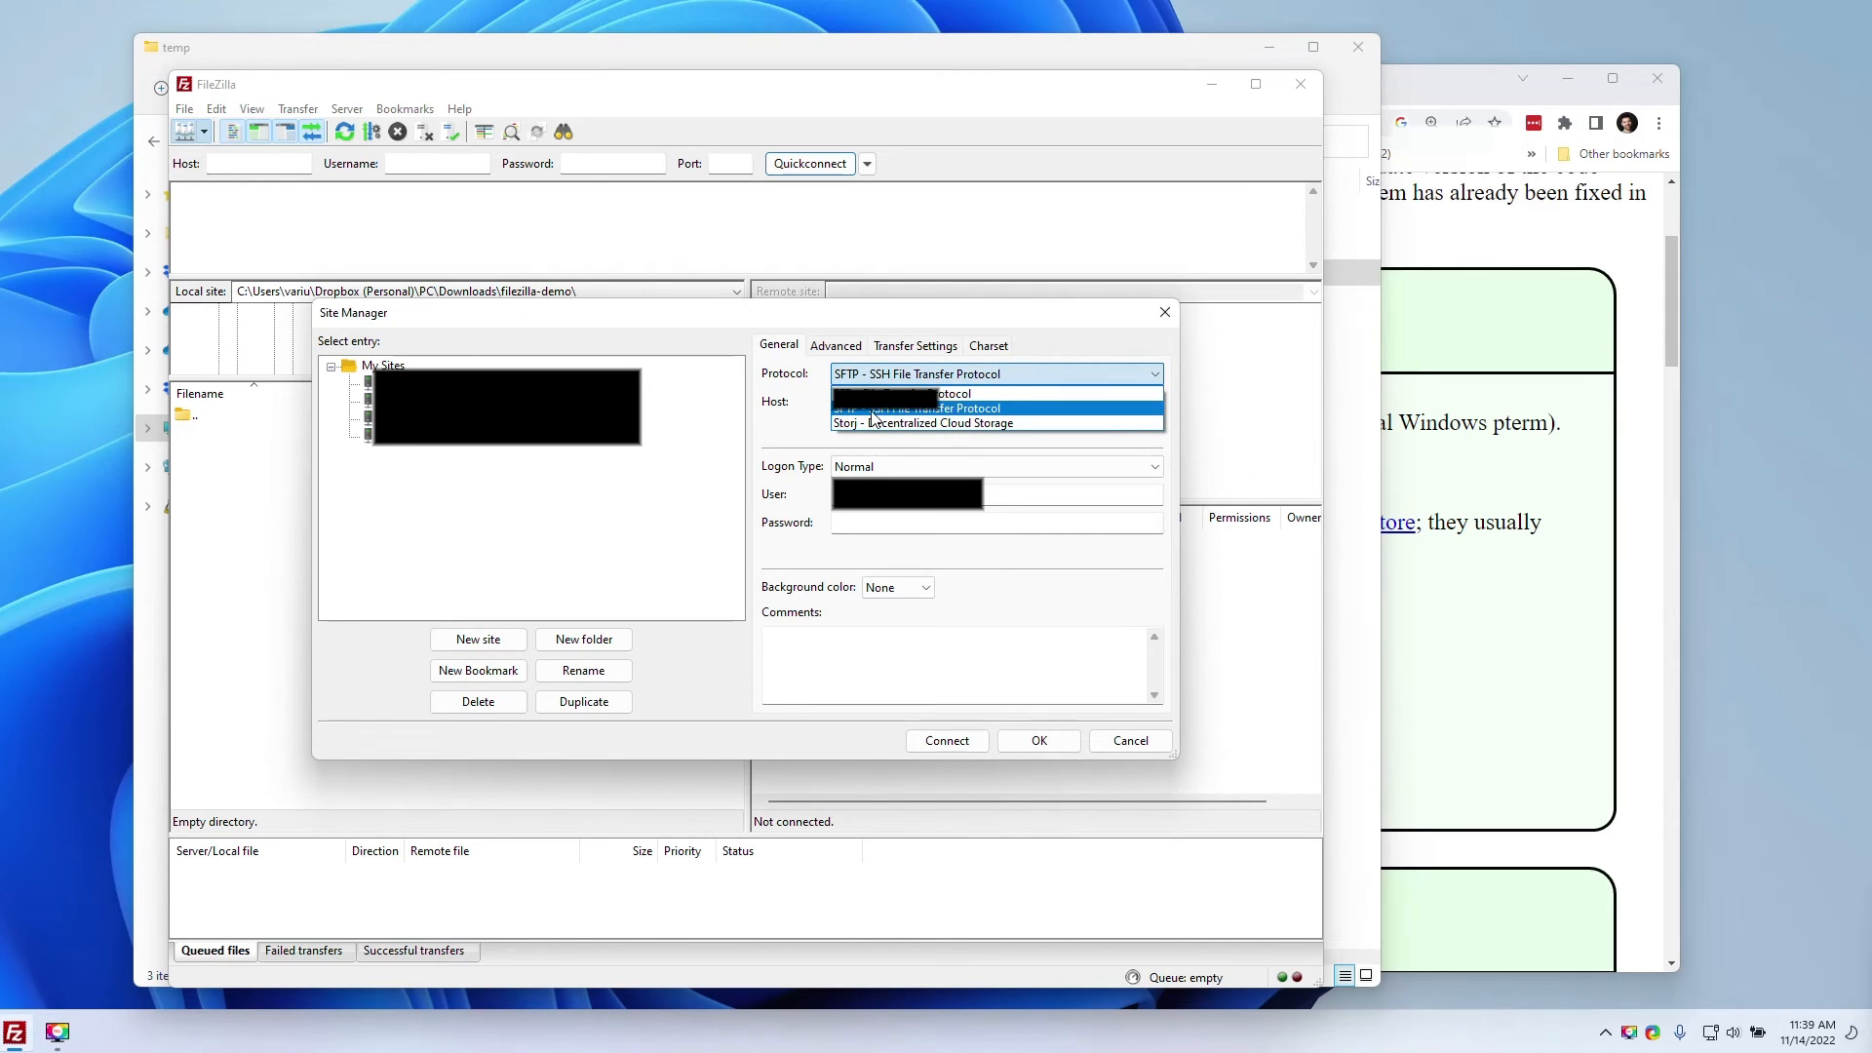
Step: Give the site entry protocol SFTP, port 3333 and the Normal logon type
left_click(920, 408)
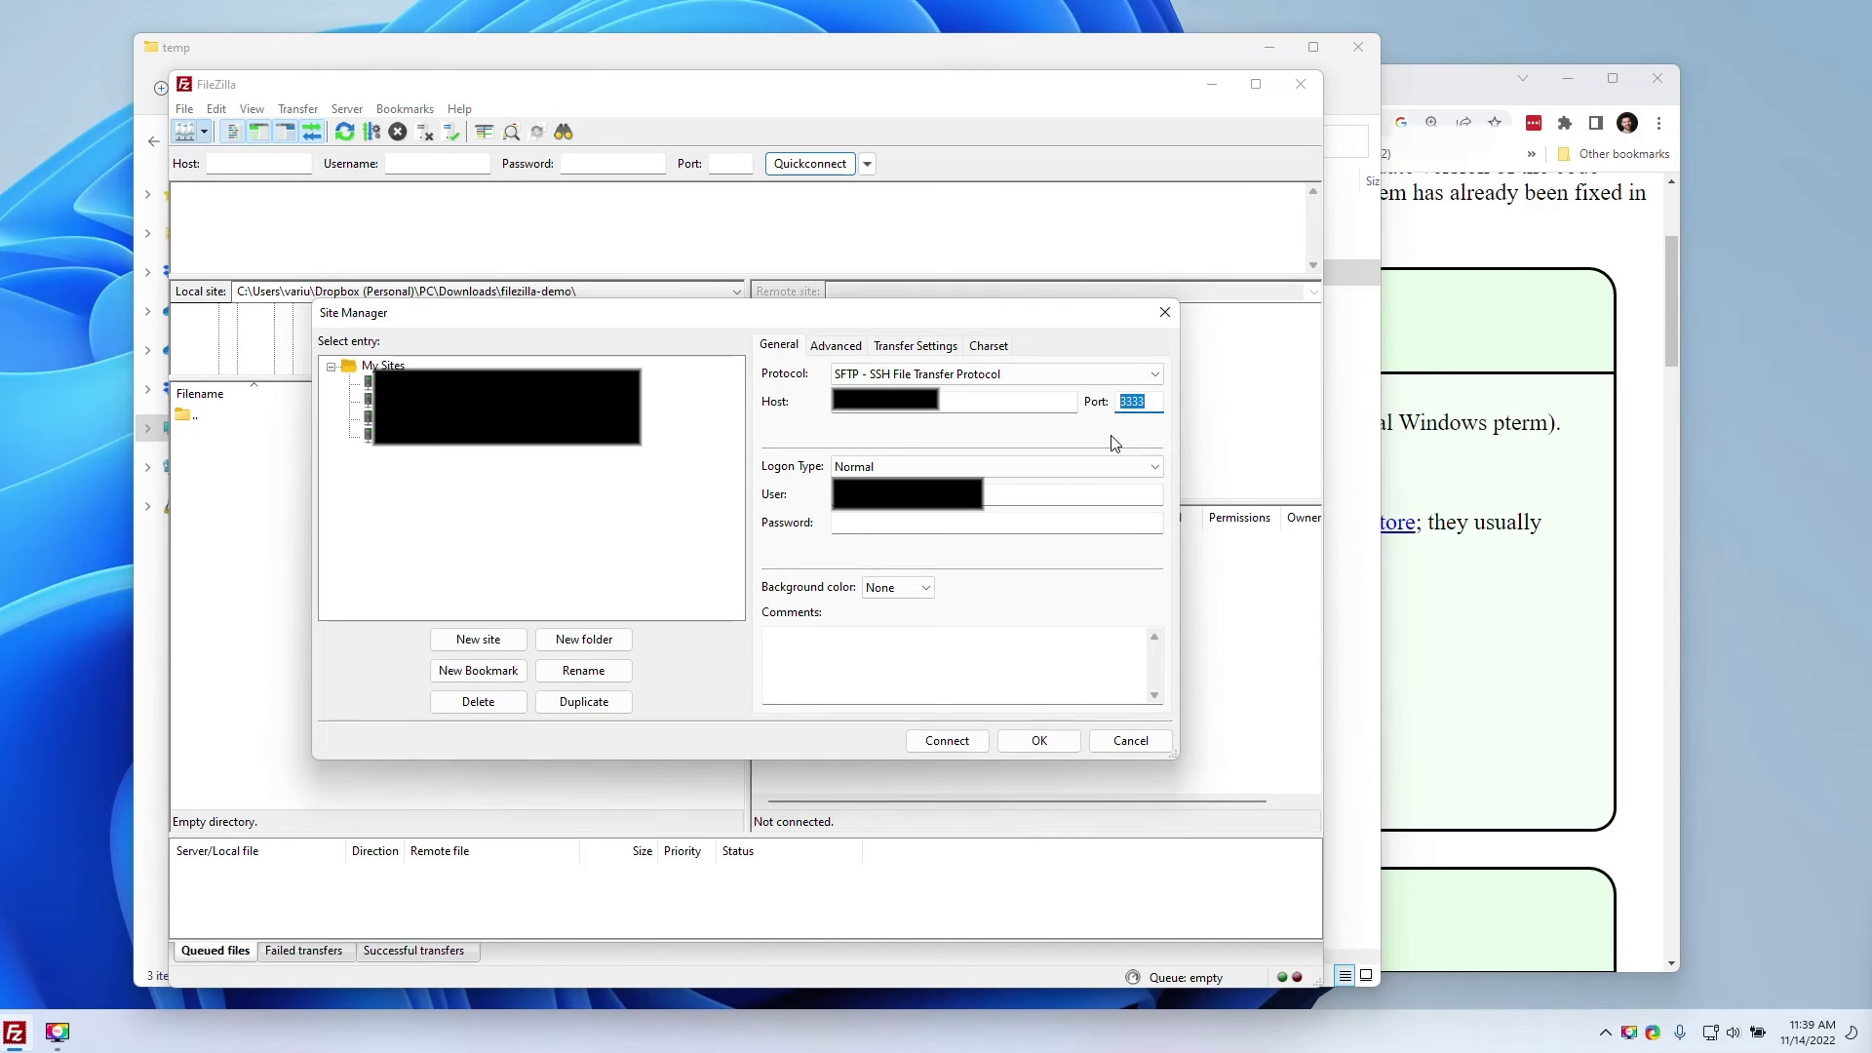
left_click(1133, 401)
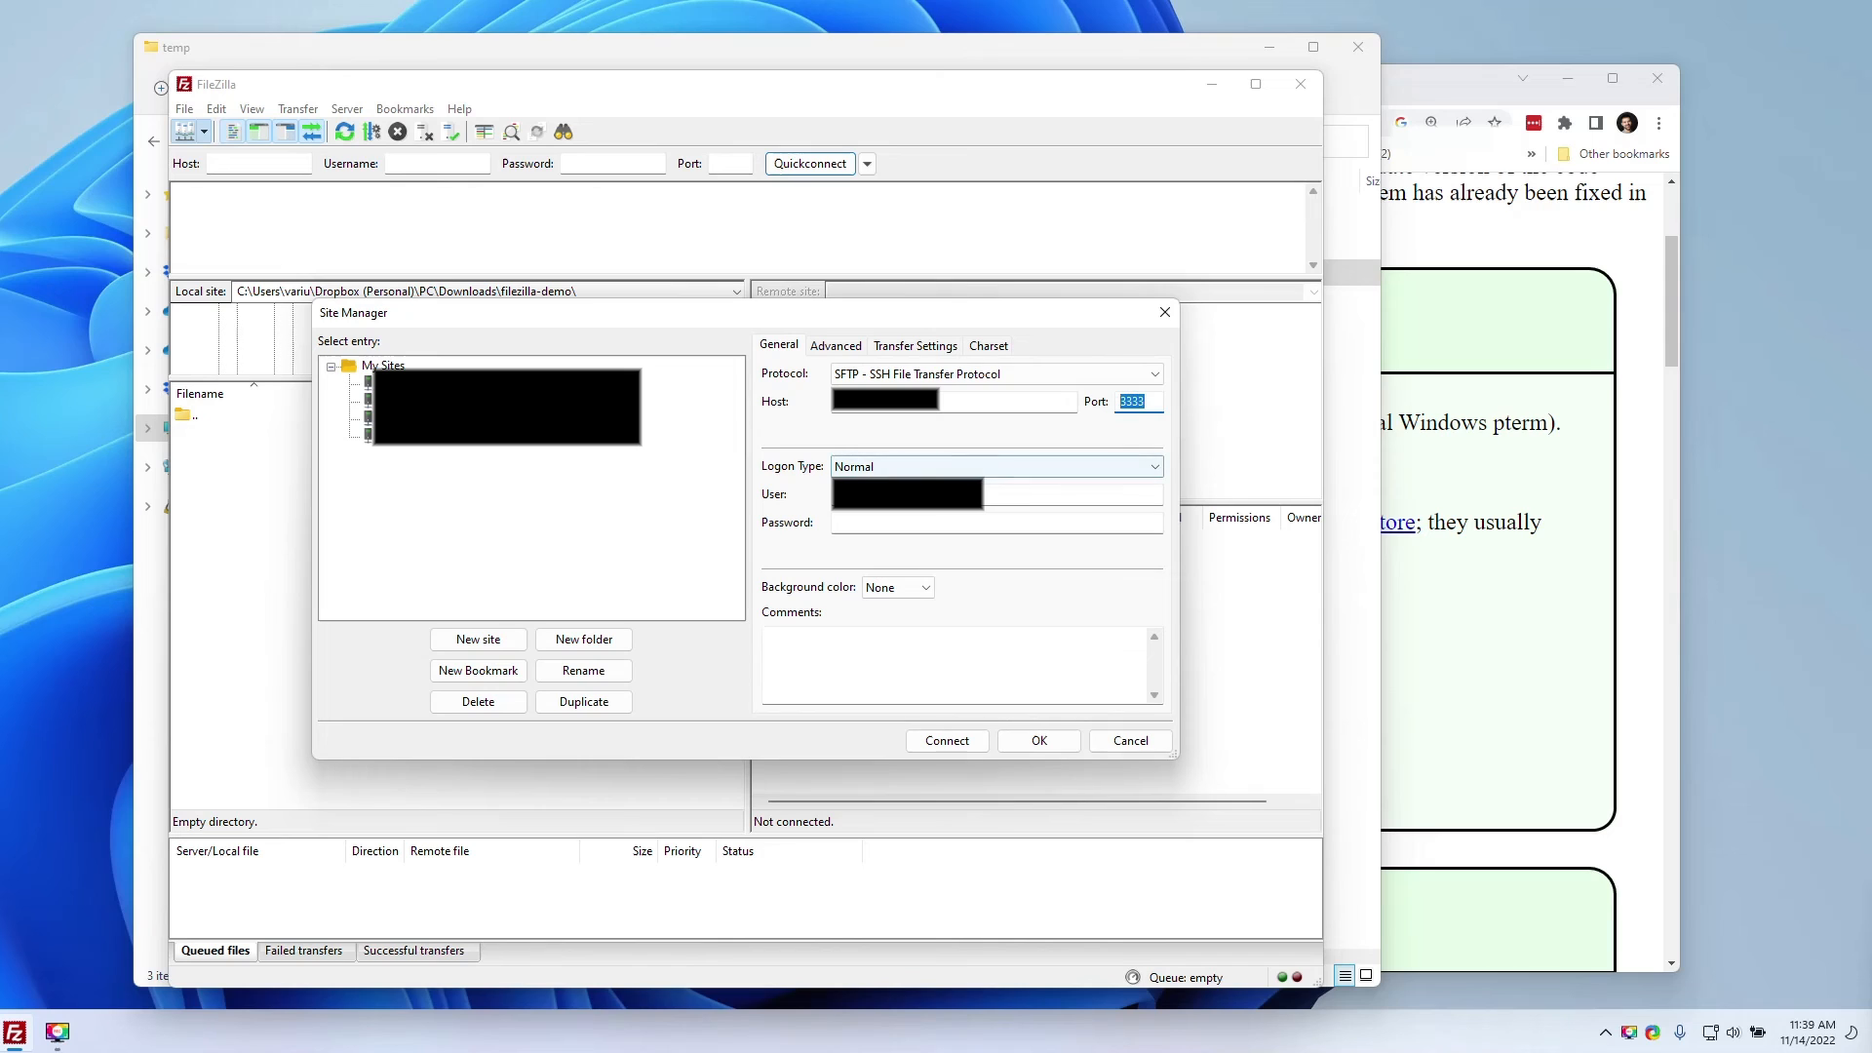
left_click(995, 466)
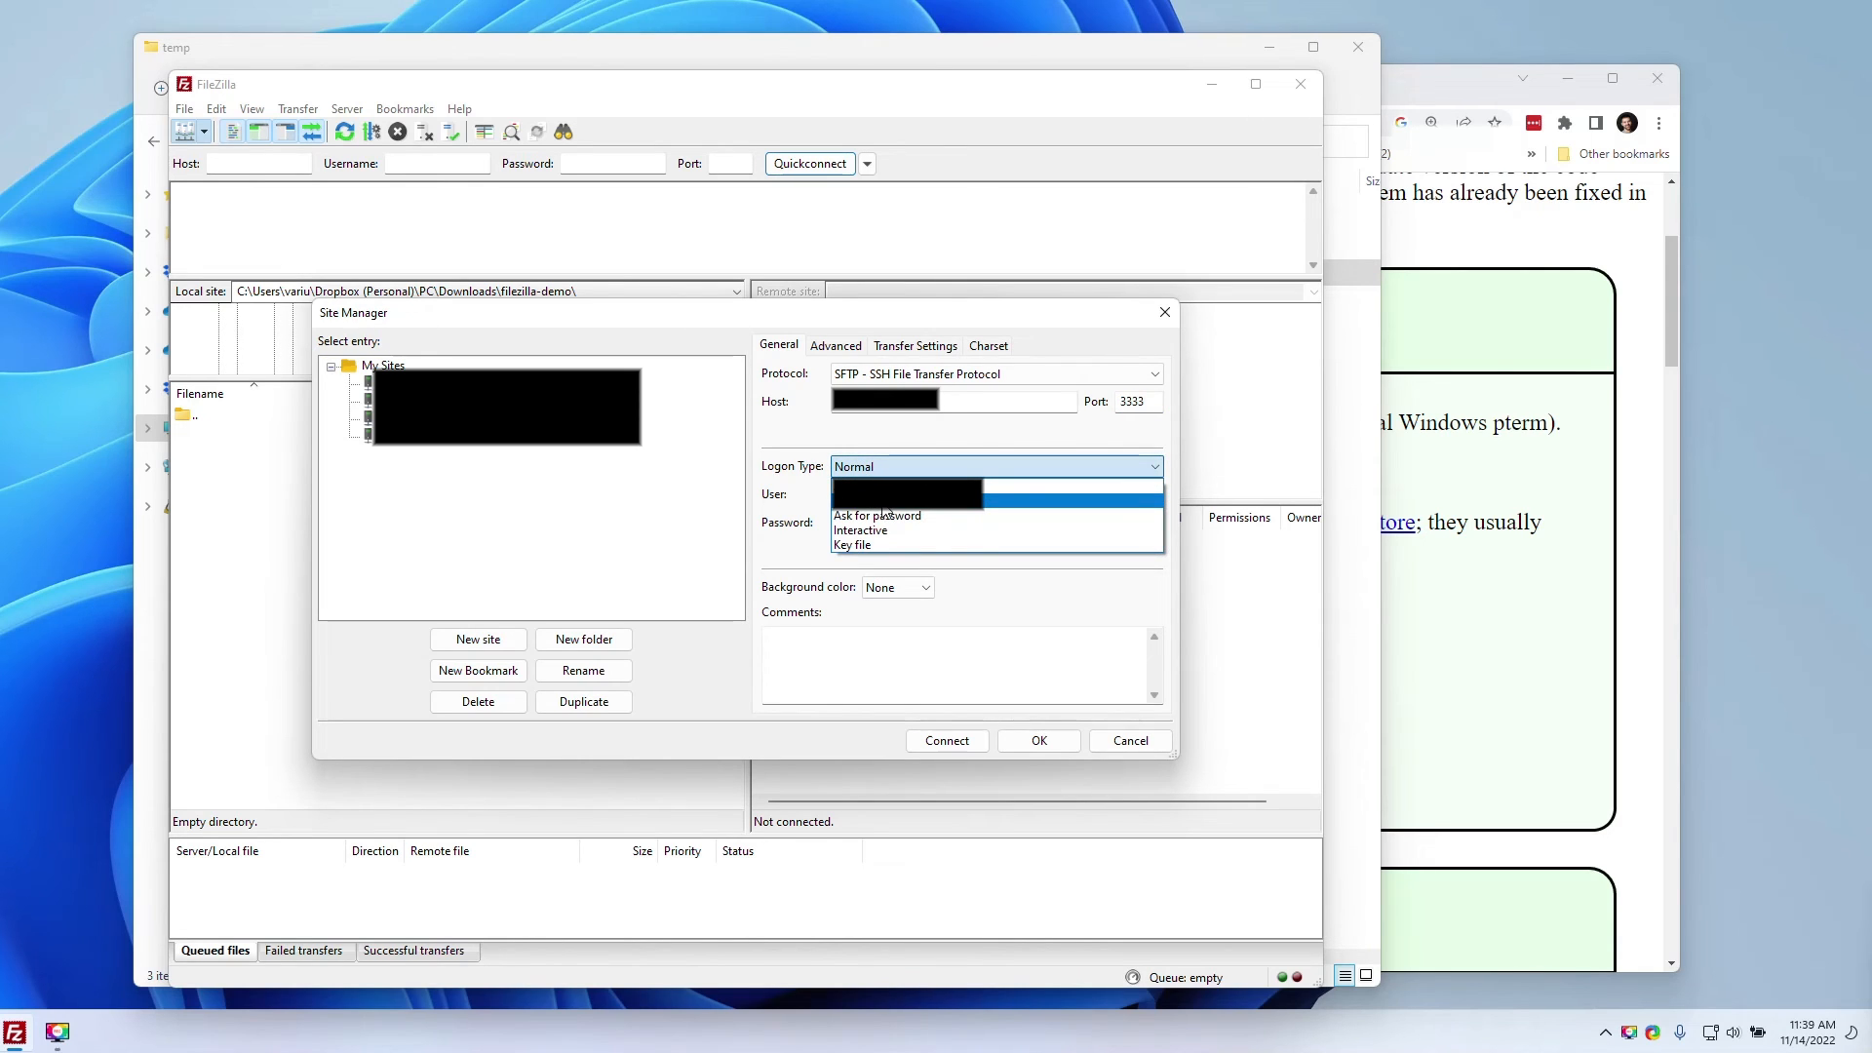
left_click(852, 466)
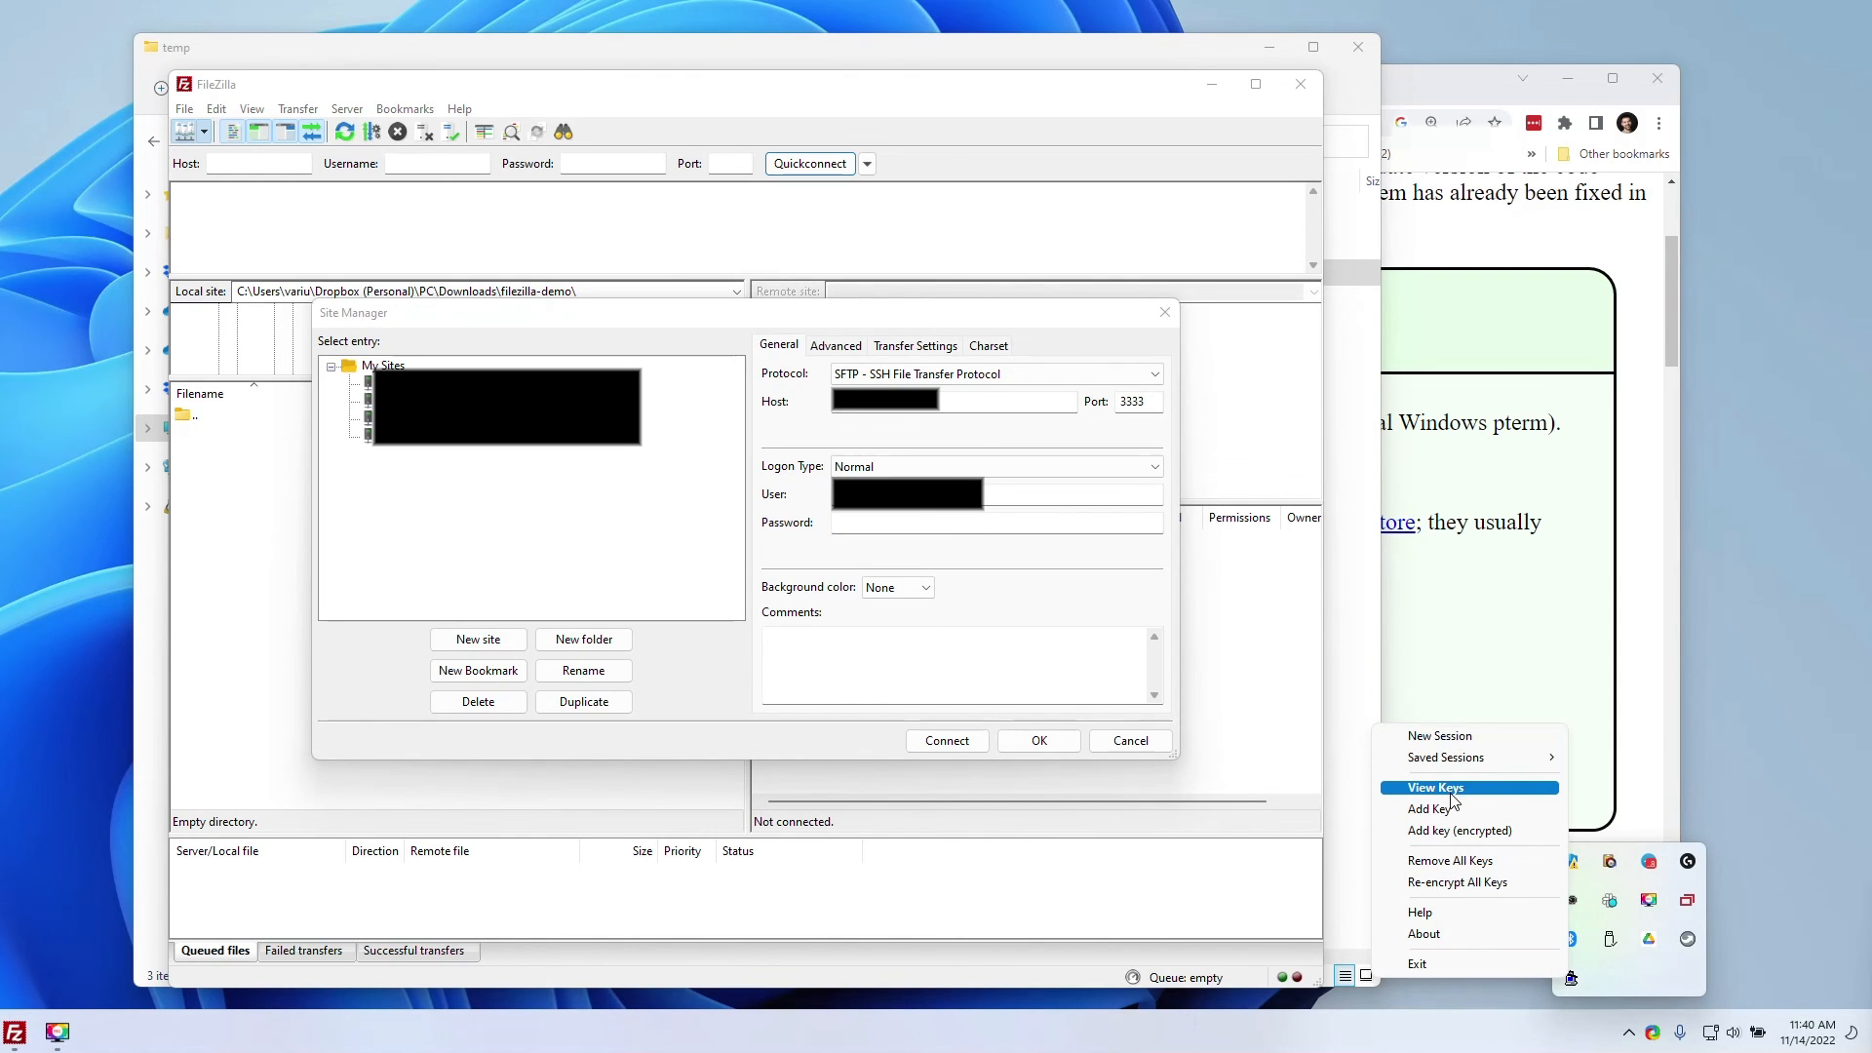
Step: Confirm Pageant's loaded key, then connect over SFTP on port 3333, trusting the host key
left_click(1432, 787)
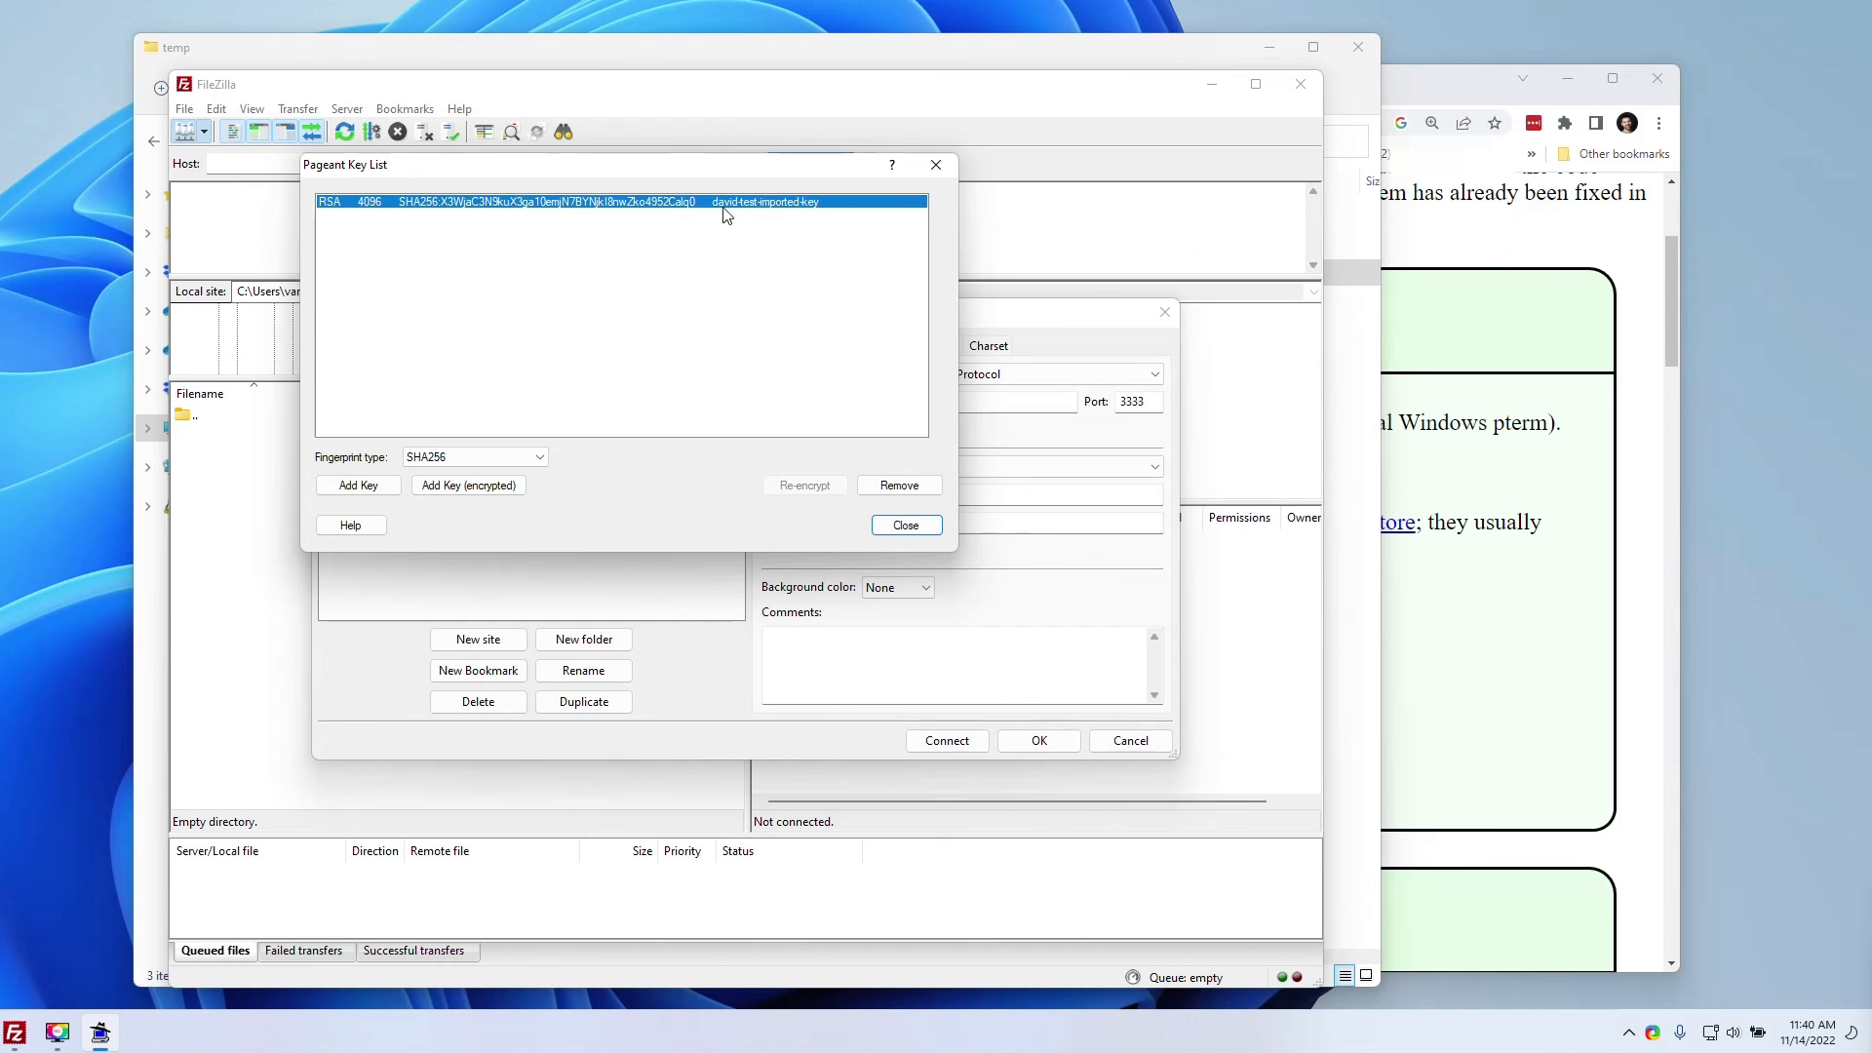
left_click(905, 525)
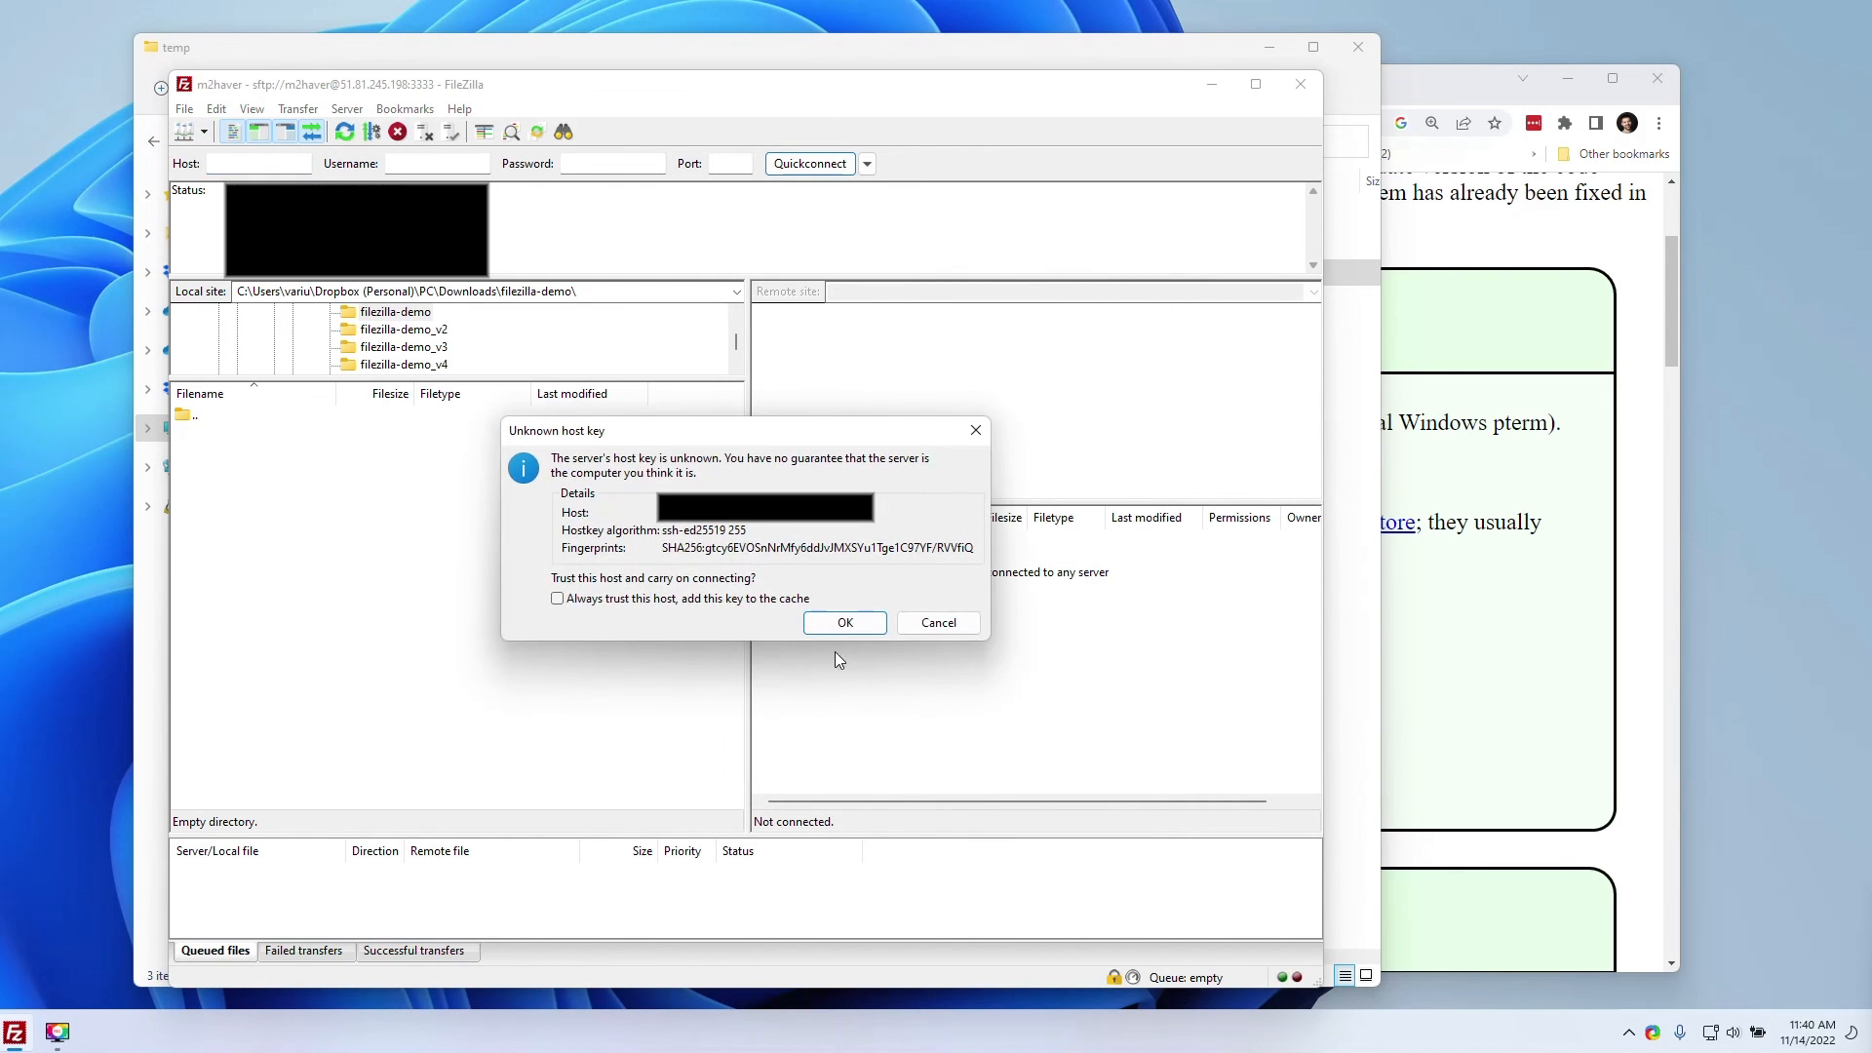
mouse_move(702, 554)
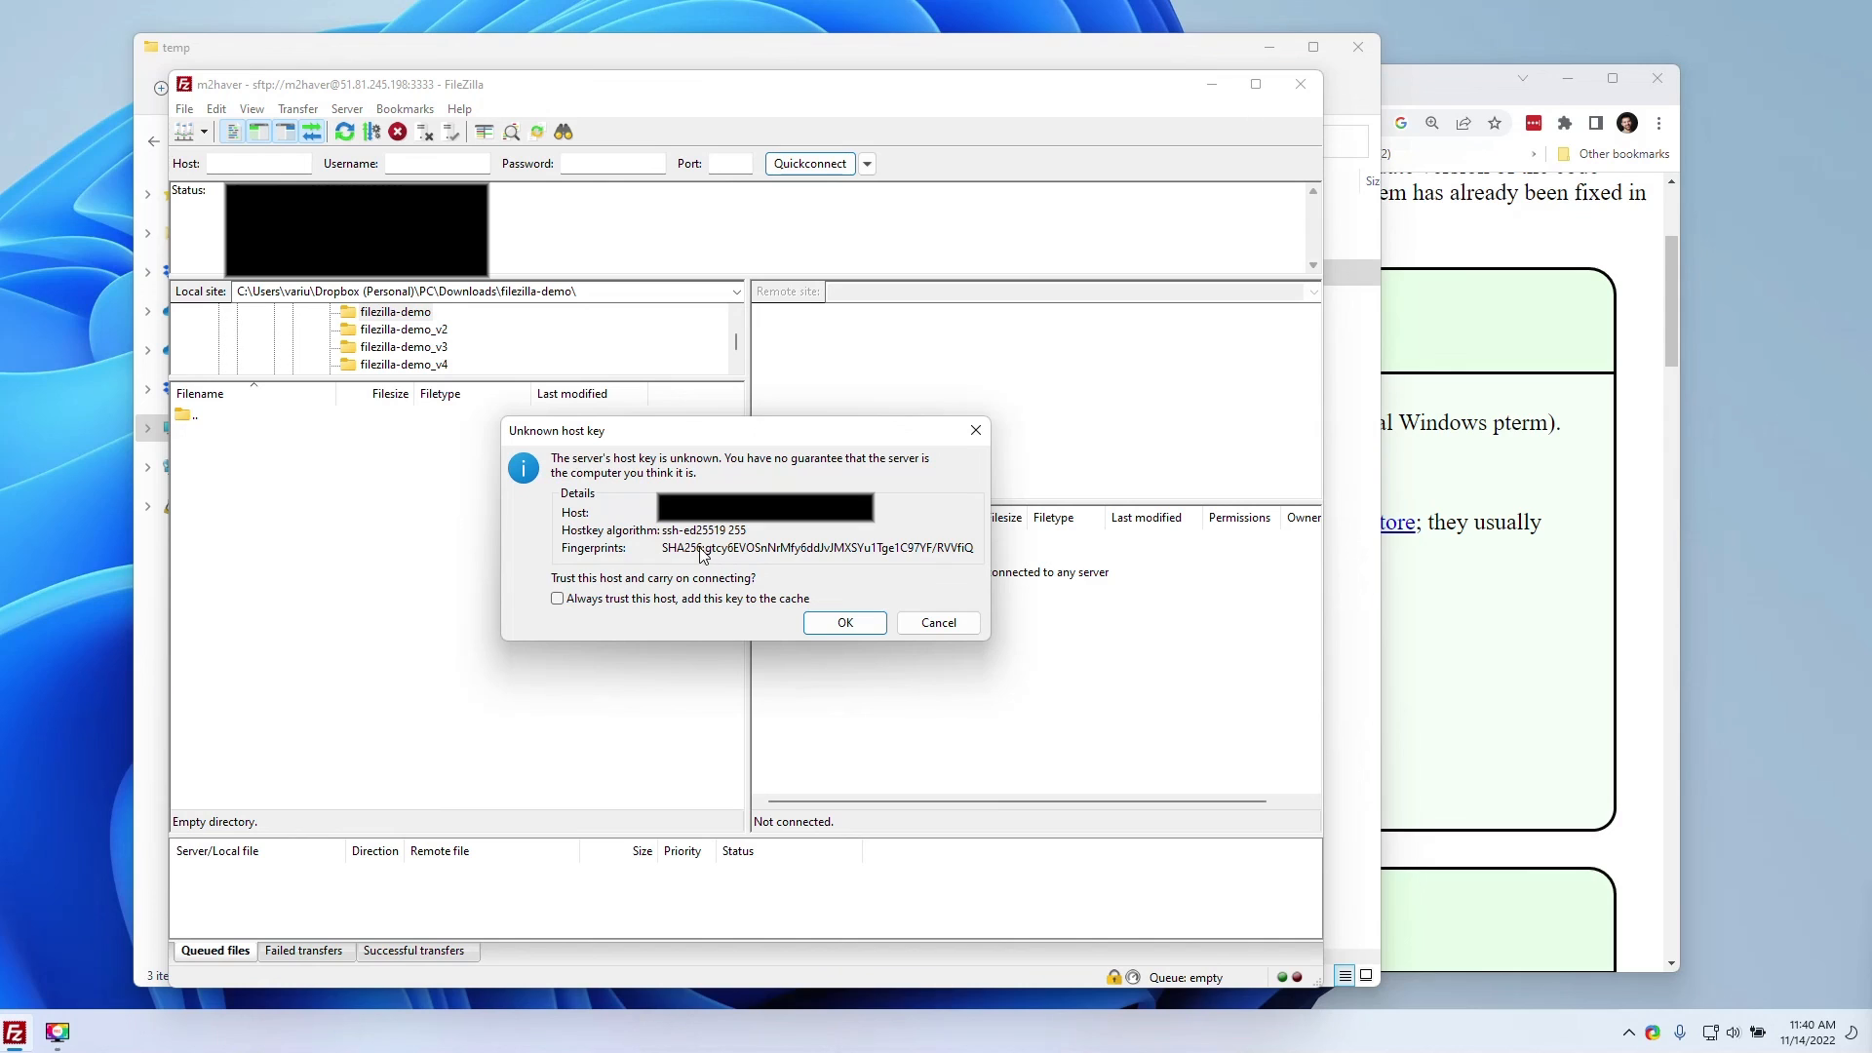
left_click(844, 622)
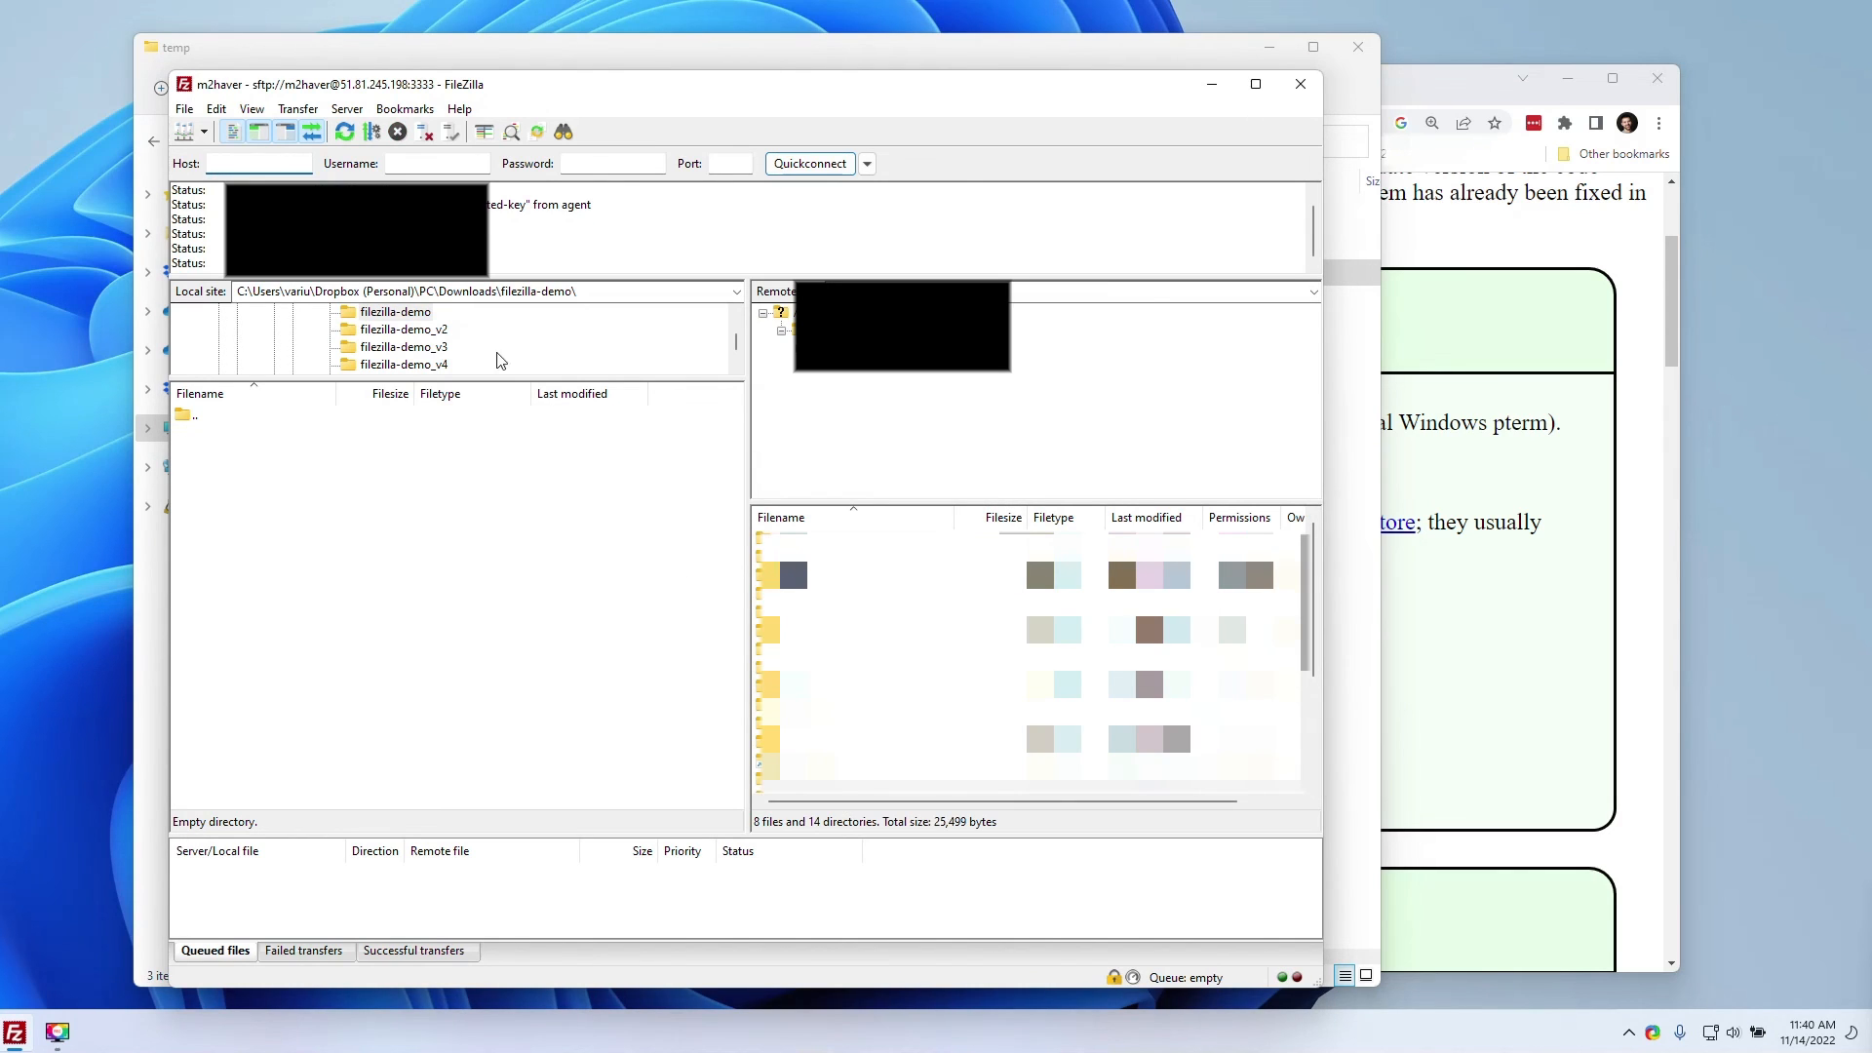
left_click(257, 164)
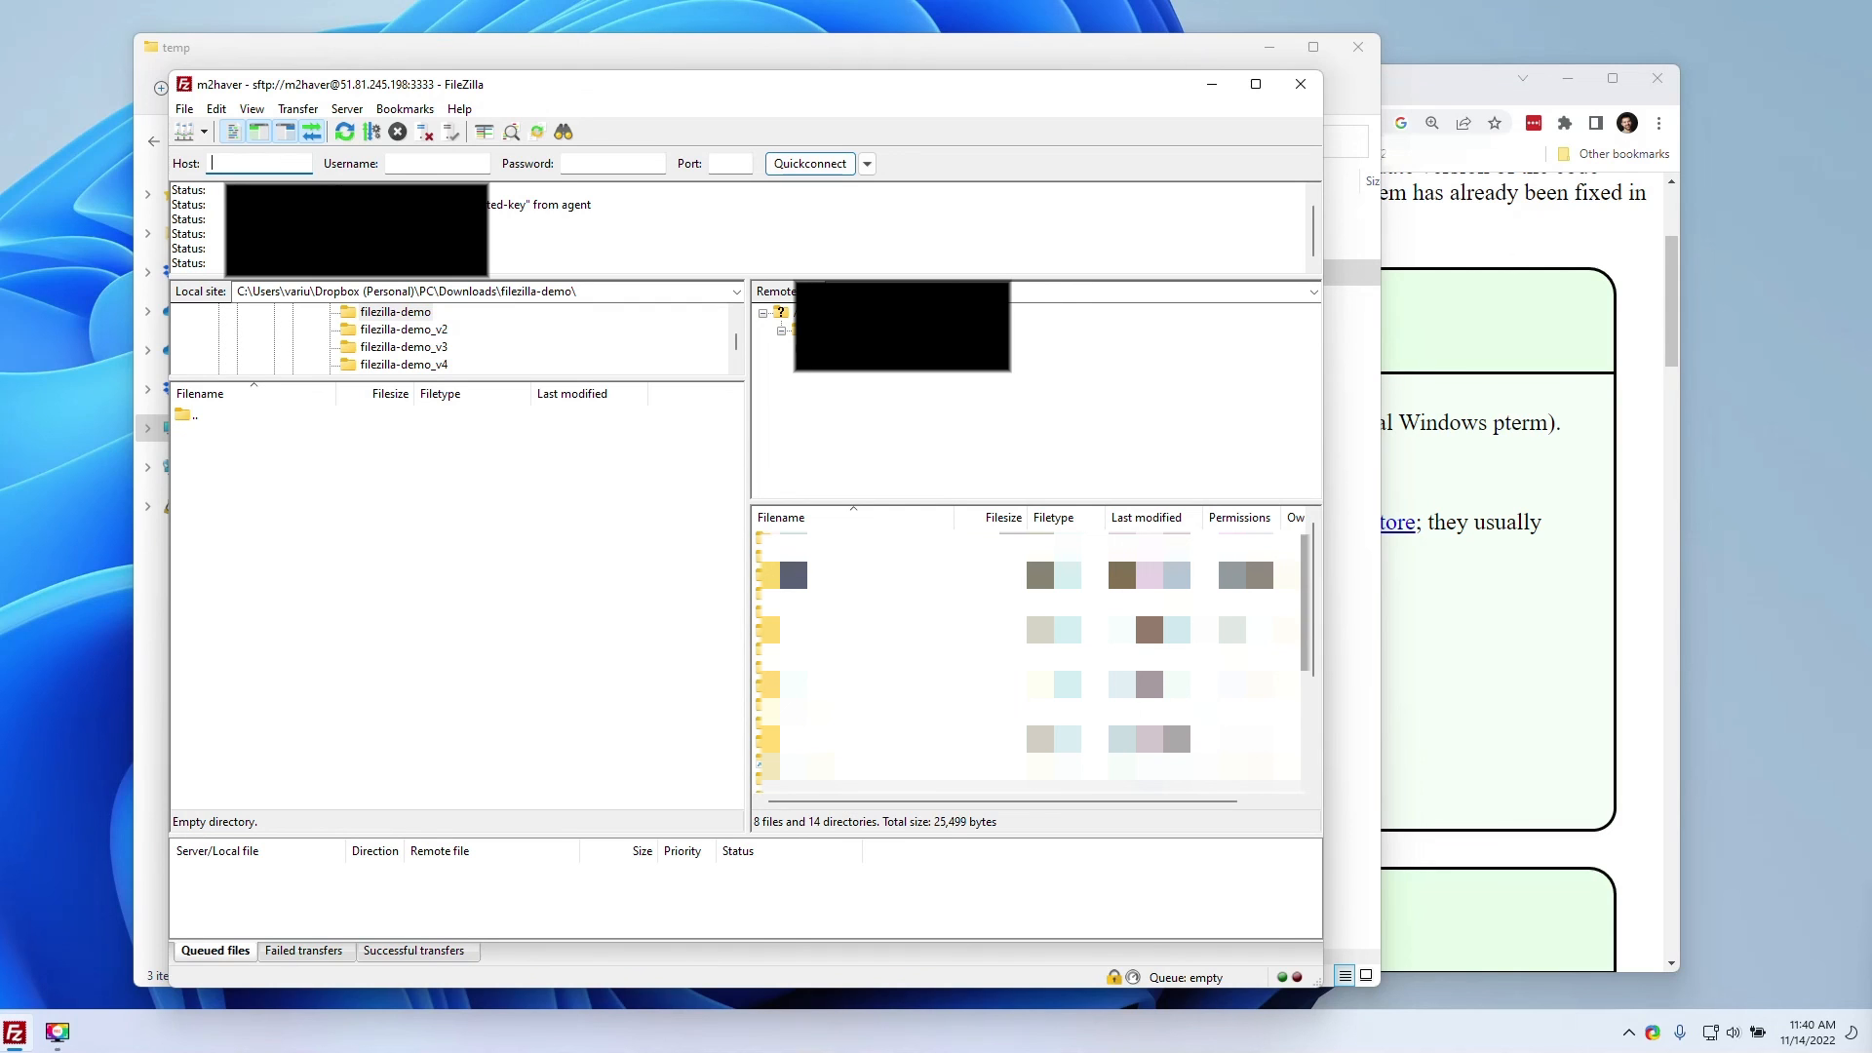
mouse_move(425, 131)
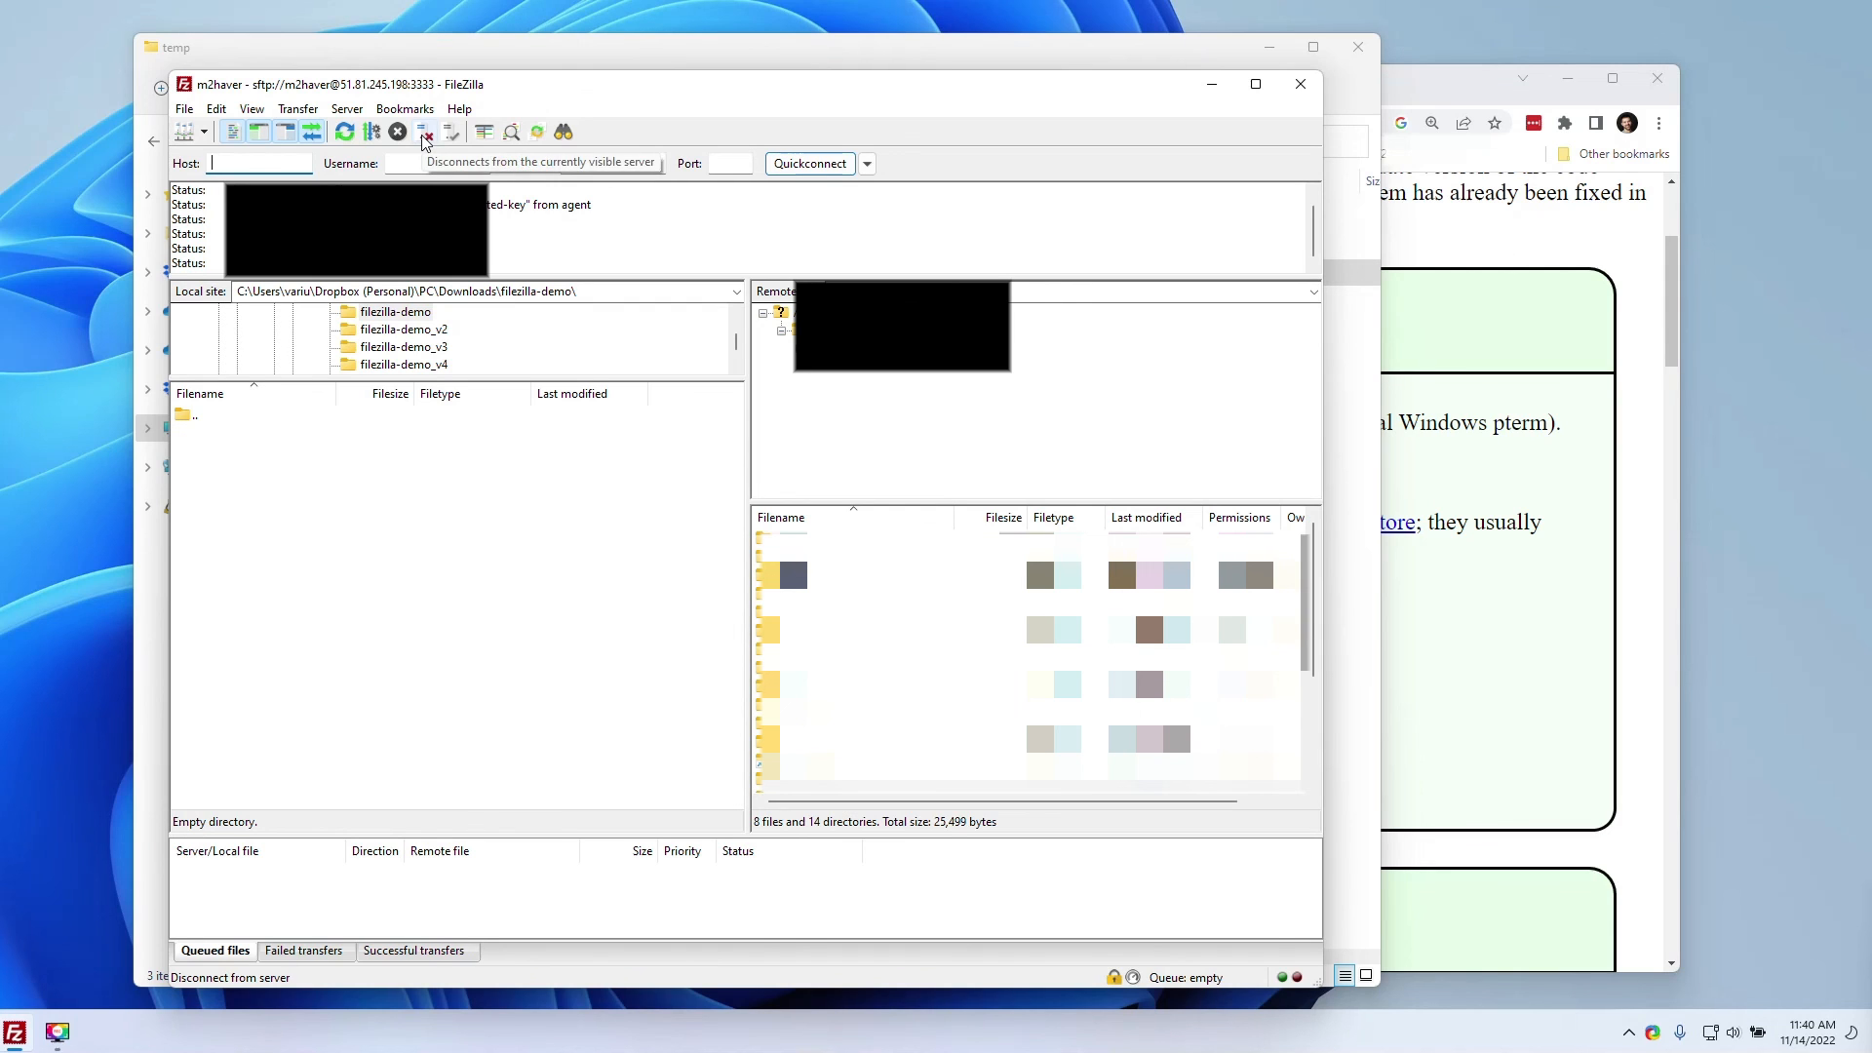